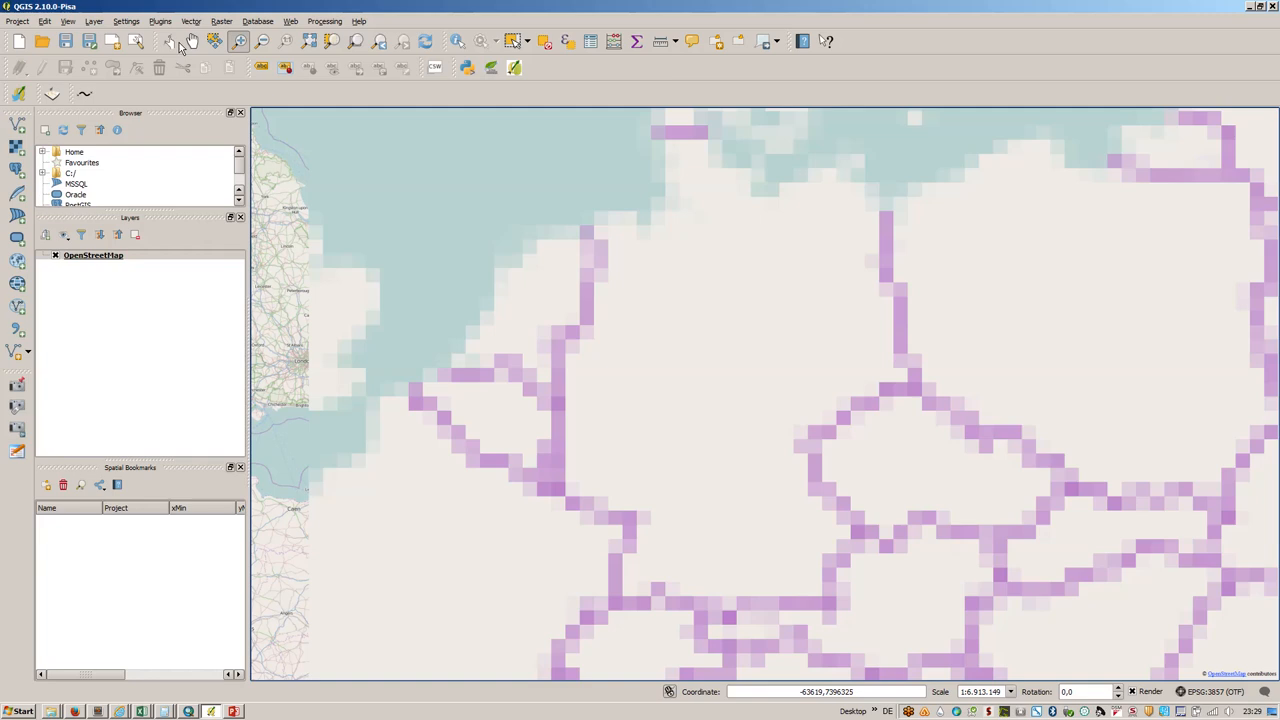
mouse_move(200, 92)
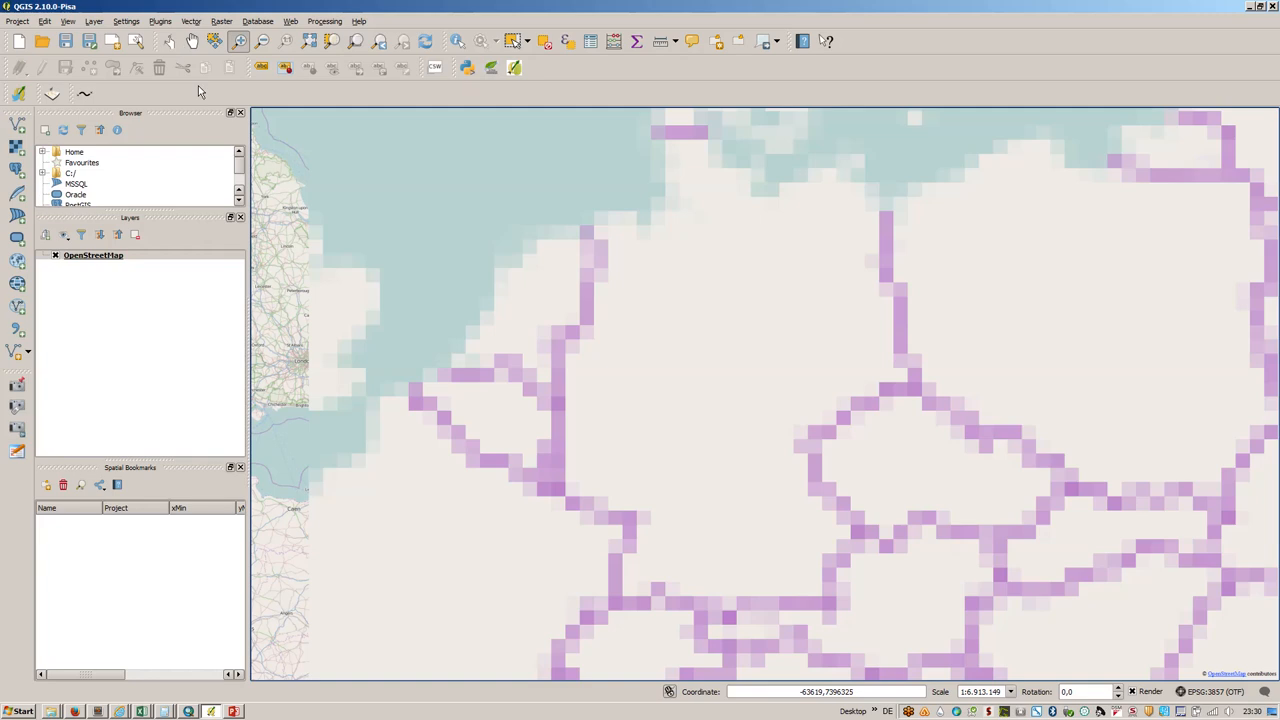
Step: Review the Photo2Shape and photo2kmz plugins in the plugin manager
click(160, 20)
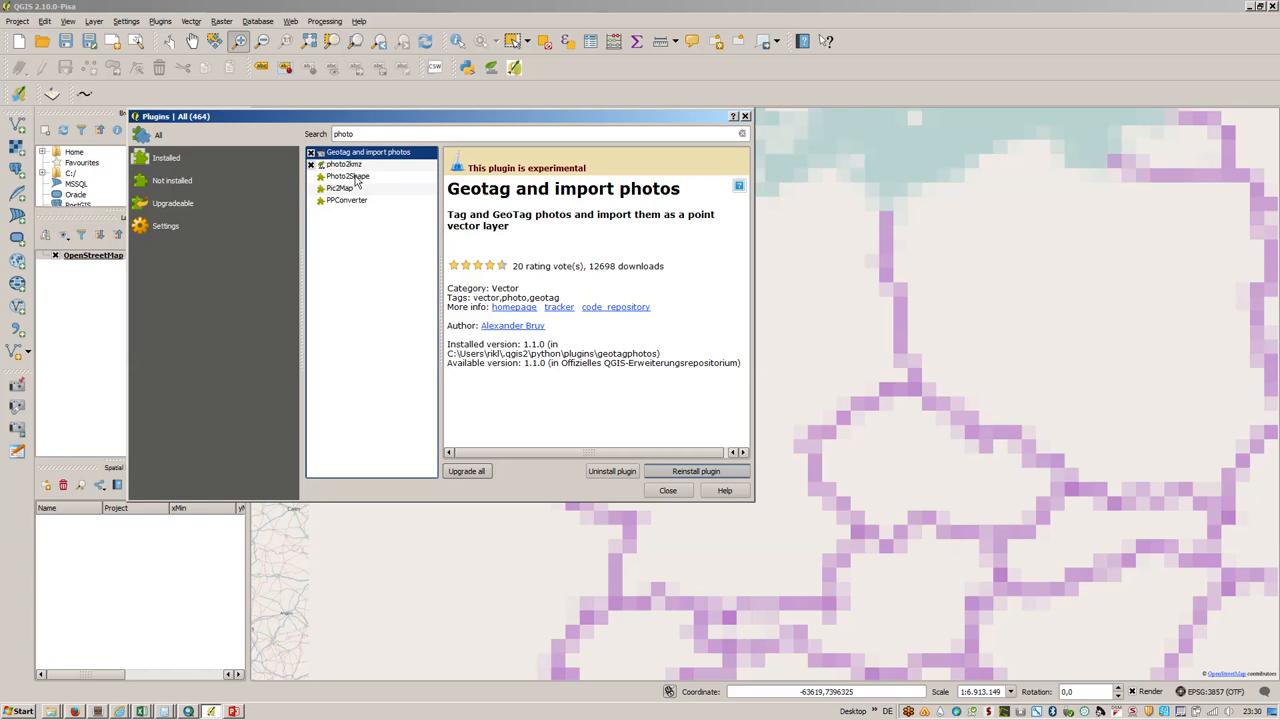
click(348, 176)
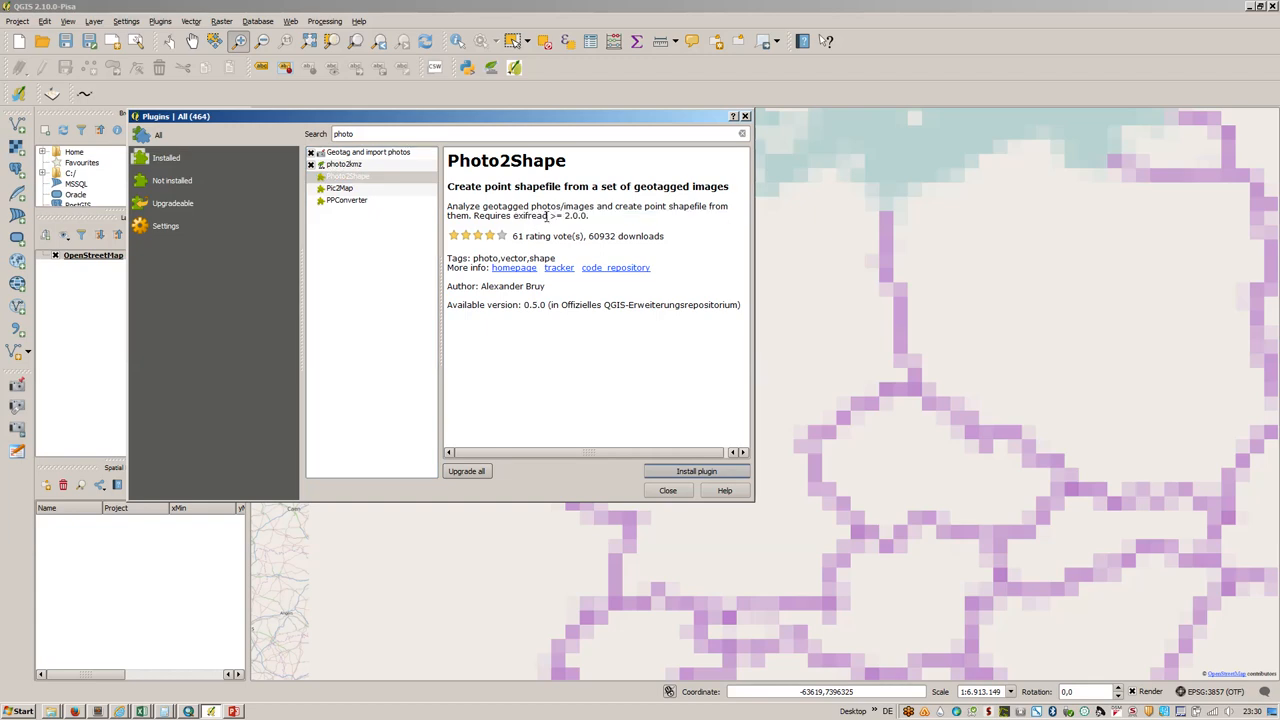
mouse_move(540, 224)
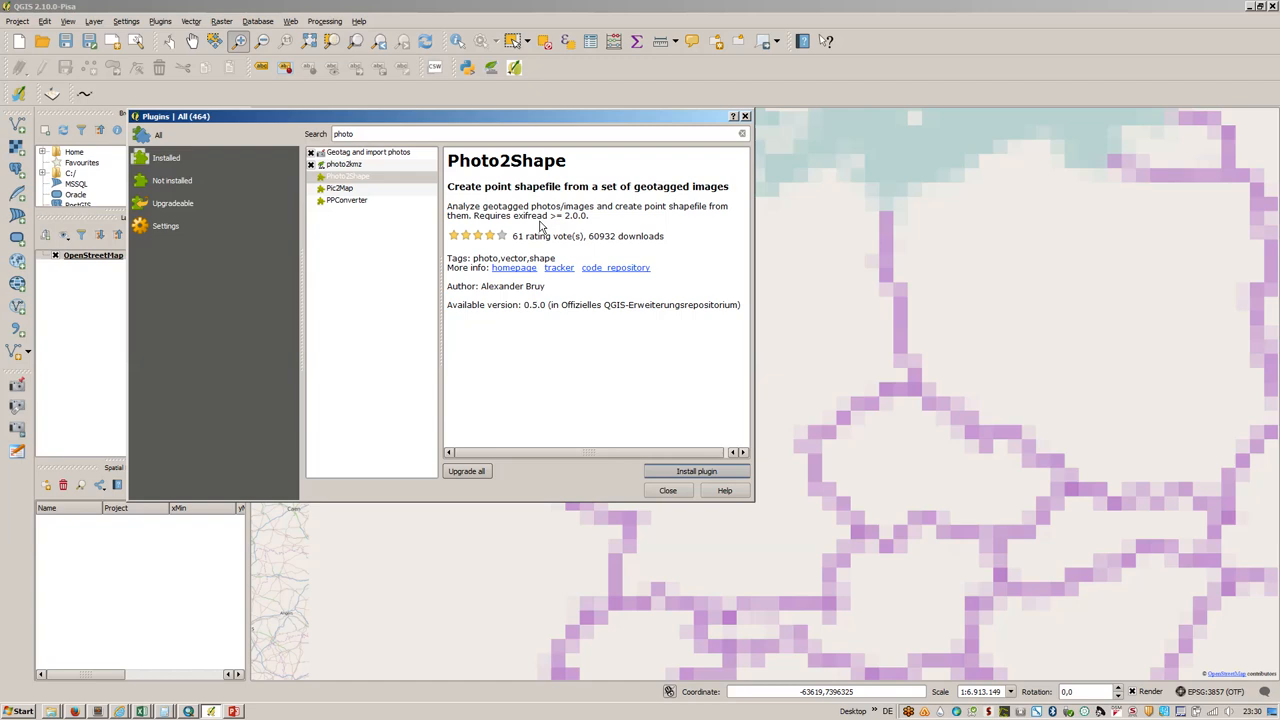
mouse_move(404, 216)
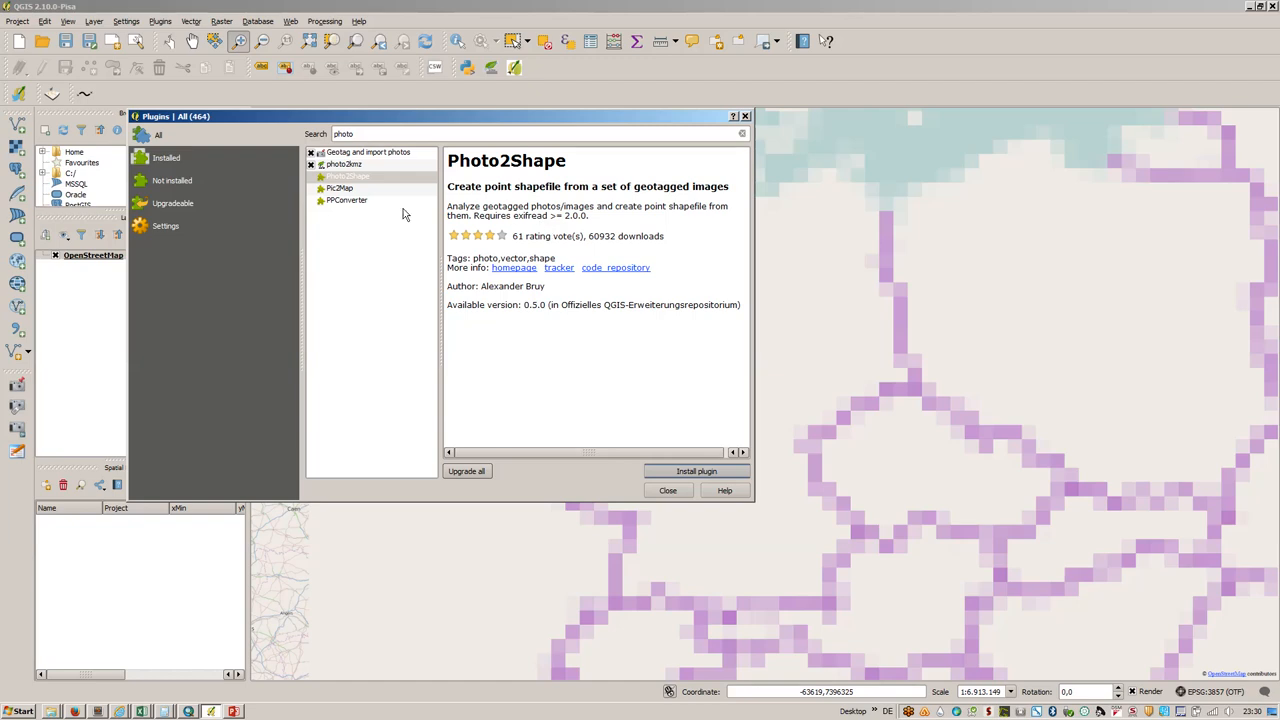
click(344, 164)
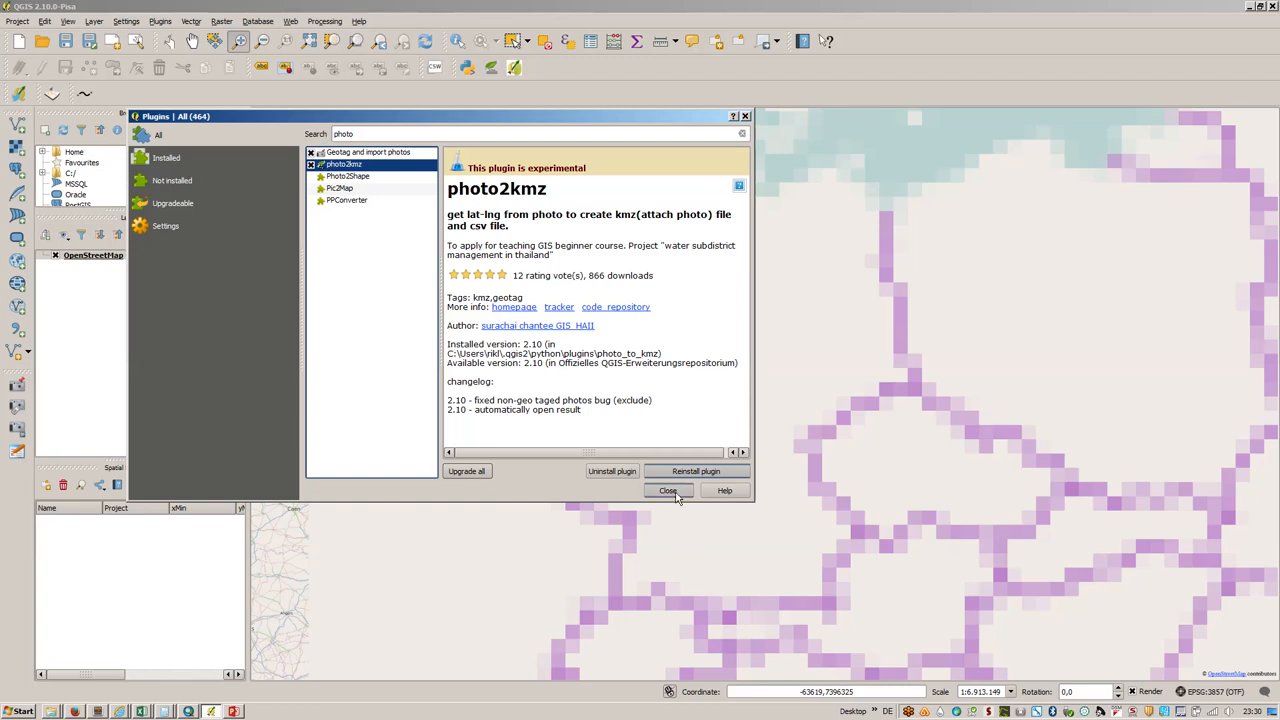
click(668, 490)
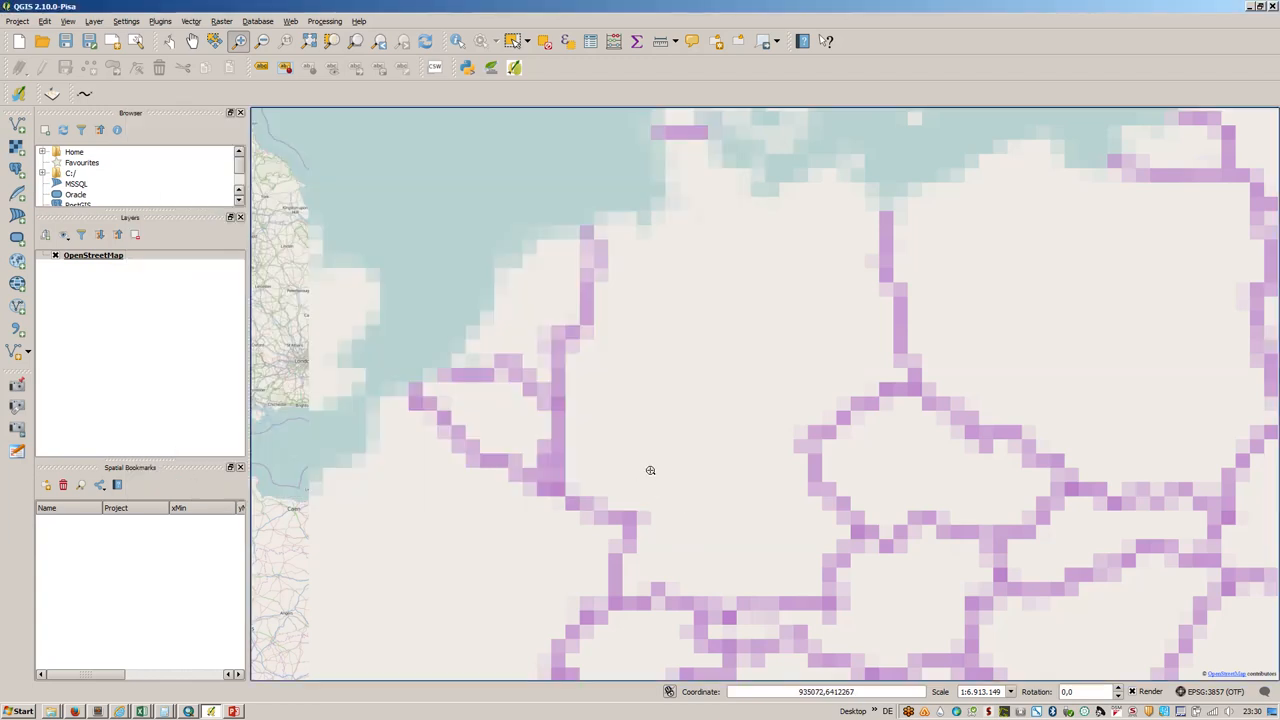
mouse_move(516, 378)
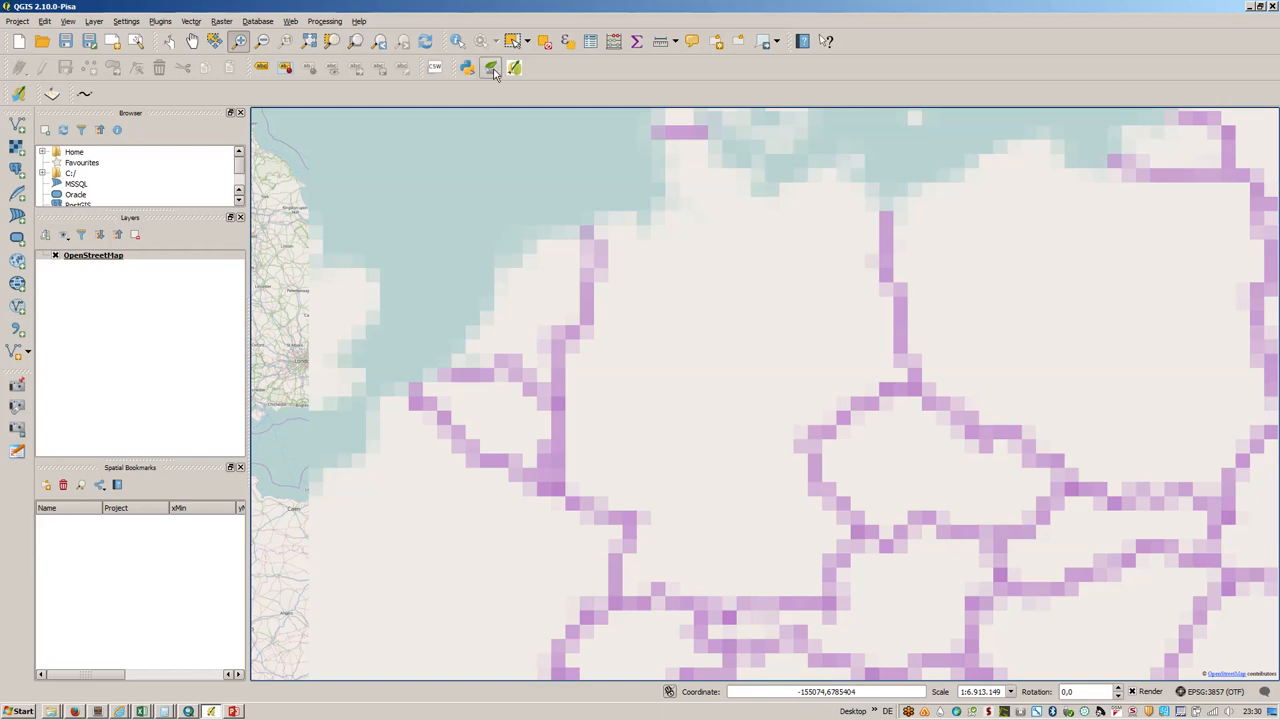
mouse_move(492, 68)
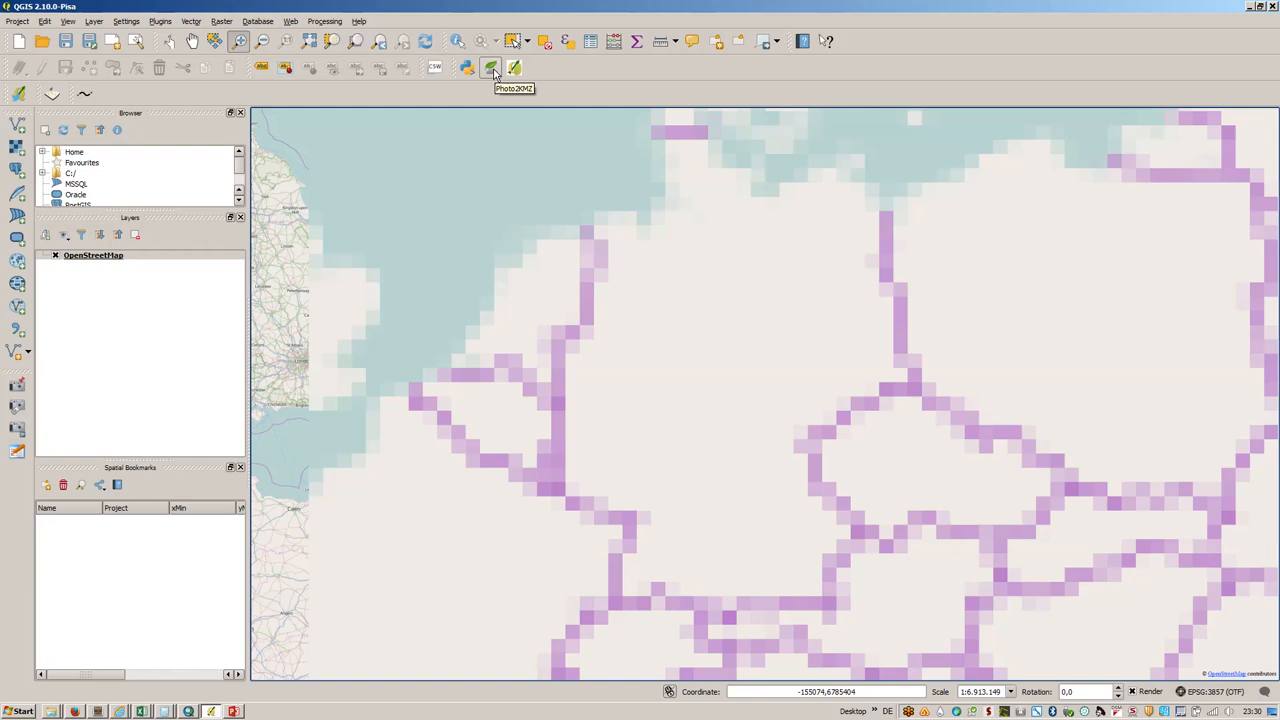
Step: Start photo2kmz and choose the gis folder under the personal pictures as photo source
click(492, 68)
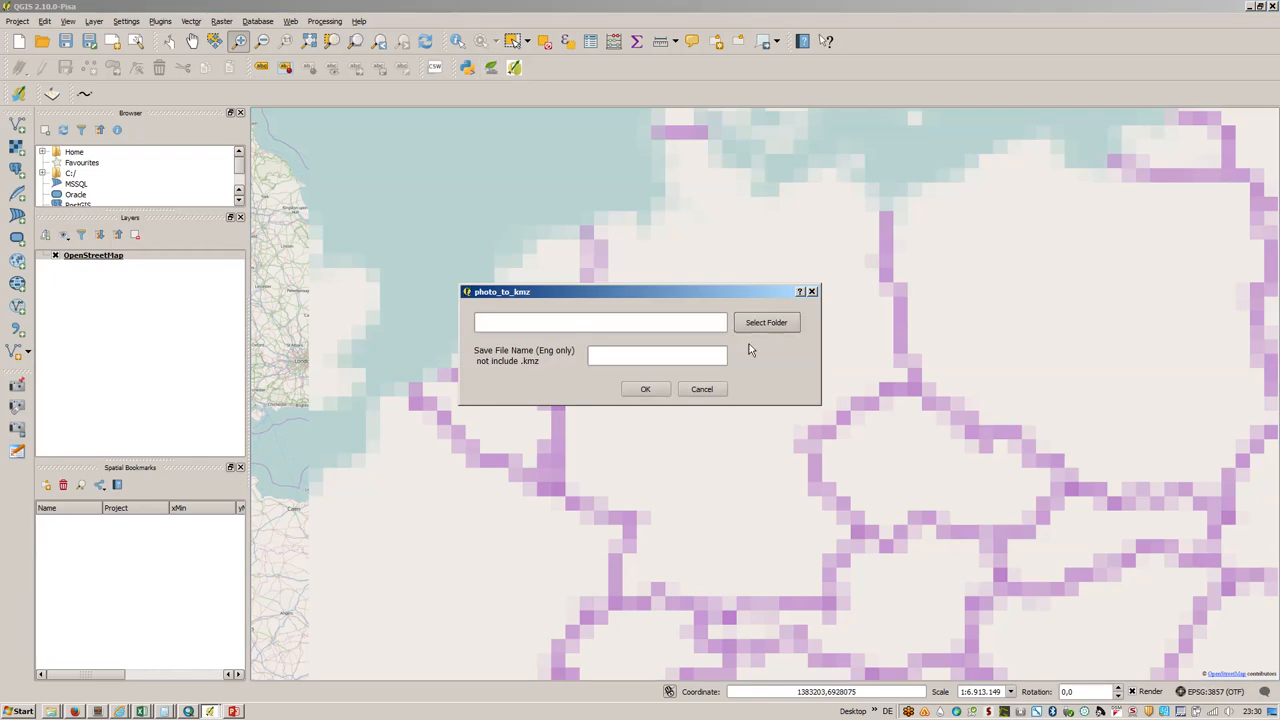
click(766, 322)
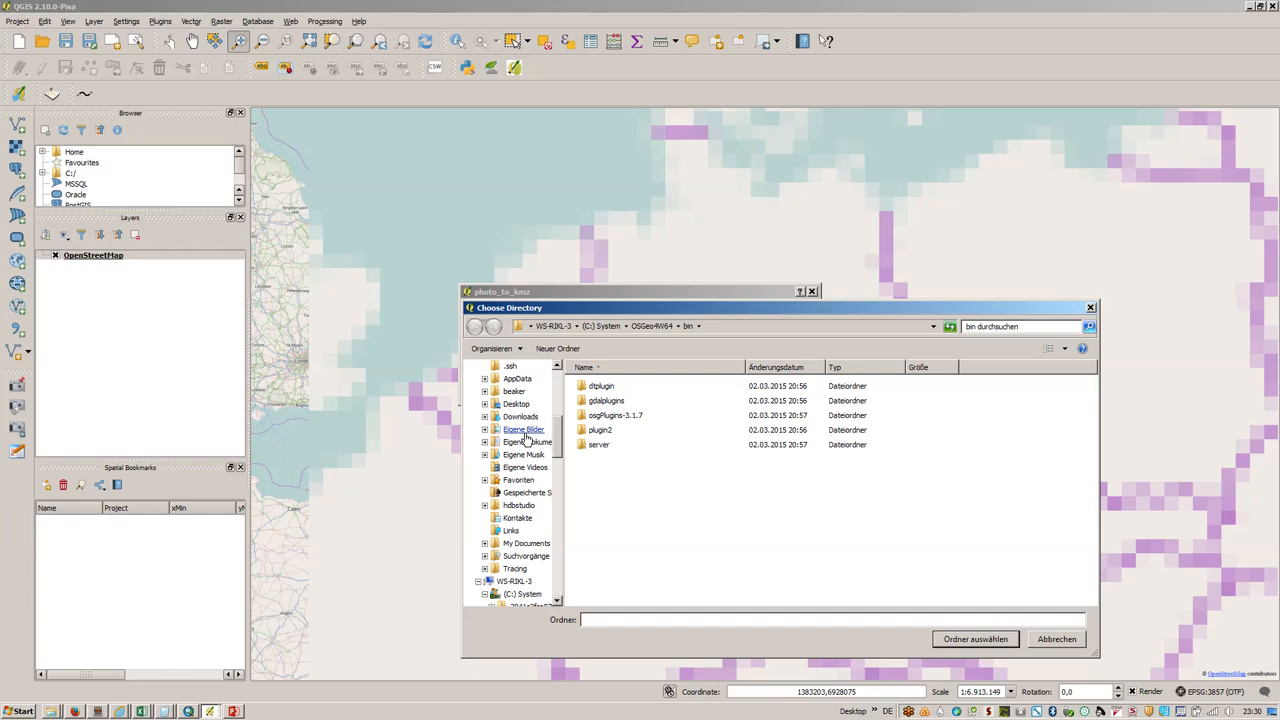
click(522, 428)
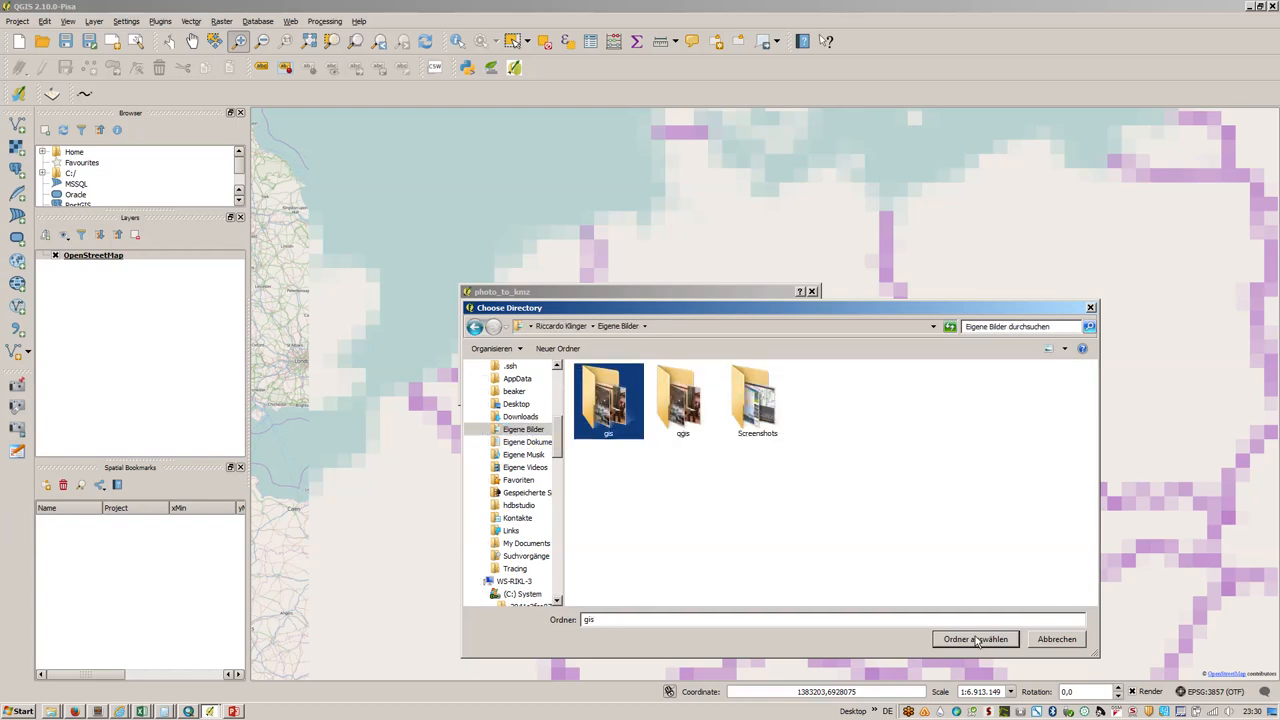
click(974, 640)
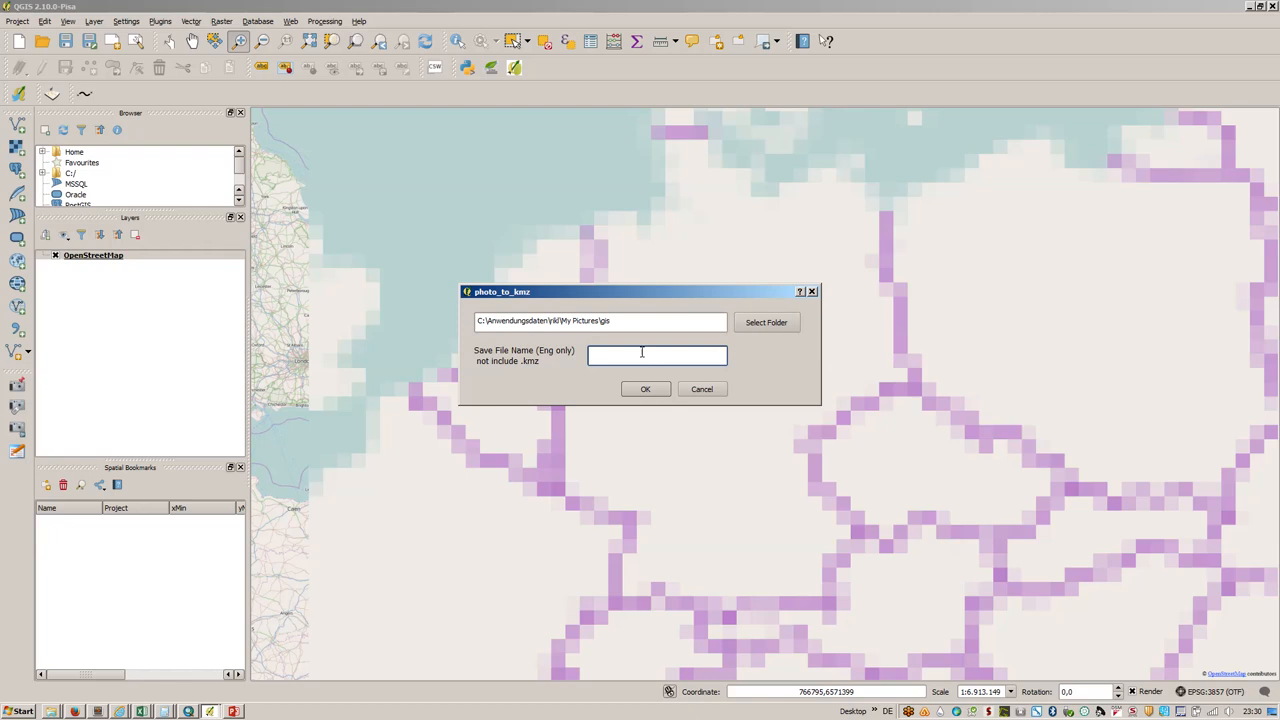
Step: Name the output Export_images_INTERGEO, run the export and dismiss the summary
text(Export_)
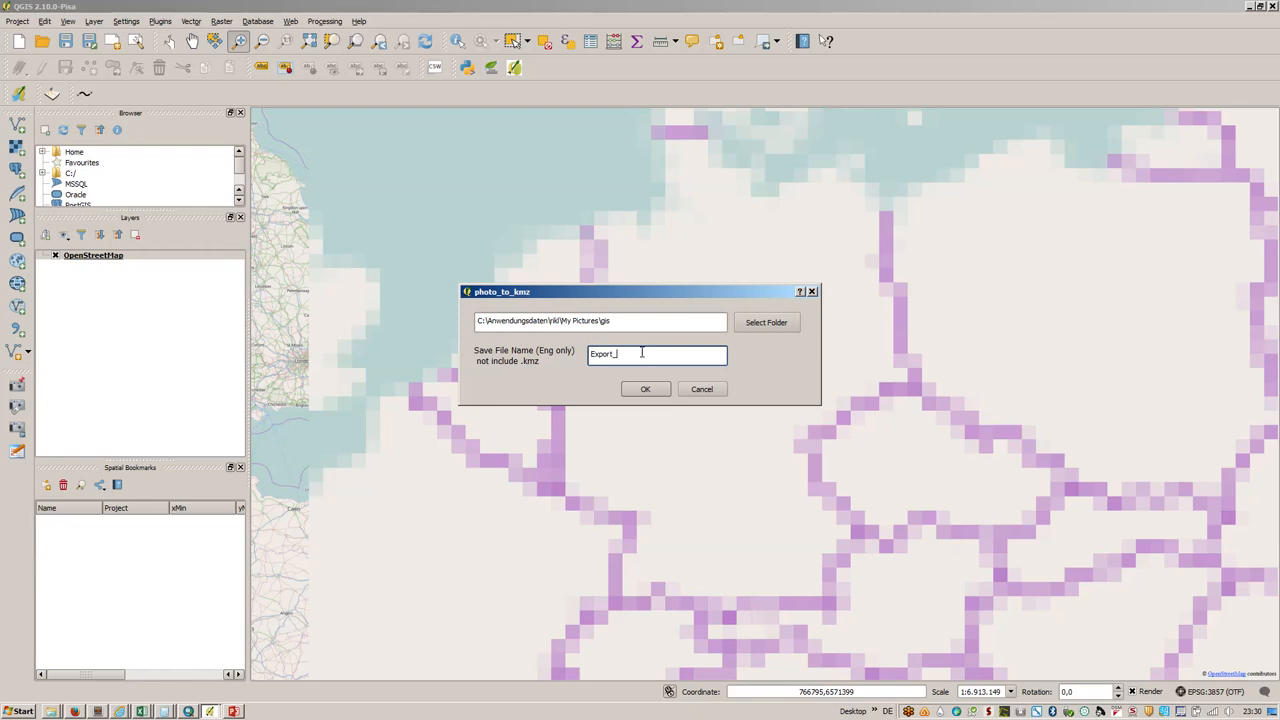
text(images)
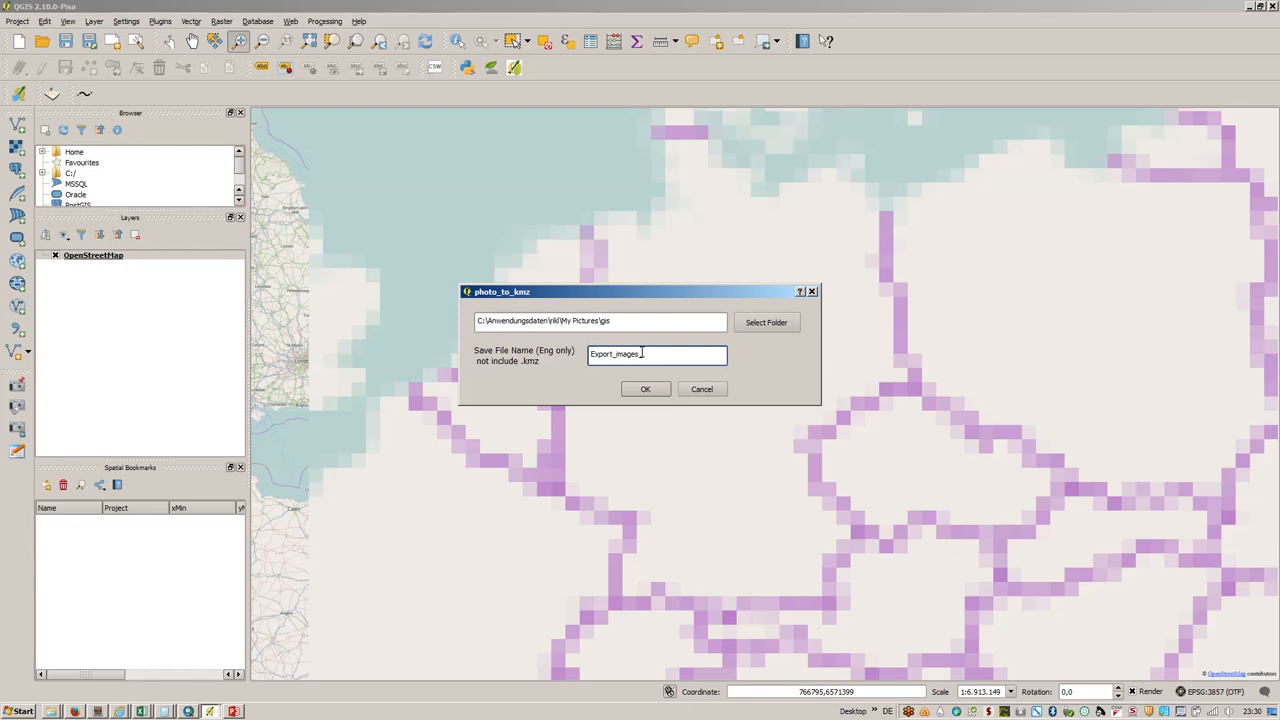
text(_INTERGEO)
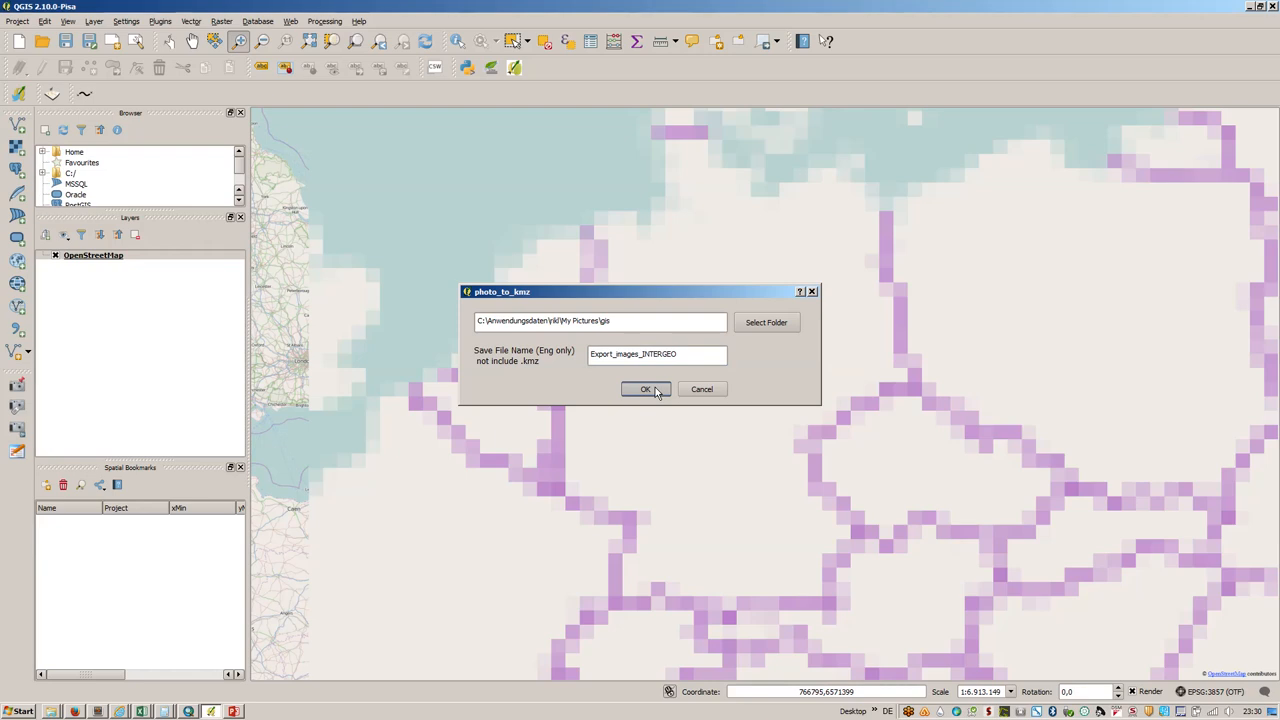
click(644, 388)
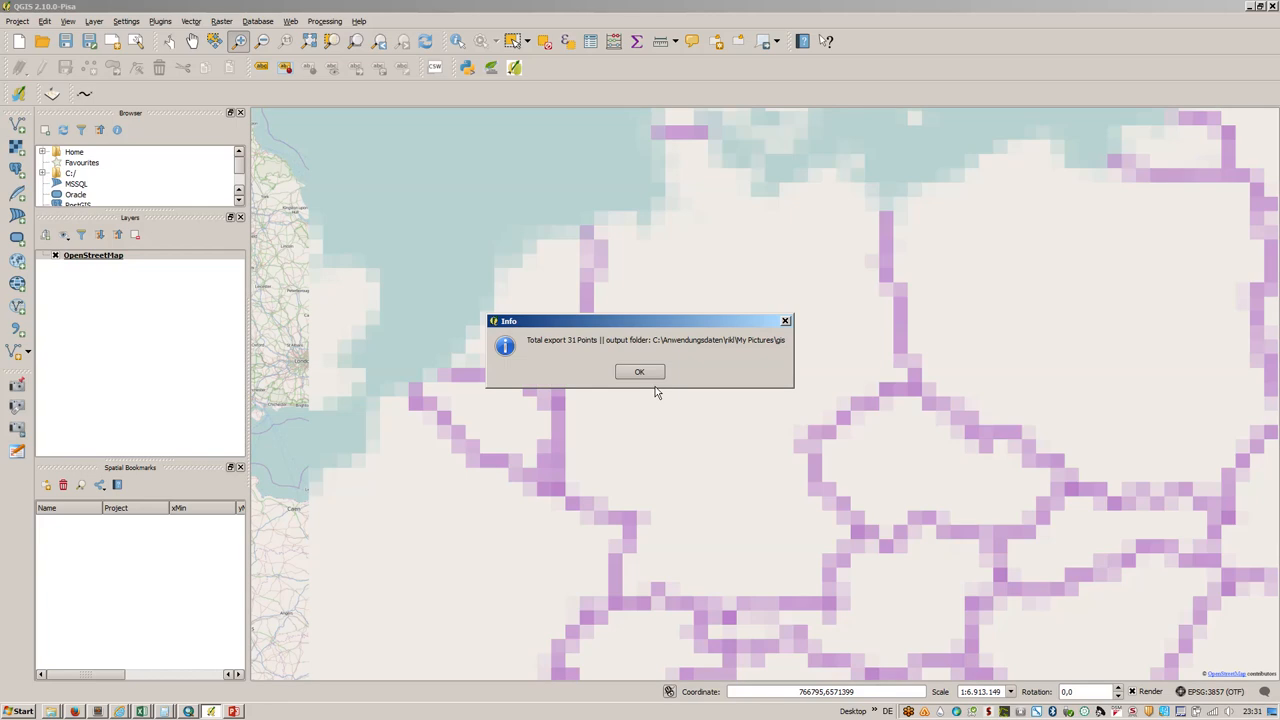
click(640, 370)
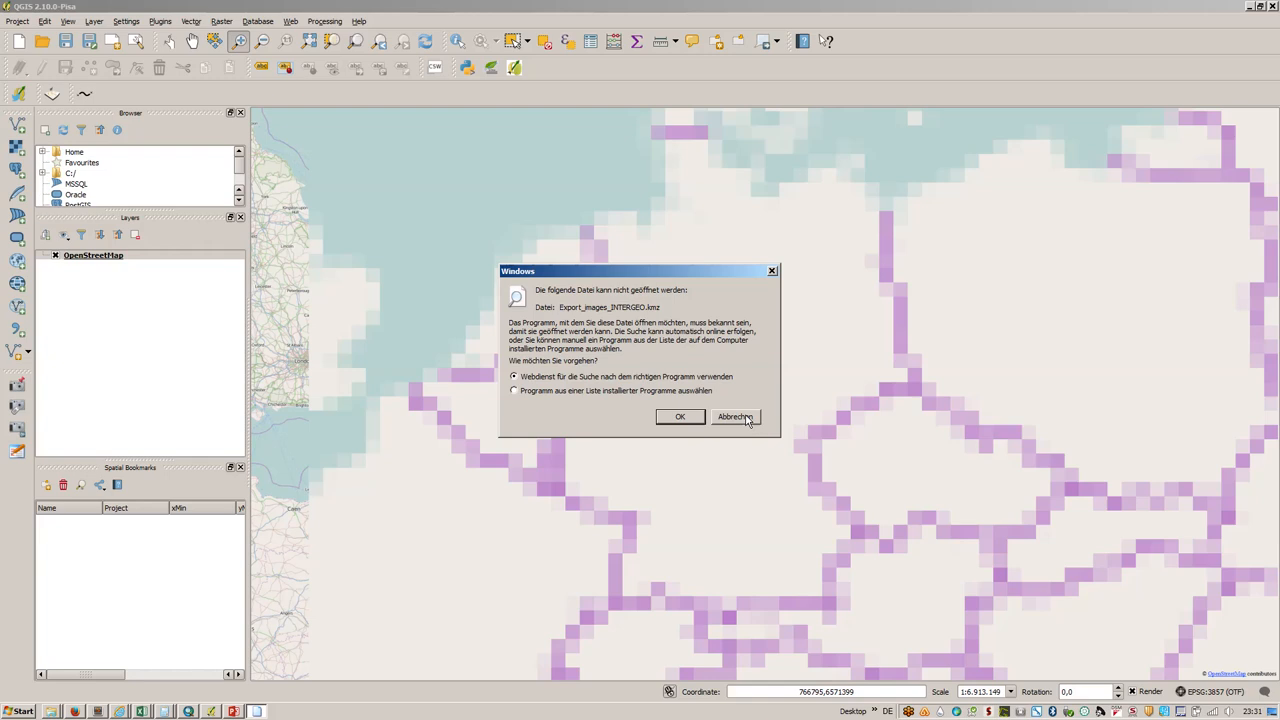
Step: Dismiss the open-with prompt and load Export_images_INTERGEO.csv as delimited text with lng as X and lat as Y
click(734, 418)
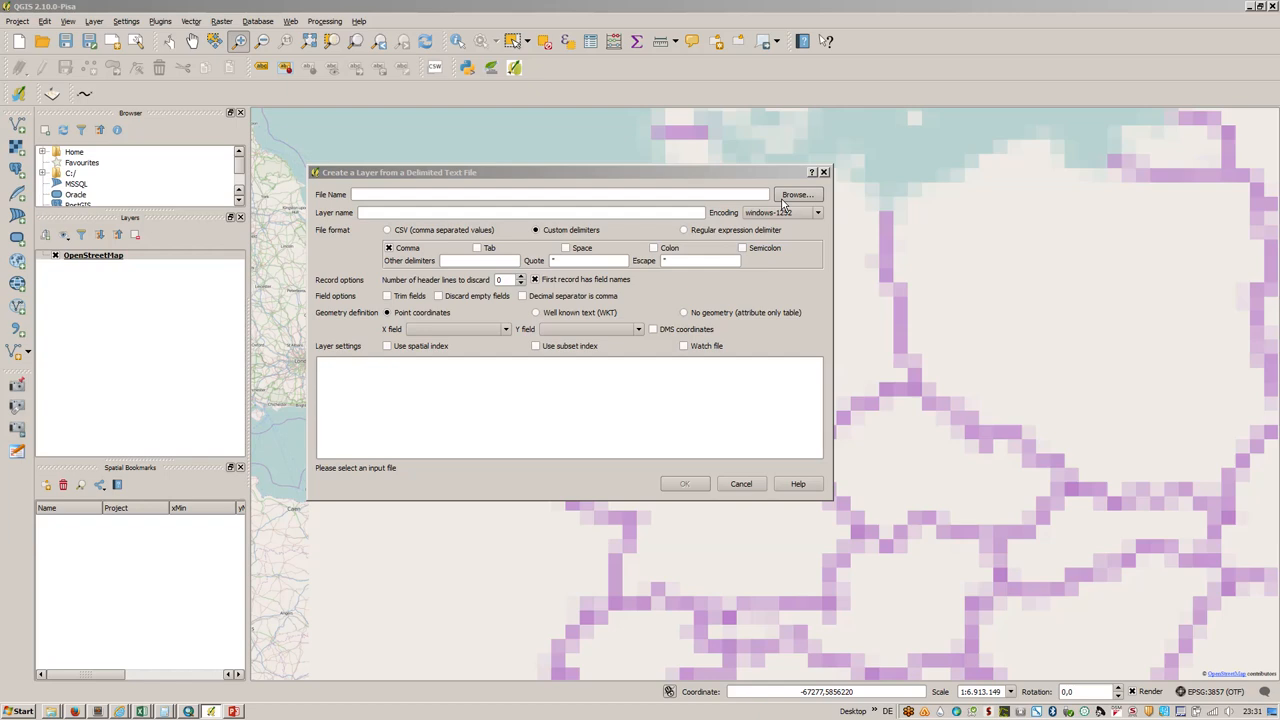
click(796, 194)
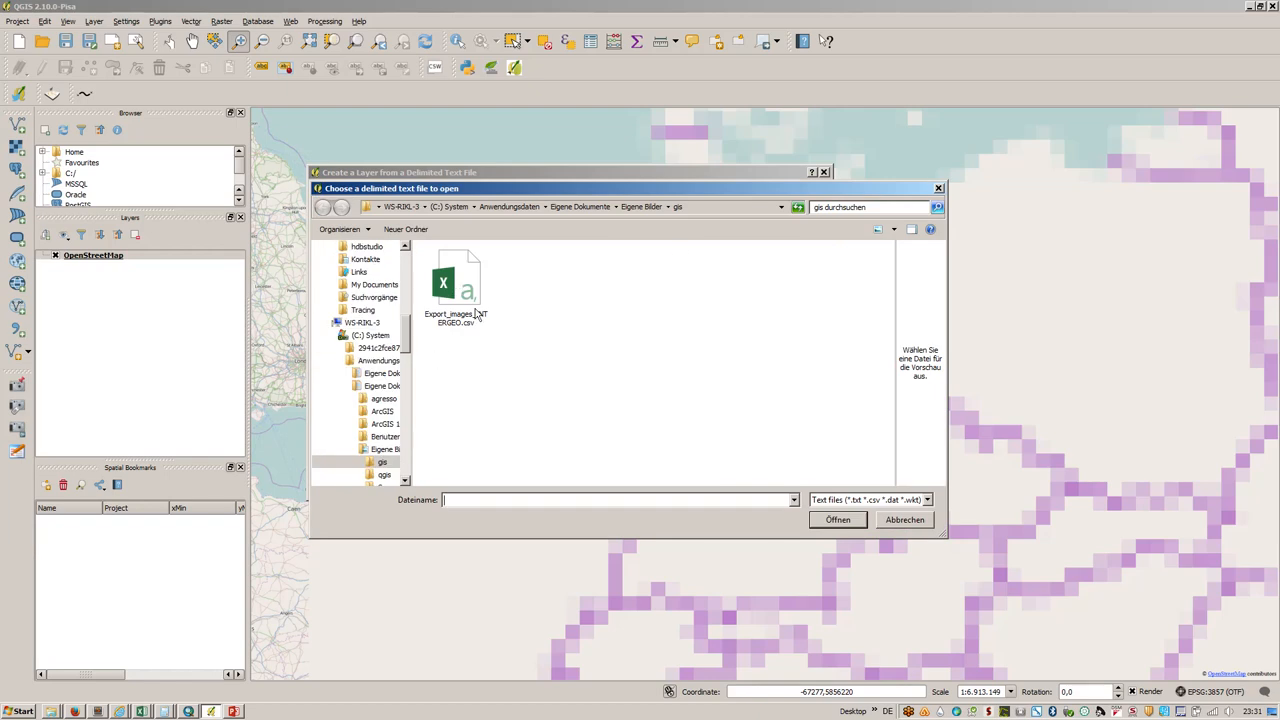
click(836, 520)
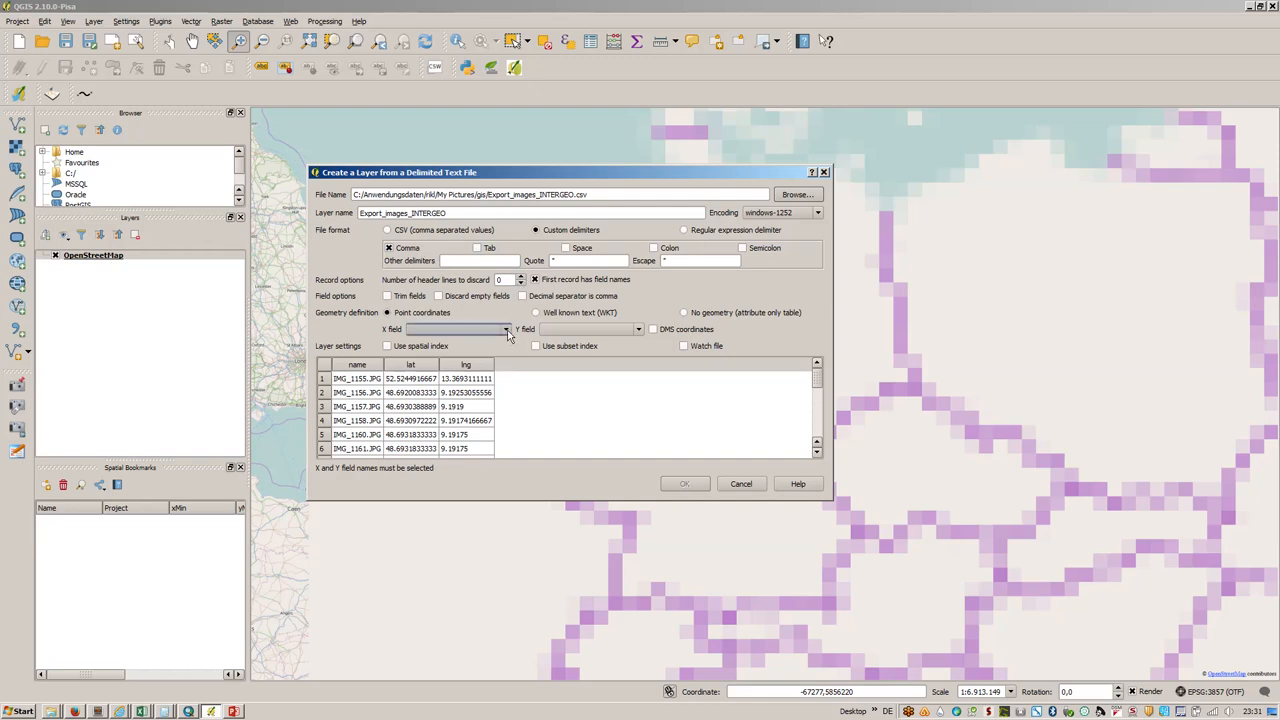
click(504, 328)
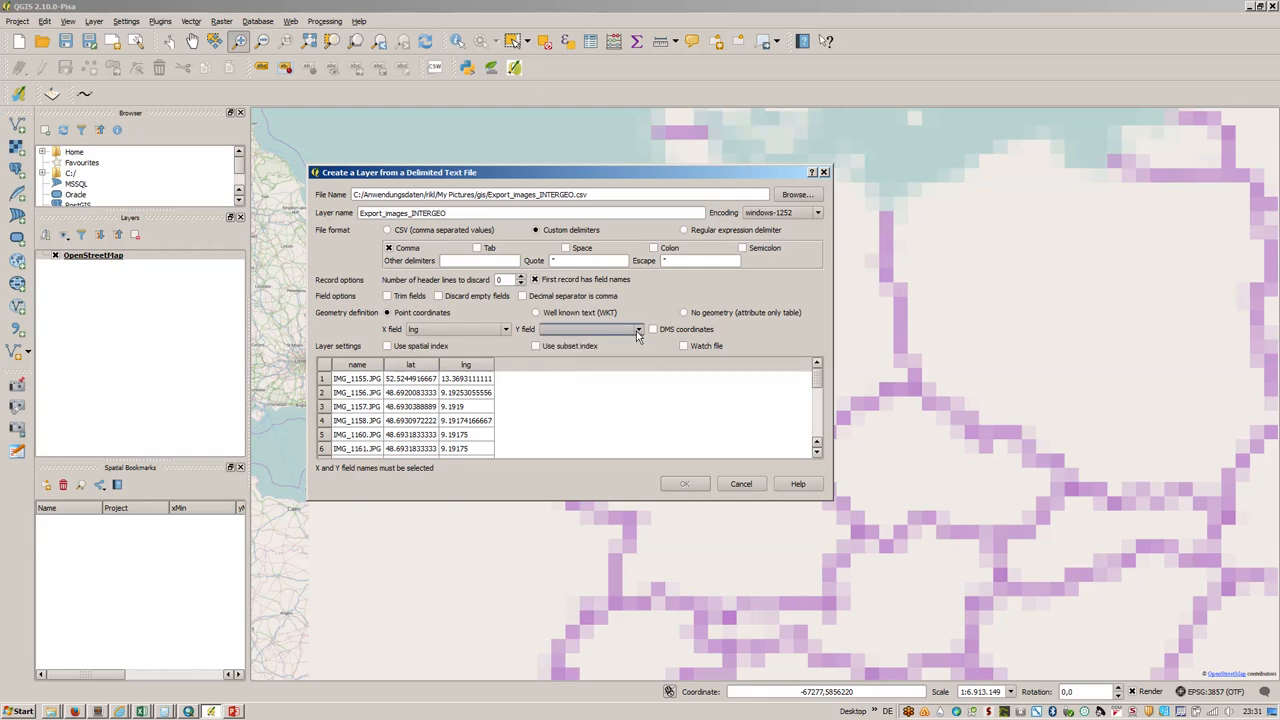
click(638, 328)
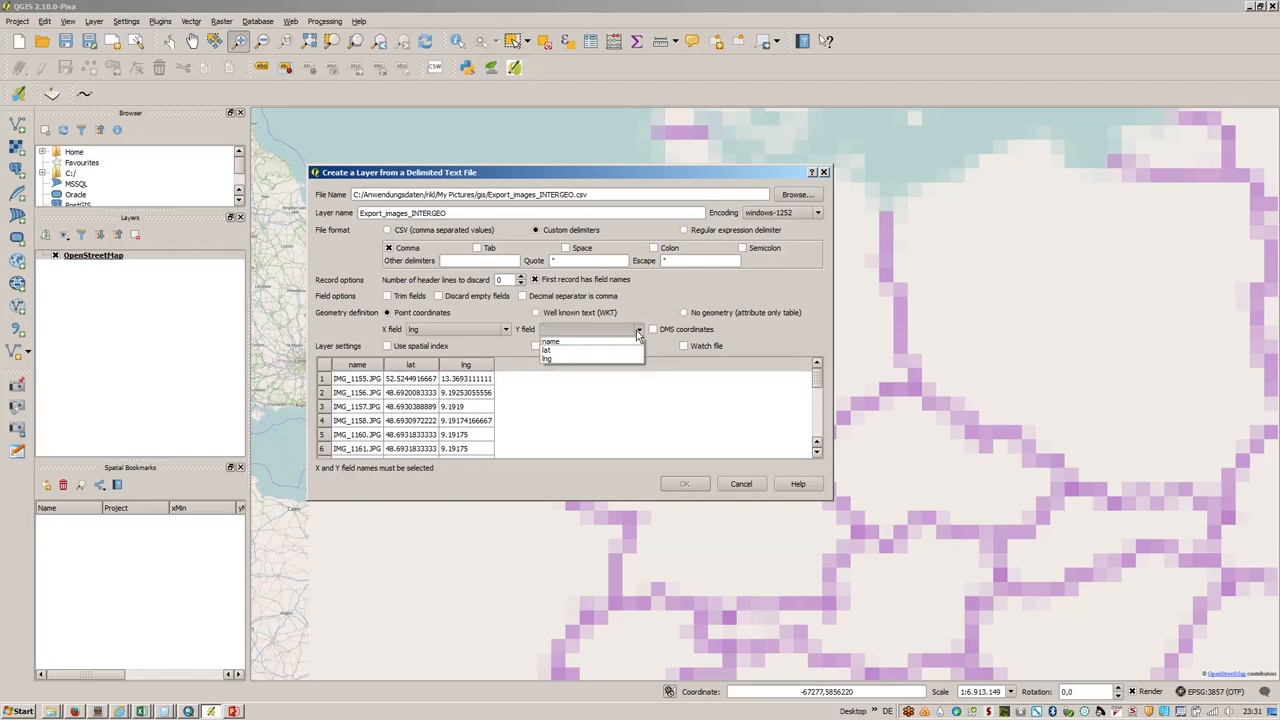
click(548, 348)
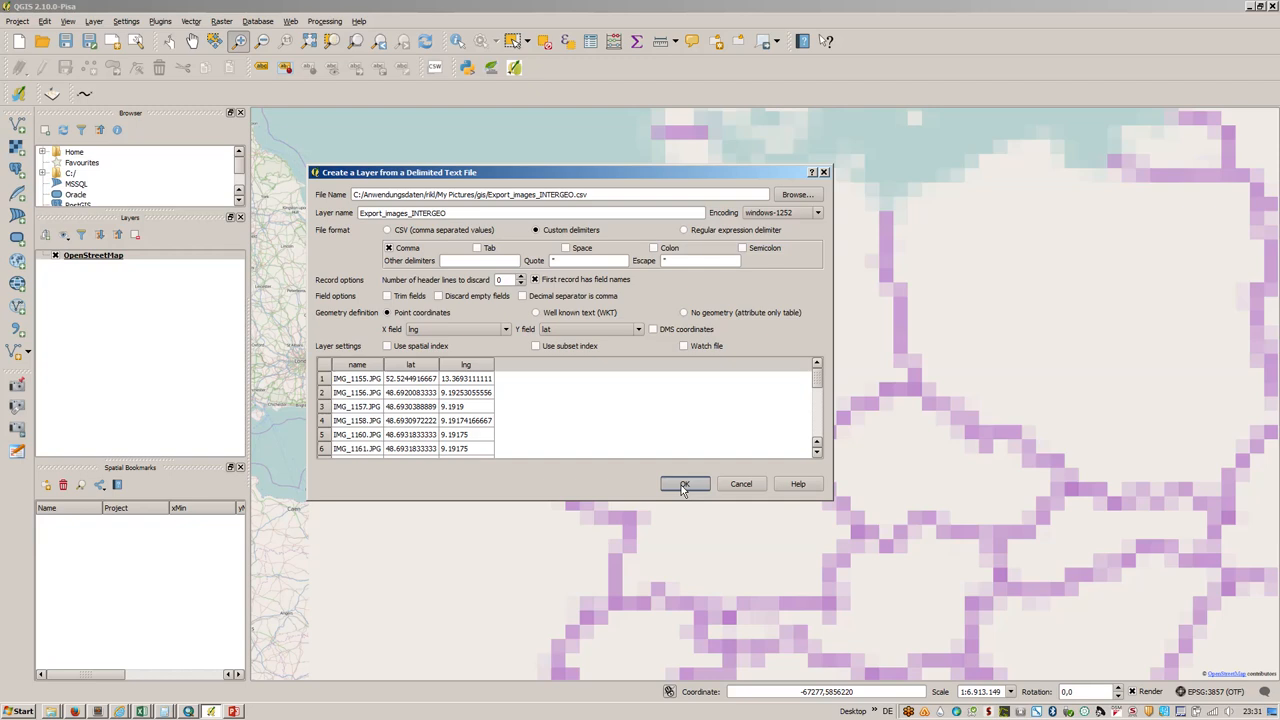
Step: Create the Export_images_INTERGEO point layer on the map
click(684, 484)
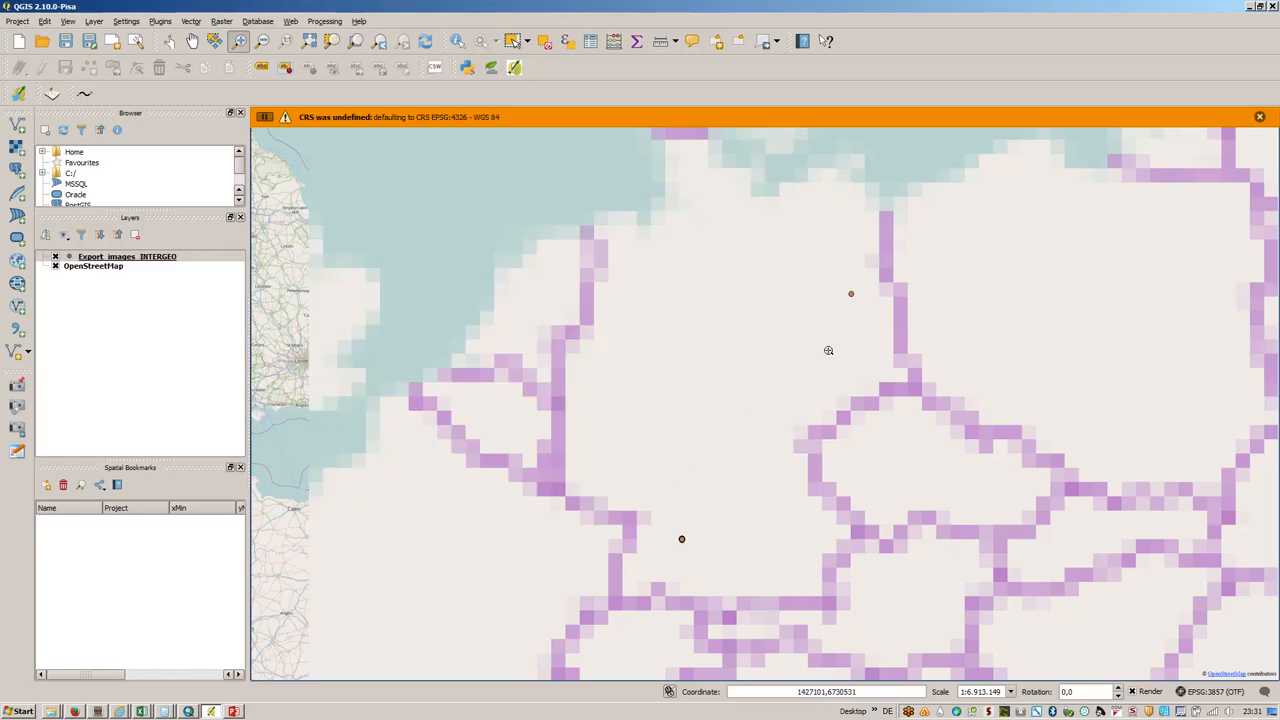
mouse_move(868, 290)
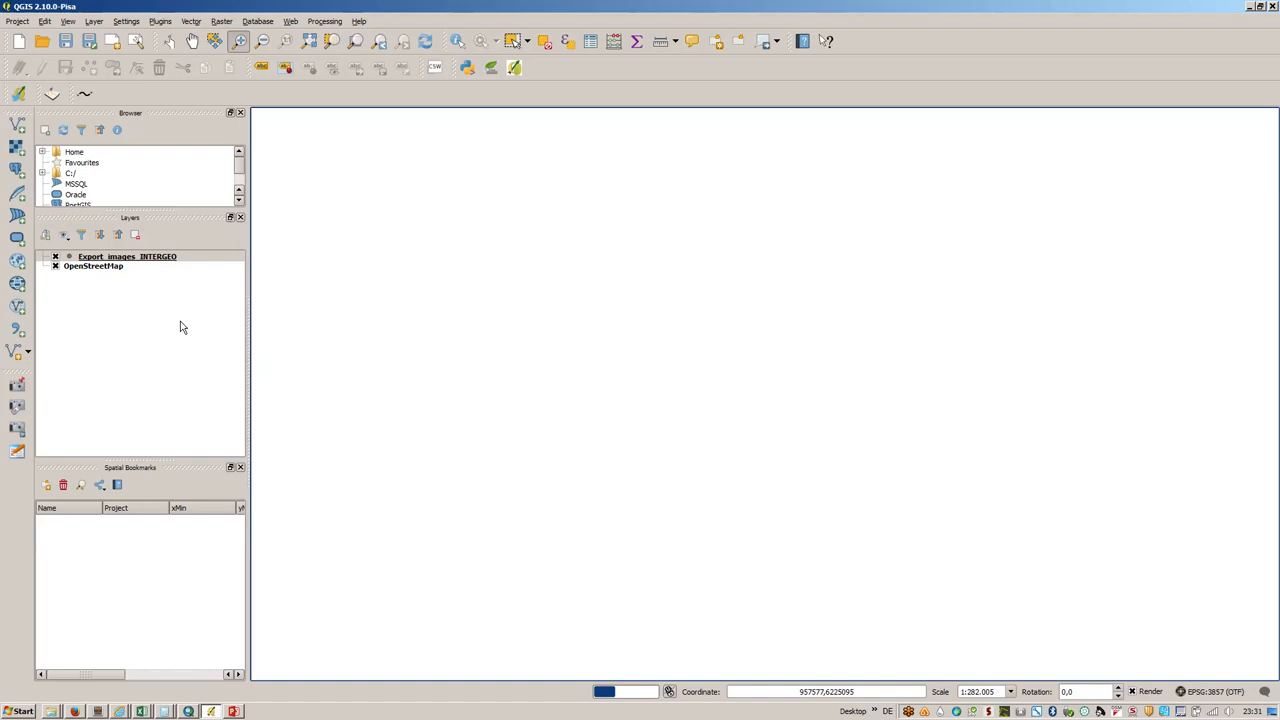
Step: Save Export_images_INTERGEO as shapefile INTERGEO_photos in the gis folder and add it to the map
right_click(128, 256)
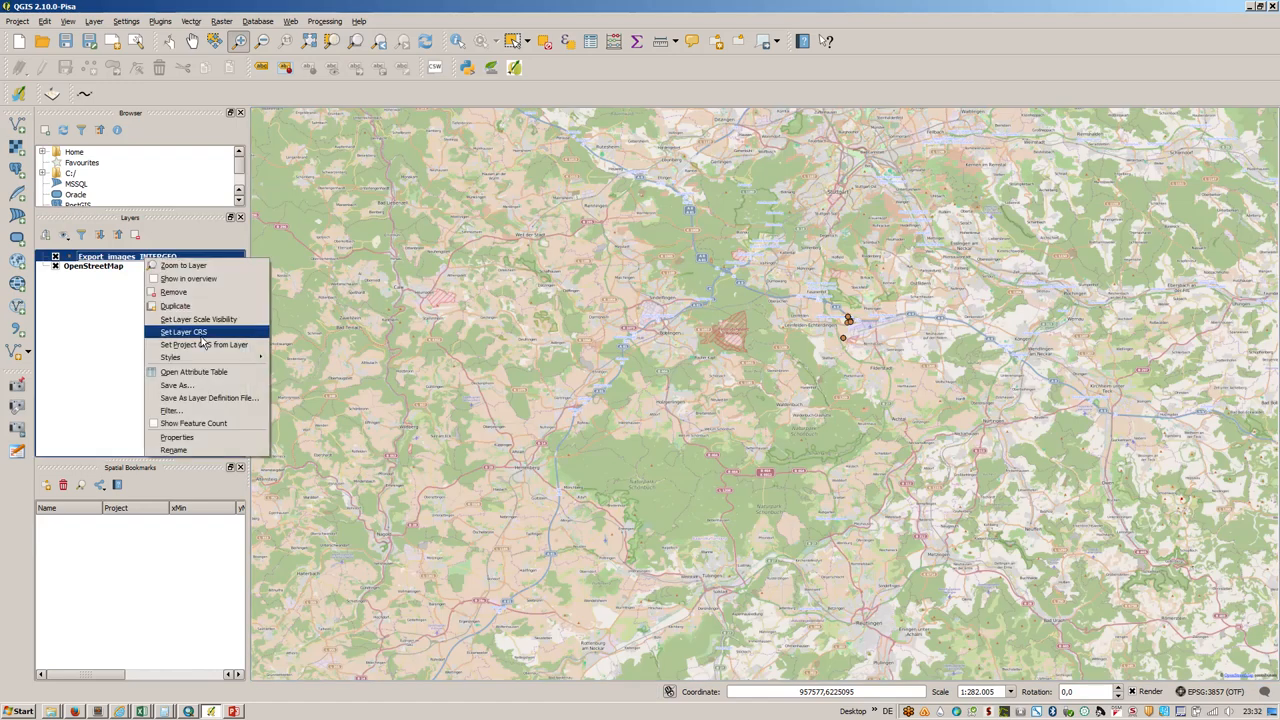
click(176, 384)
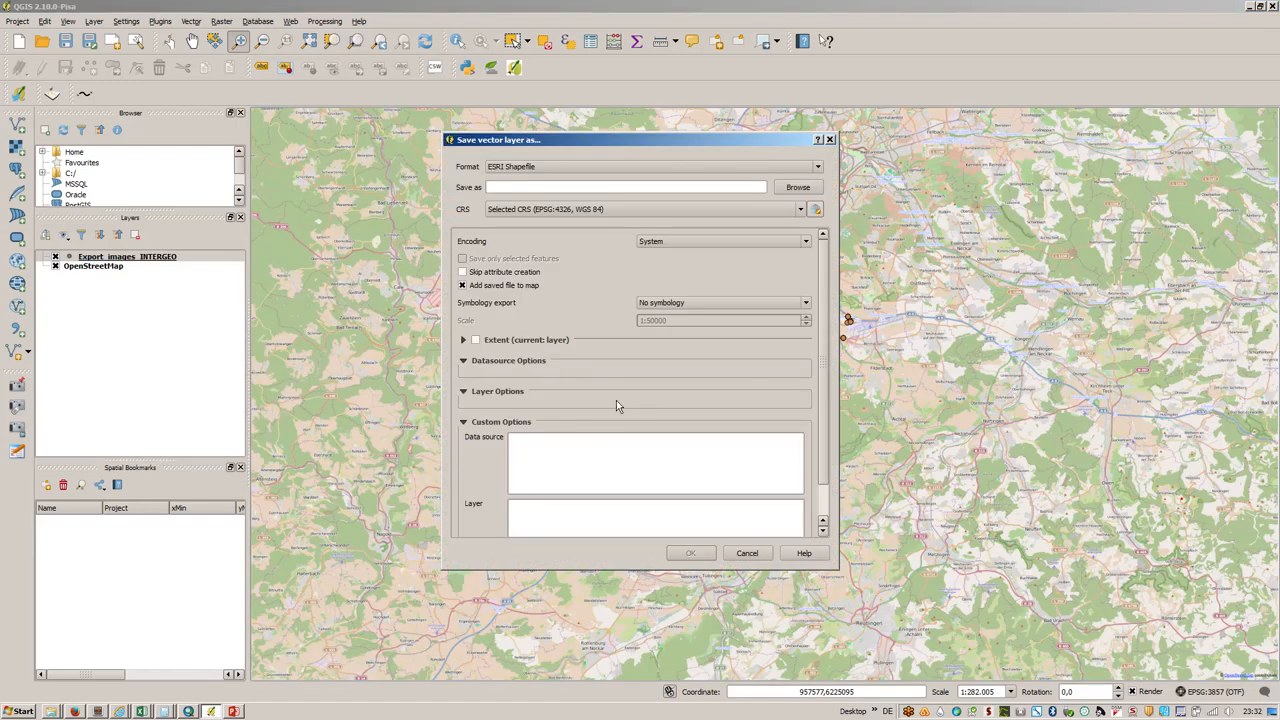
click(796, 188)
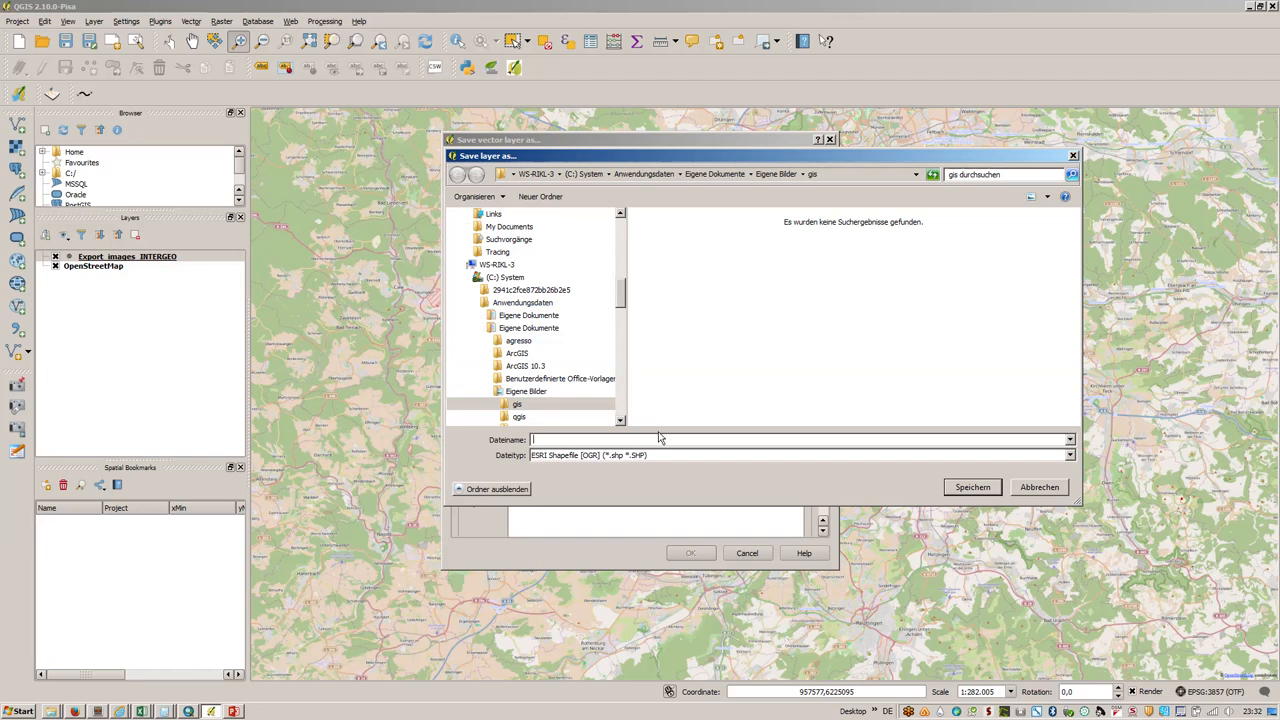
text(INTERGEO_PHOTOS)
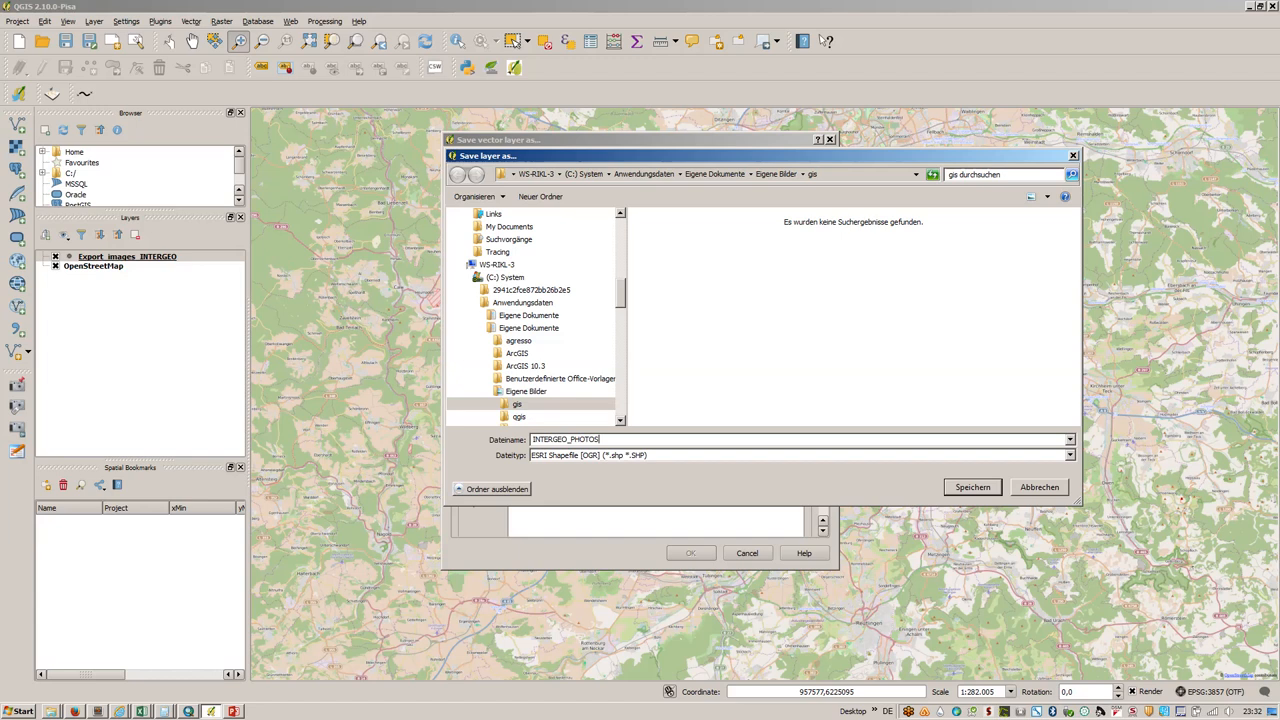
text(_SHAPE)
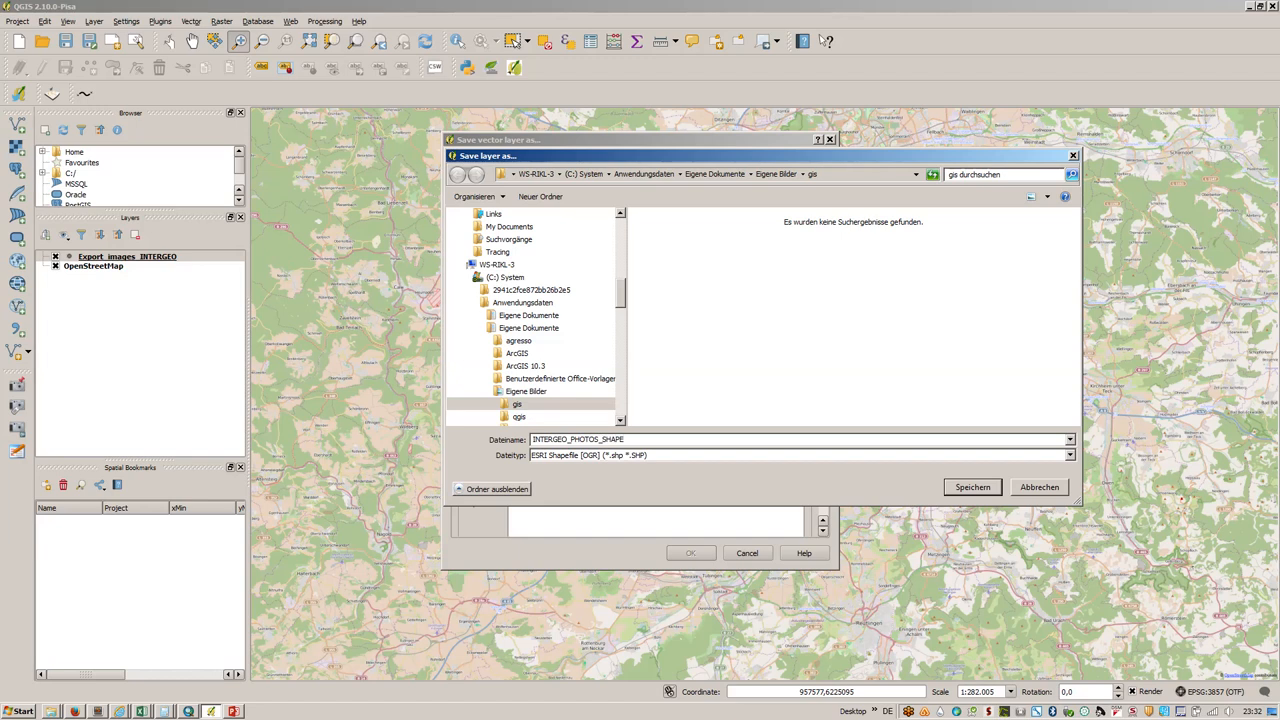
key(BackSpace)
text(INTERGEO_photos)
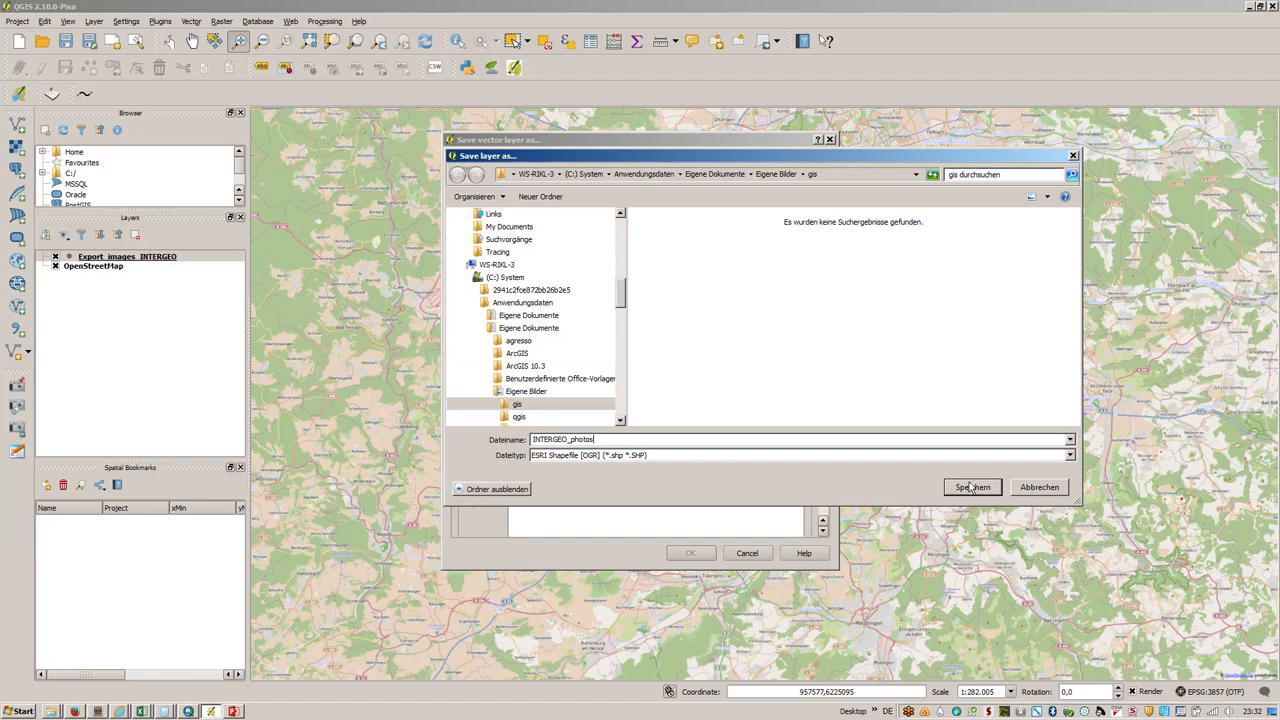
click(972, 488)
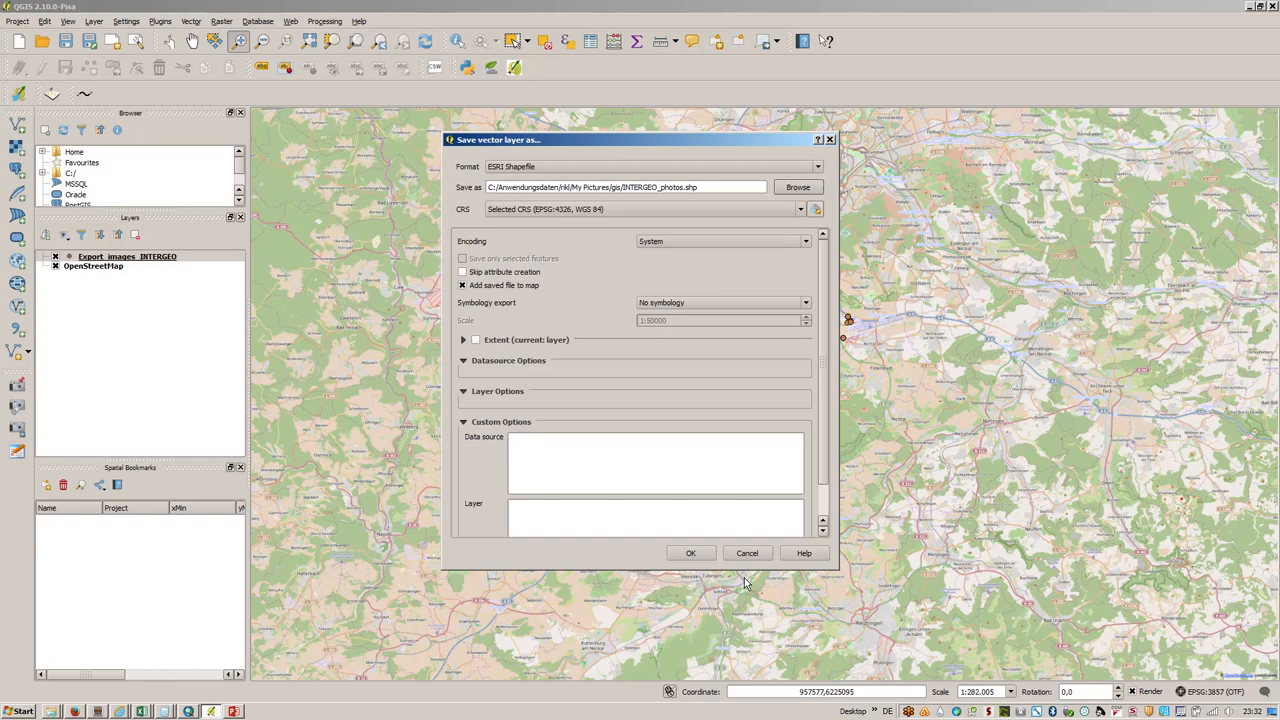
click(690, 552)
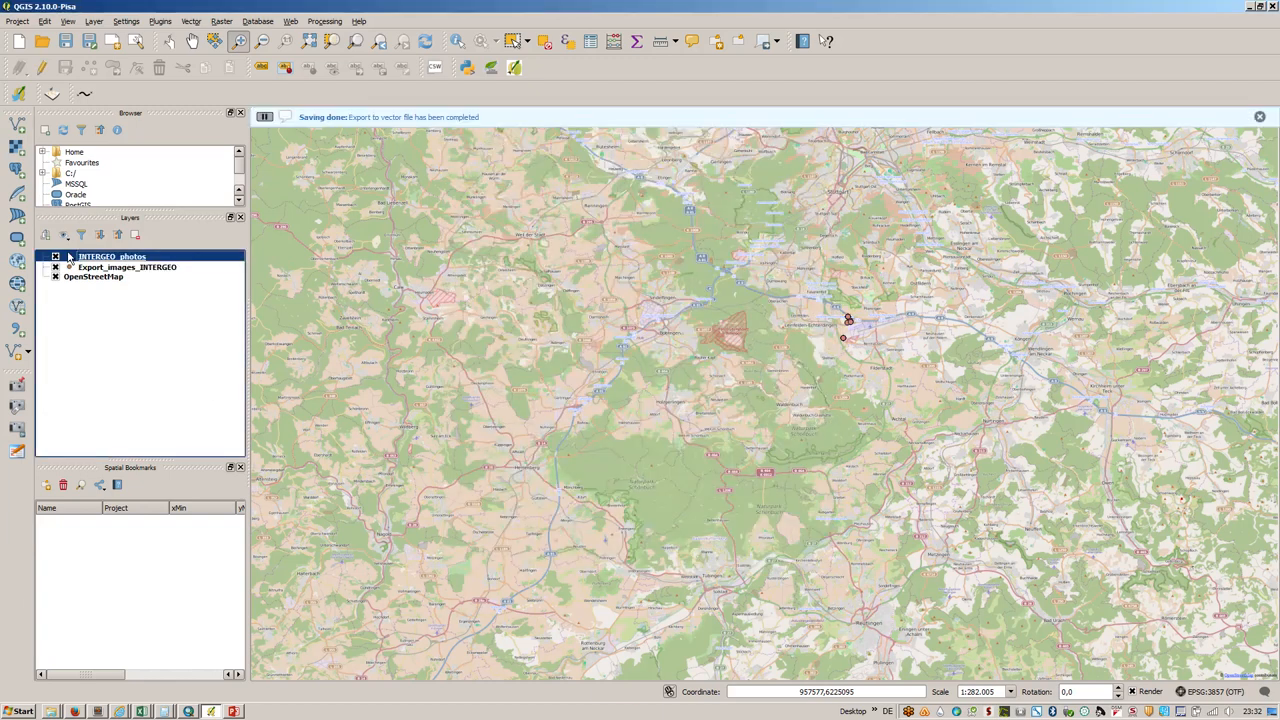
Step: Remove Export_images_INTERGEO, then set INTERGEO_photos' Display map tip to HTML and start its expression
right_click(128, 268)
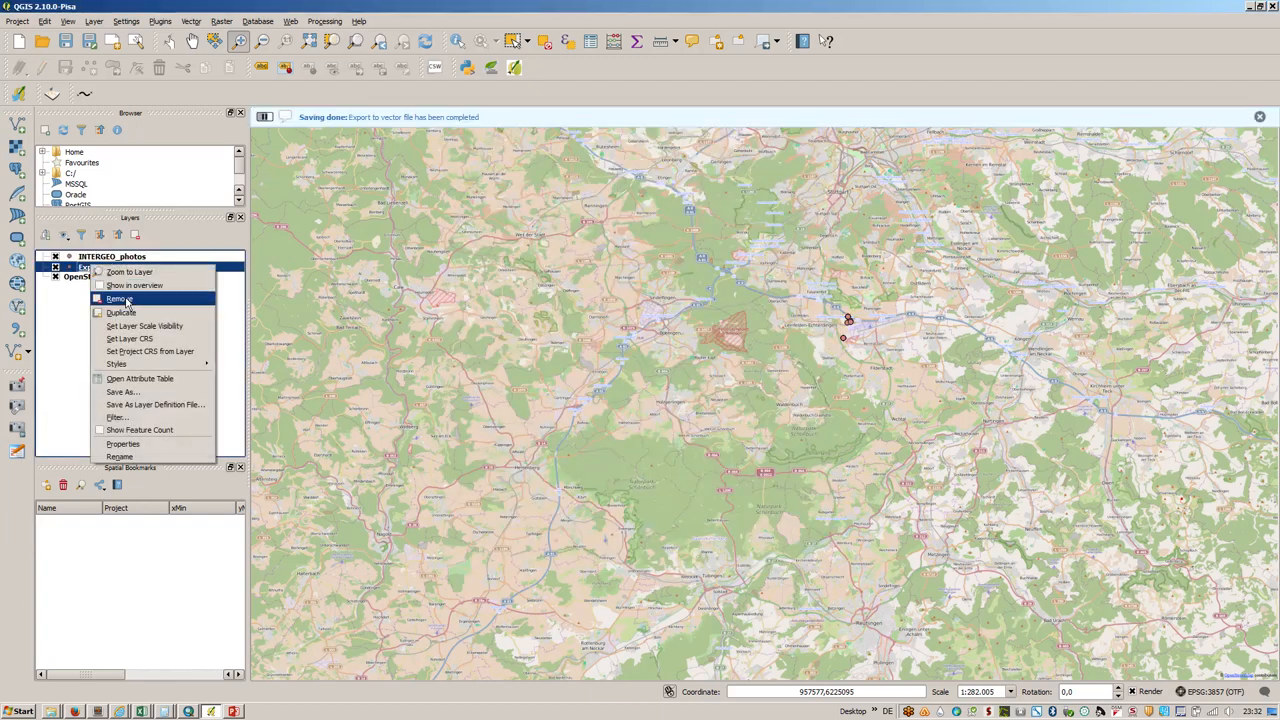
click(116, 298)
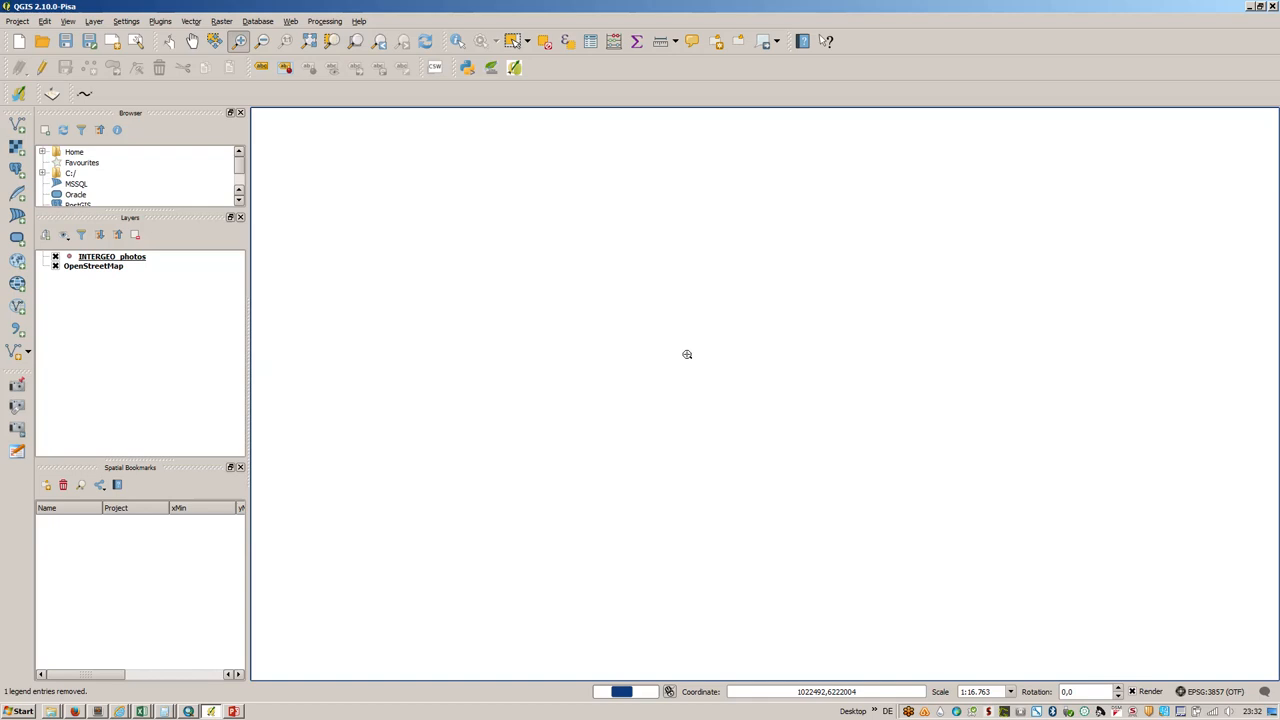
mouse_move(790, 340)
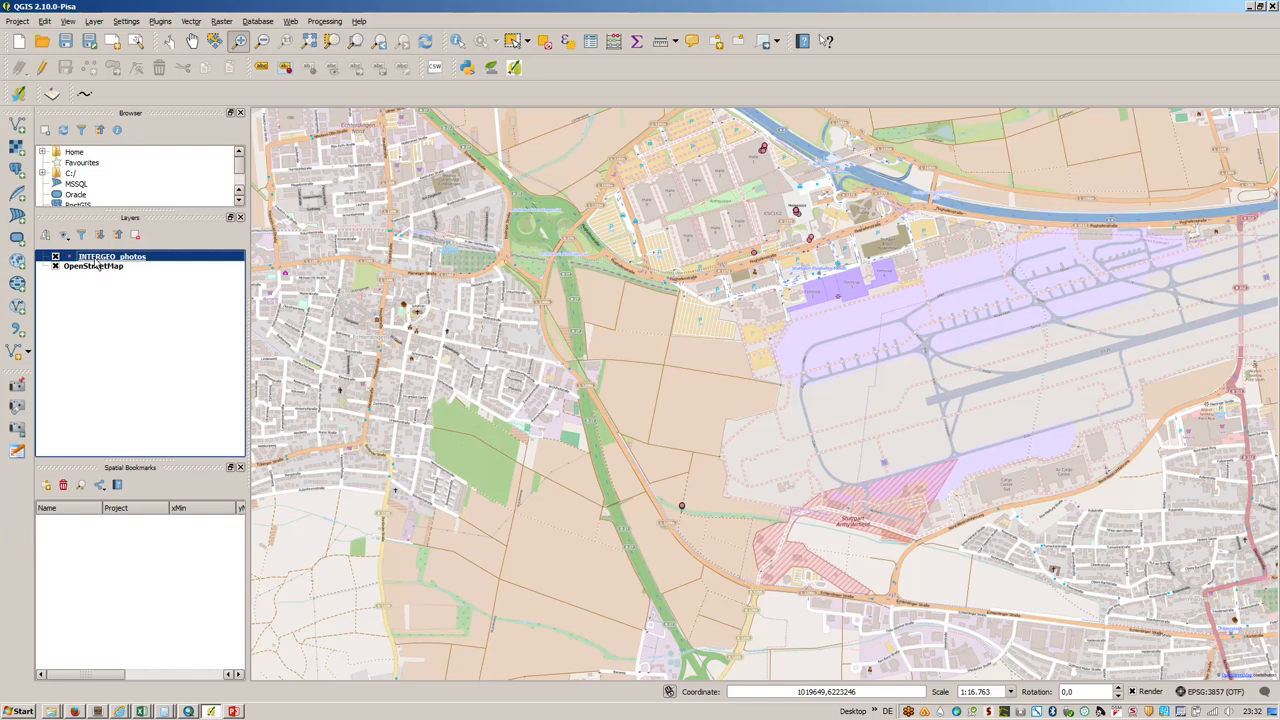
double_click(110, 256)
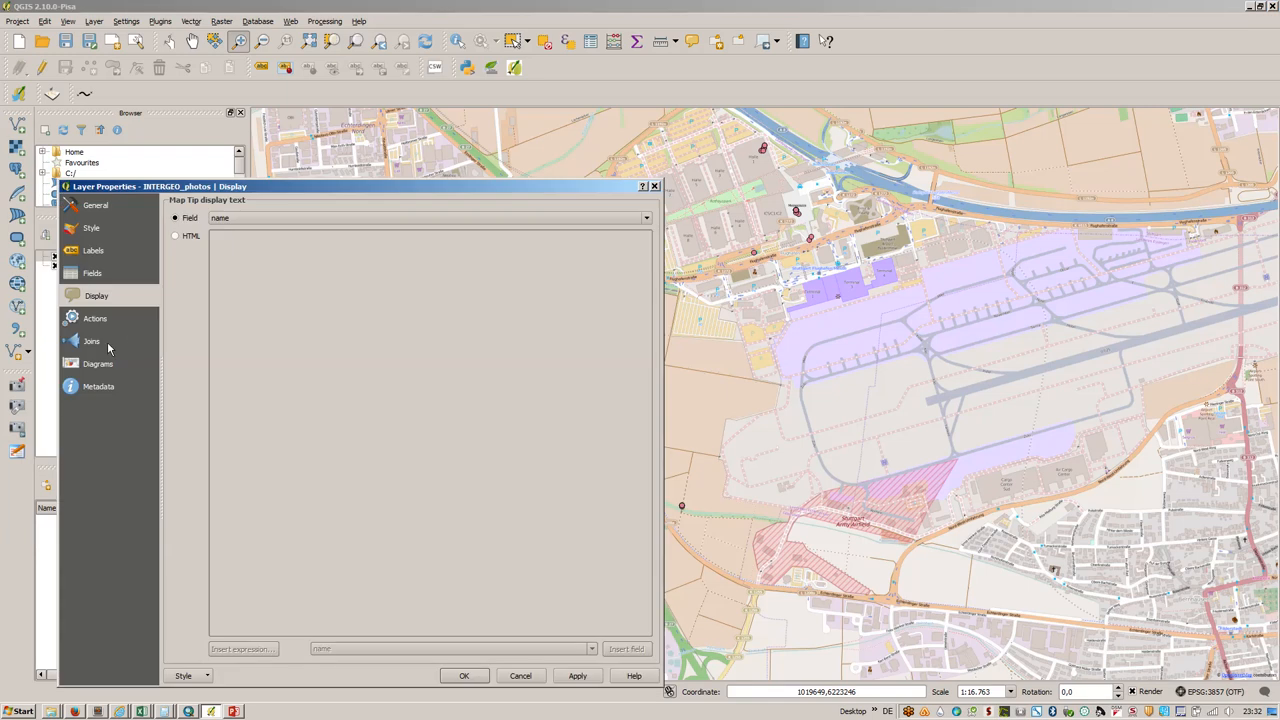
click(176, 236)
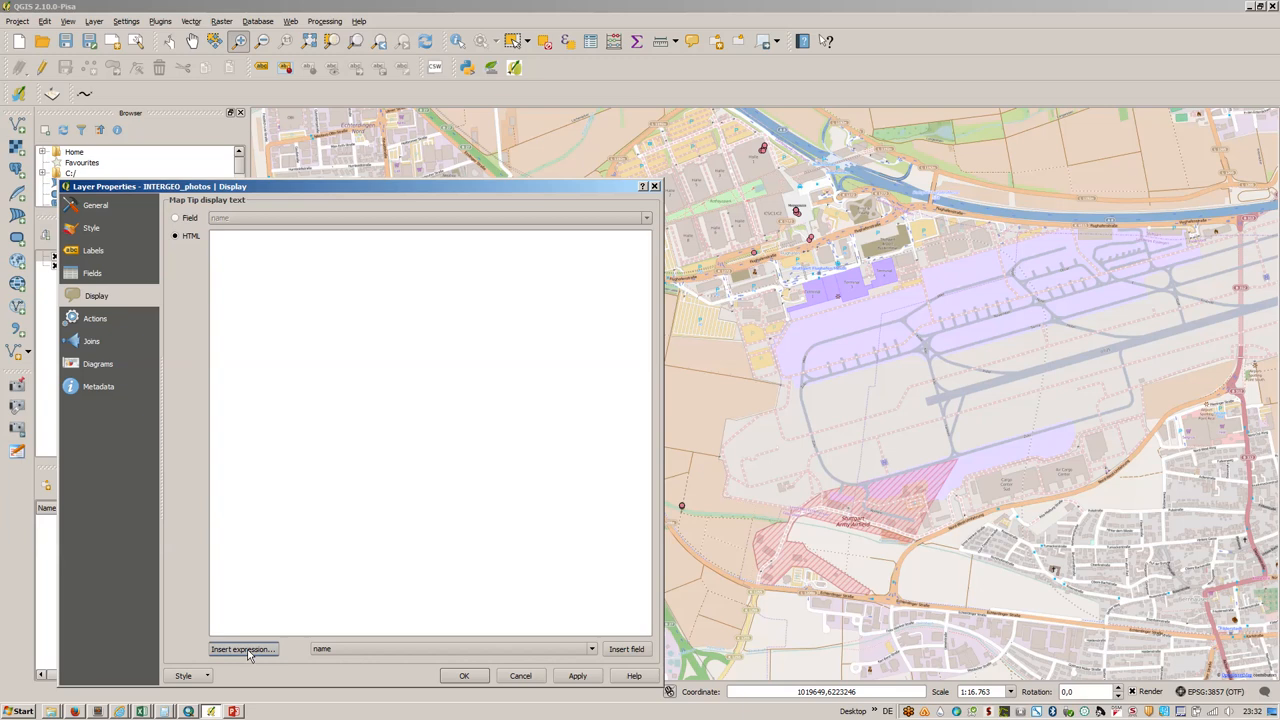
click(242, 648)
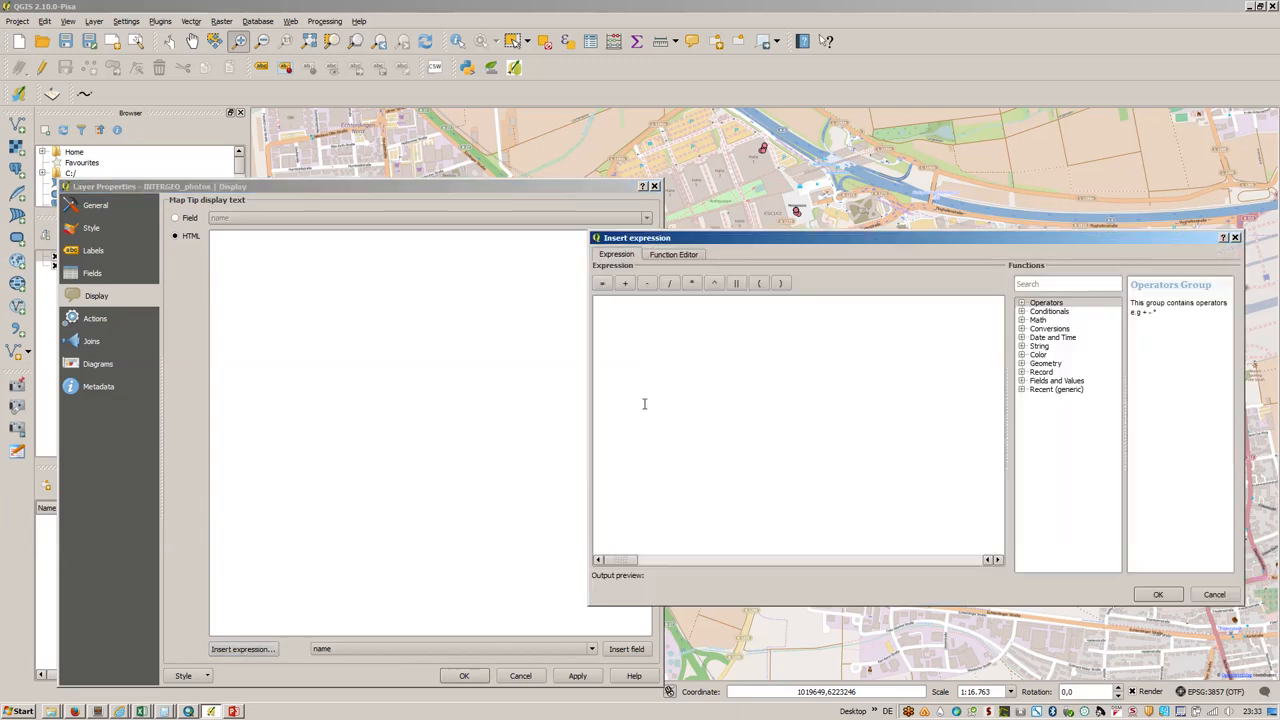
Step: Insert the map tip expression CONCAT('<img src="', "name", '" width="400"></img>')
text(CONCAT()
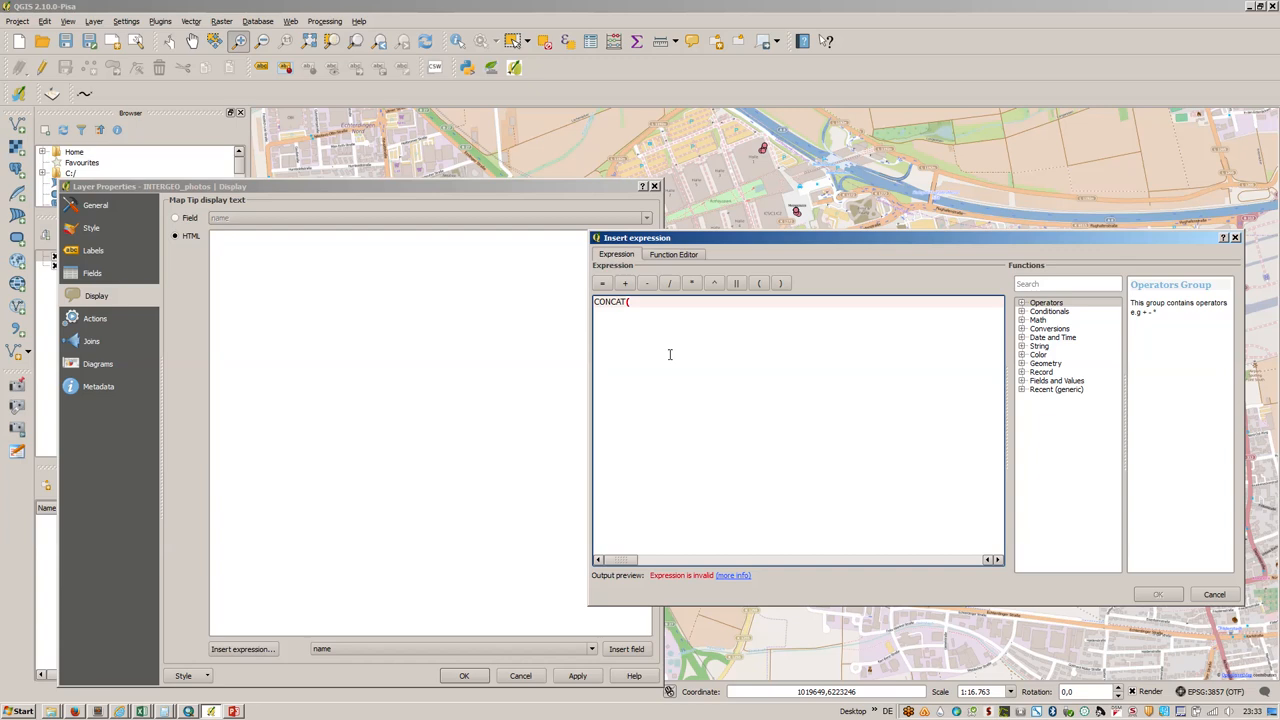
text('<)
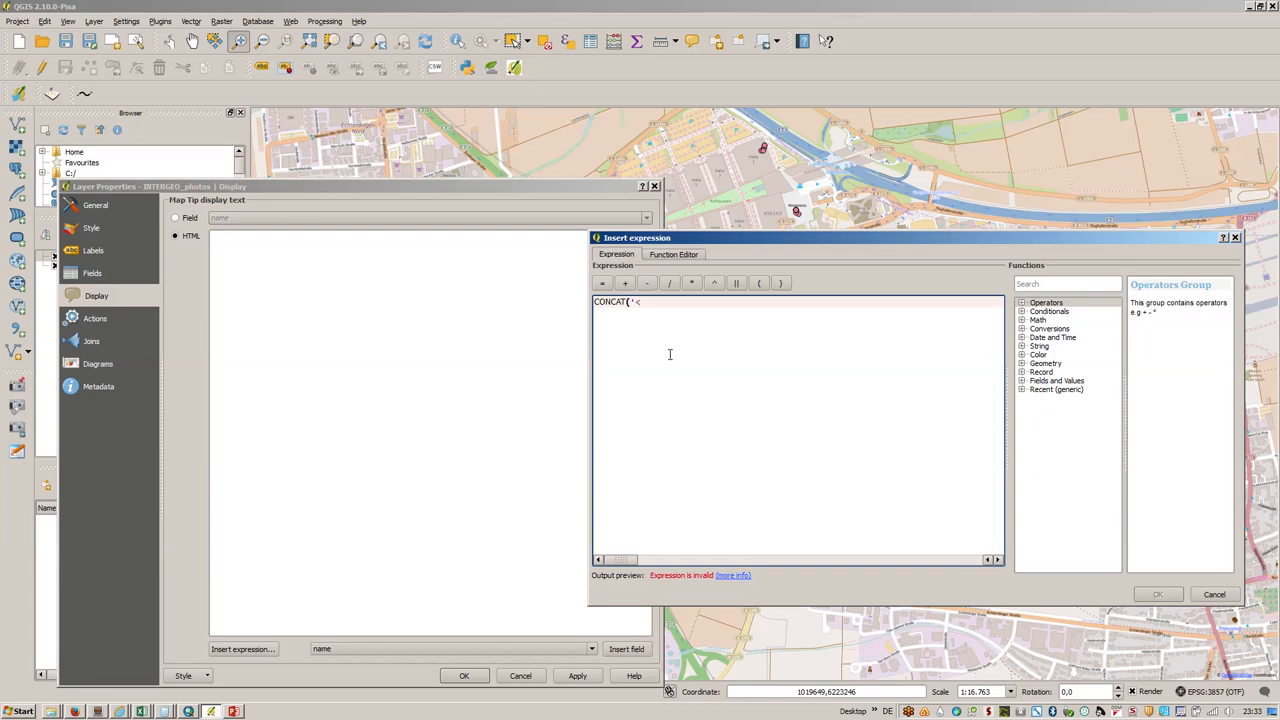
text(img)
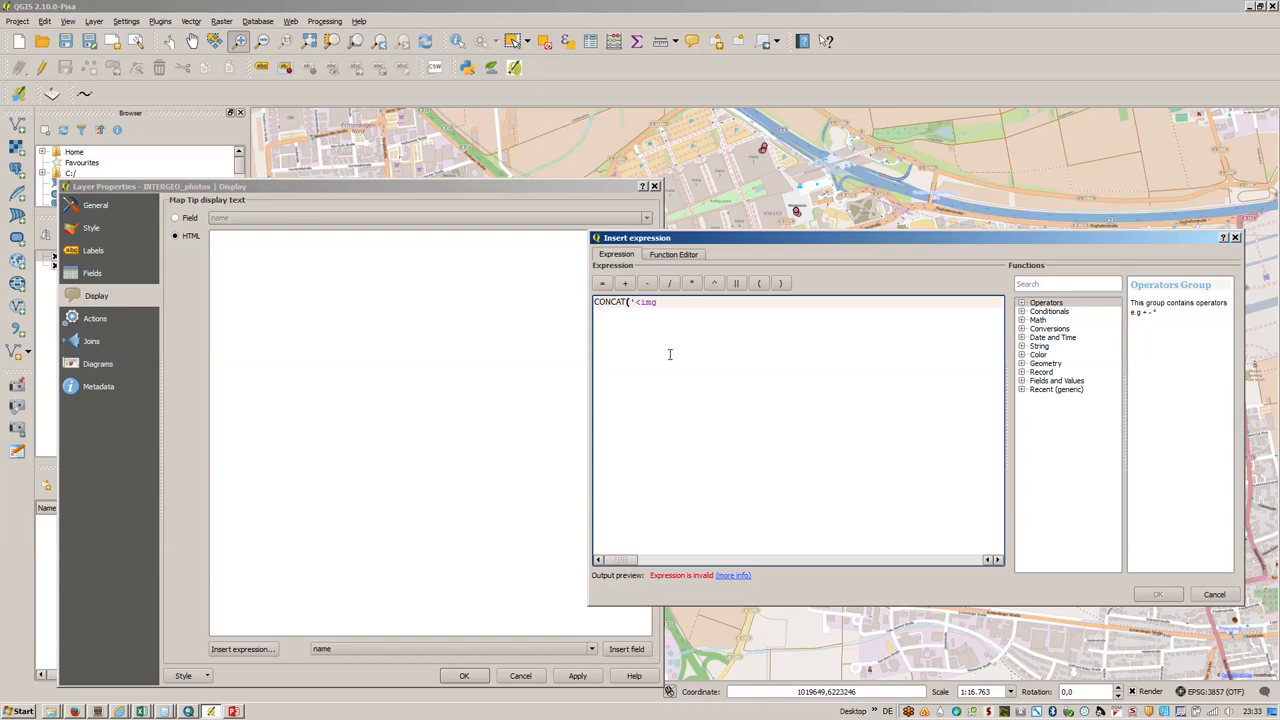
text(src)
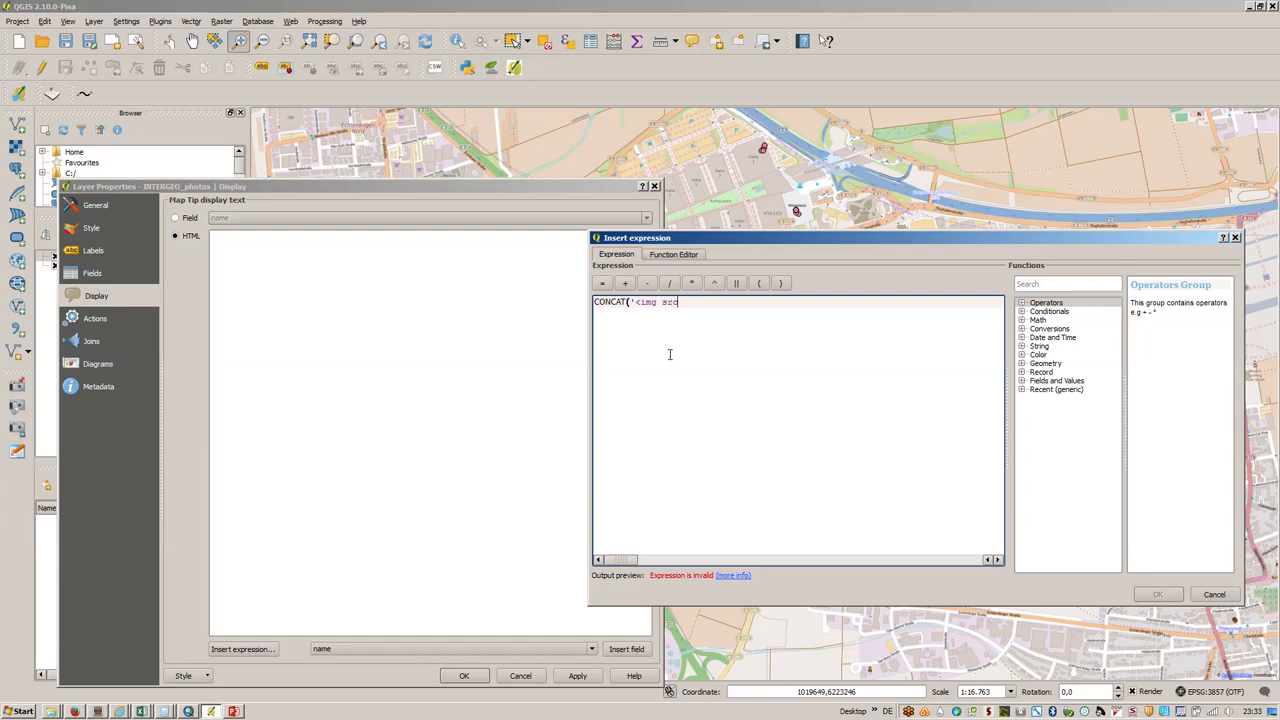
text(=")
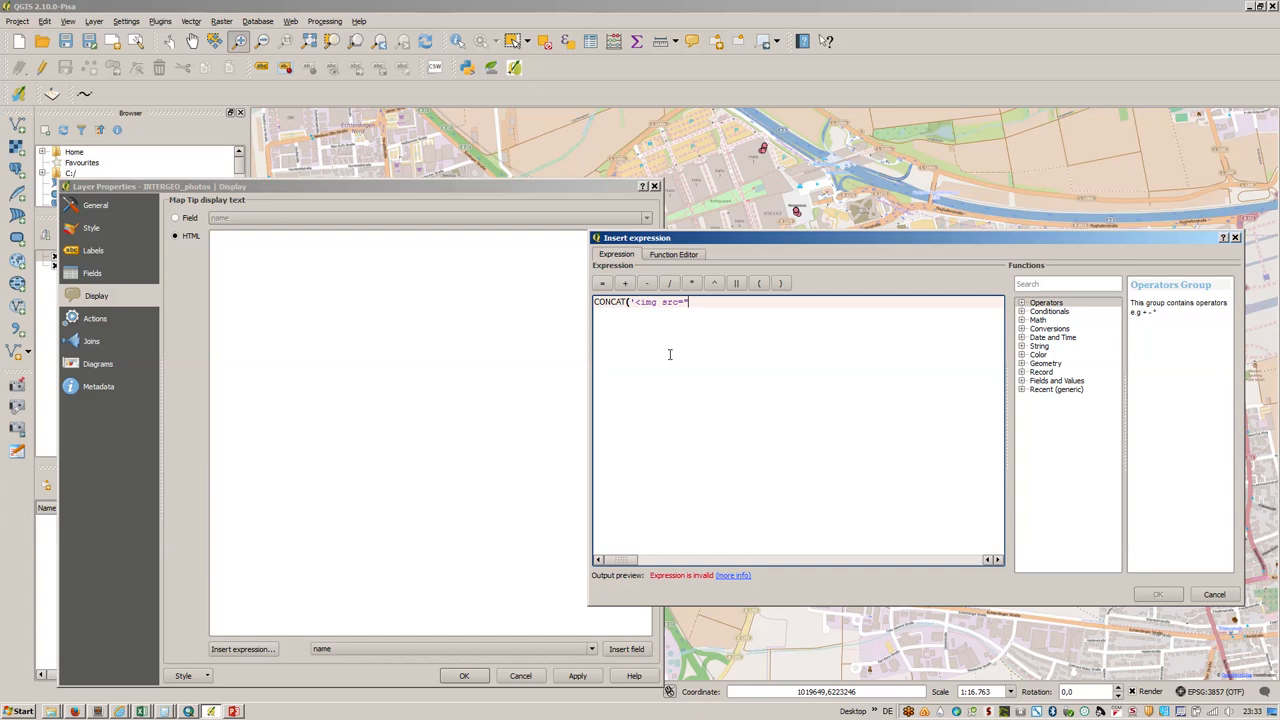
text("'")
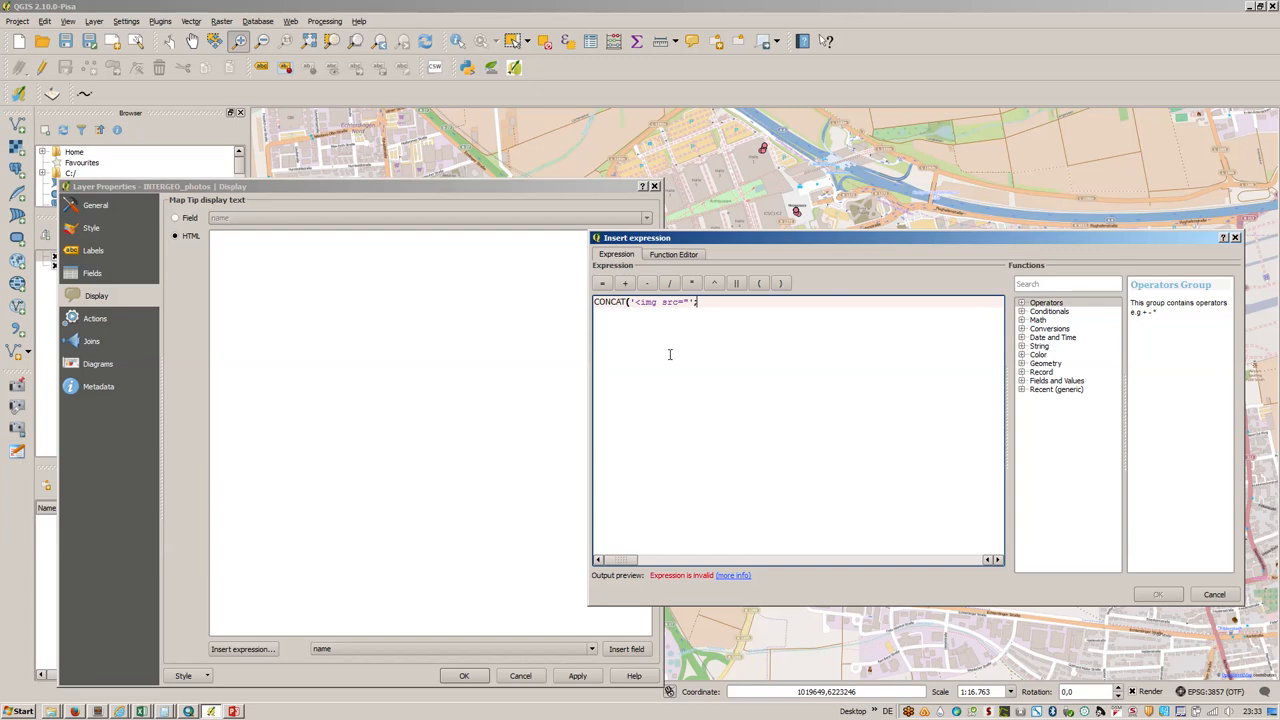
text(, NBAM)
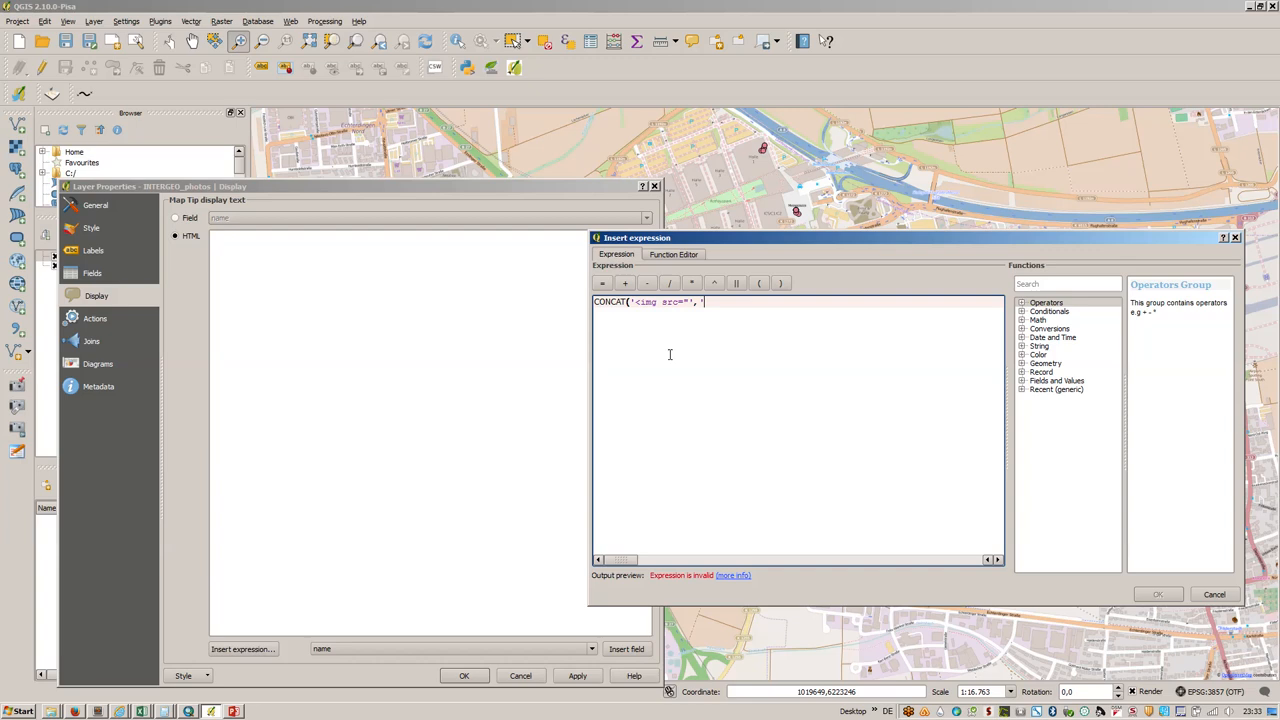
text("NAM)
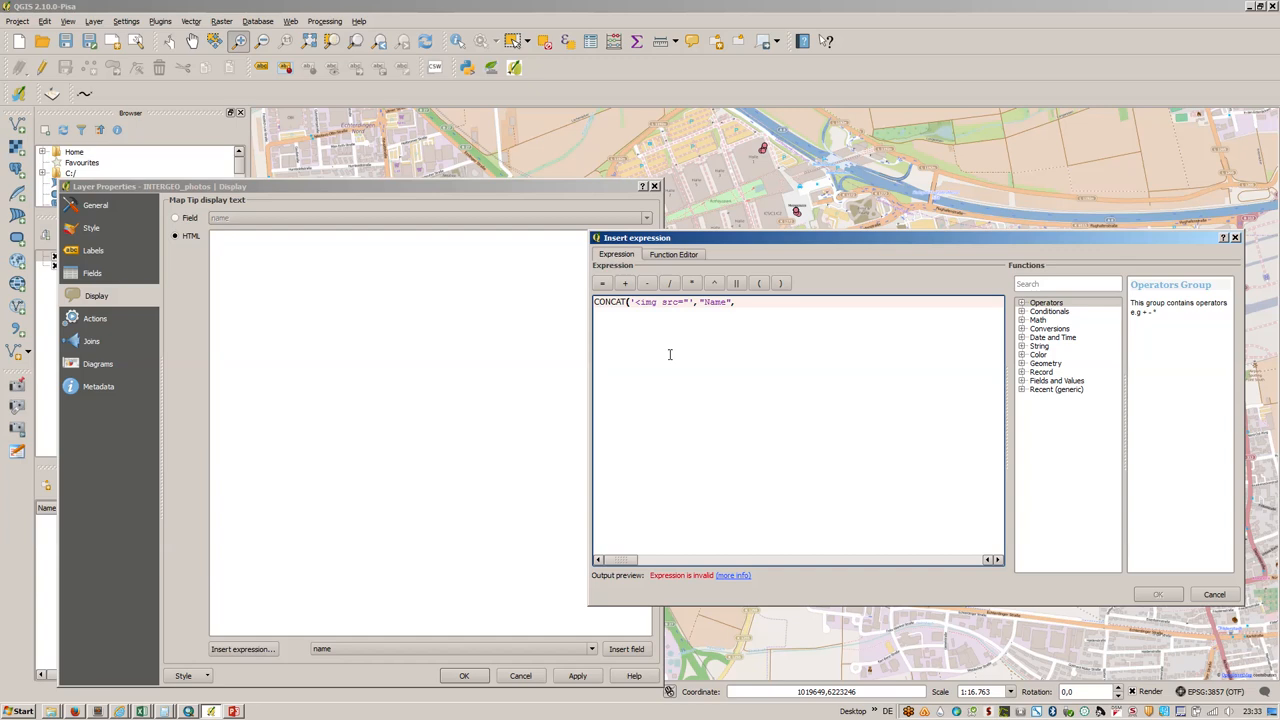
text(, '")
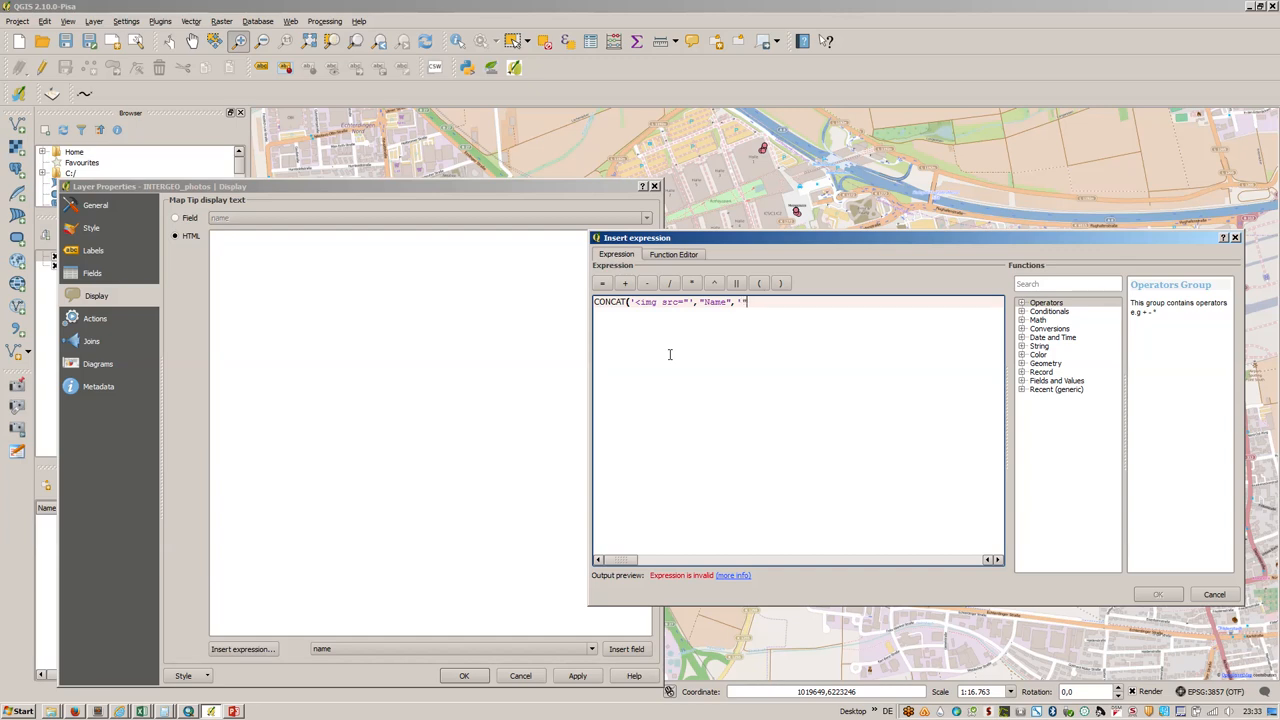
text(width=")
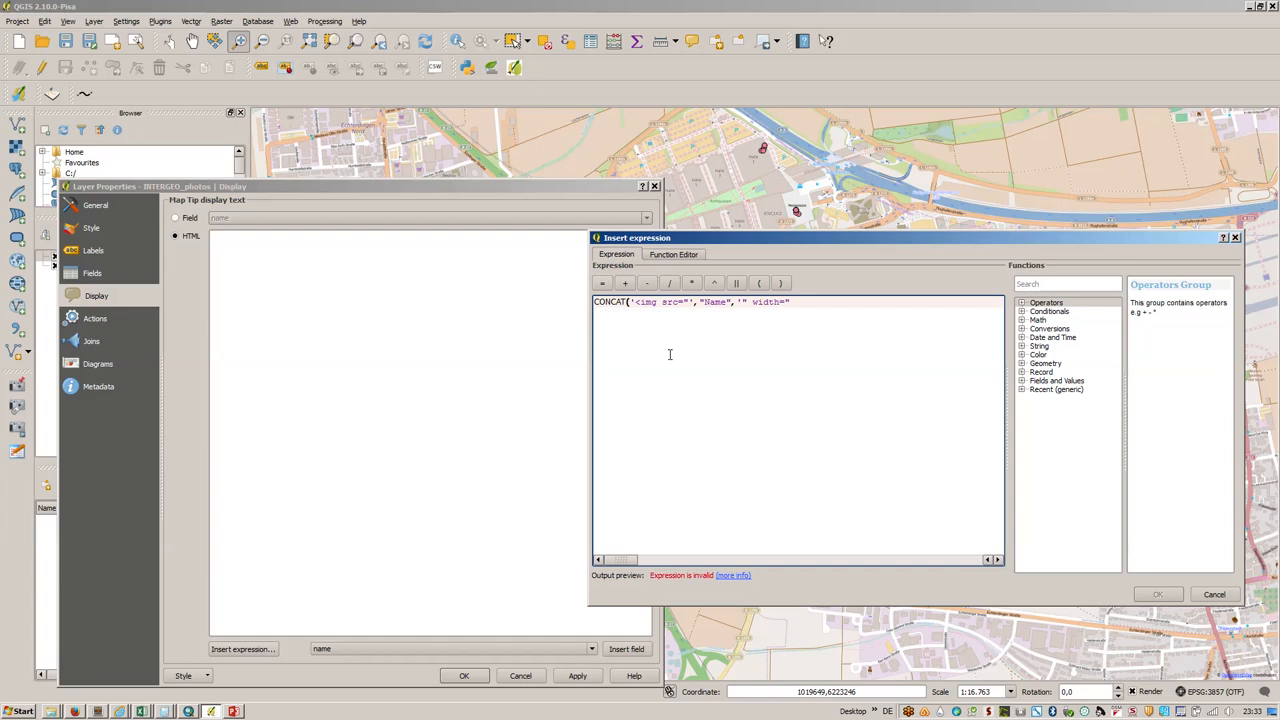
text(400")
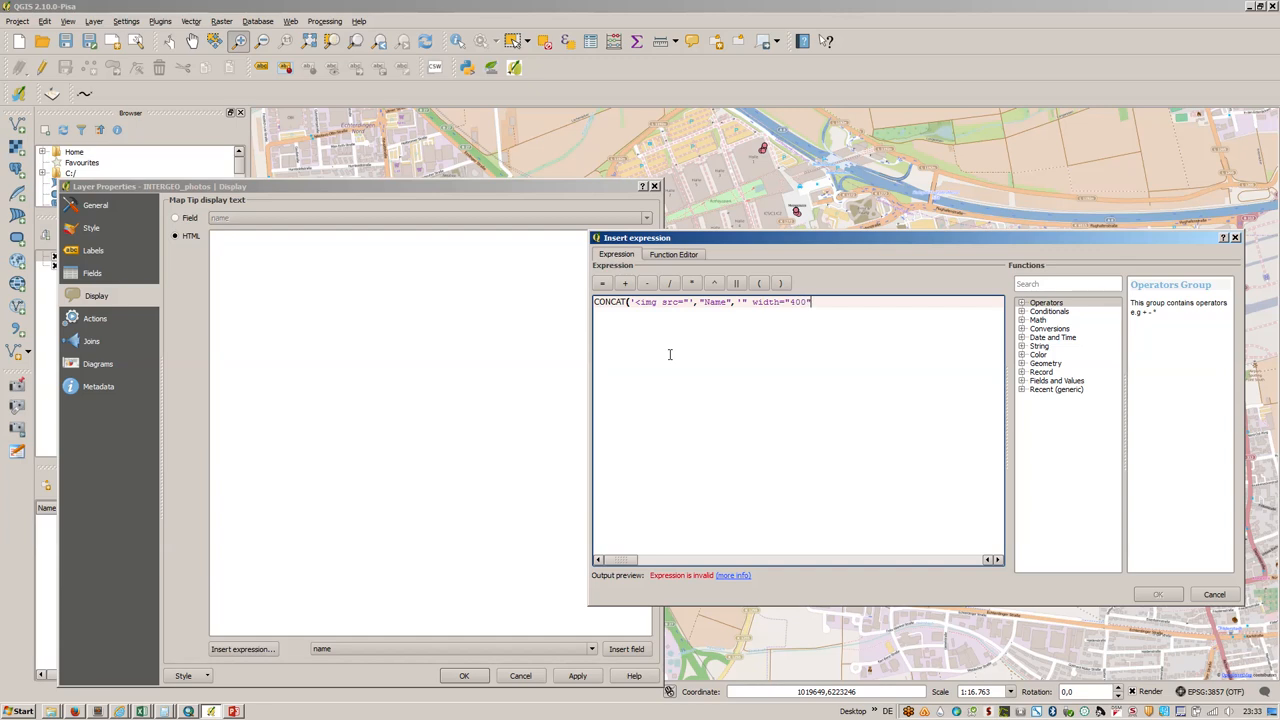
text(>)
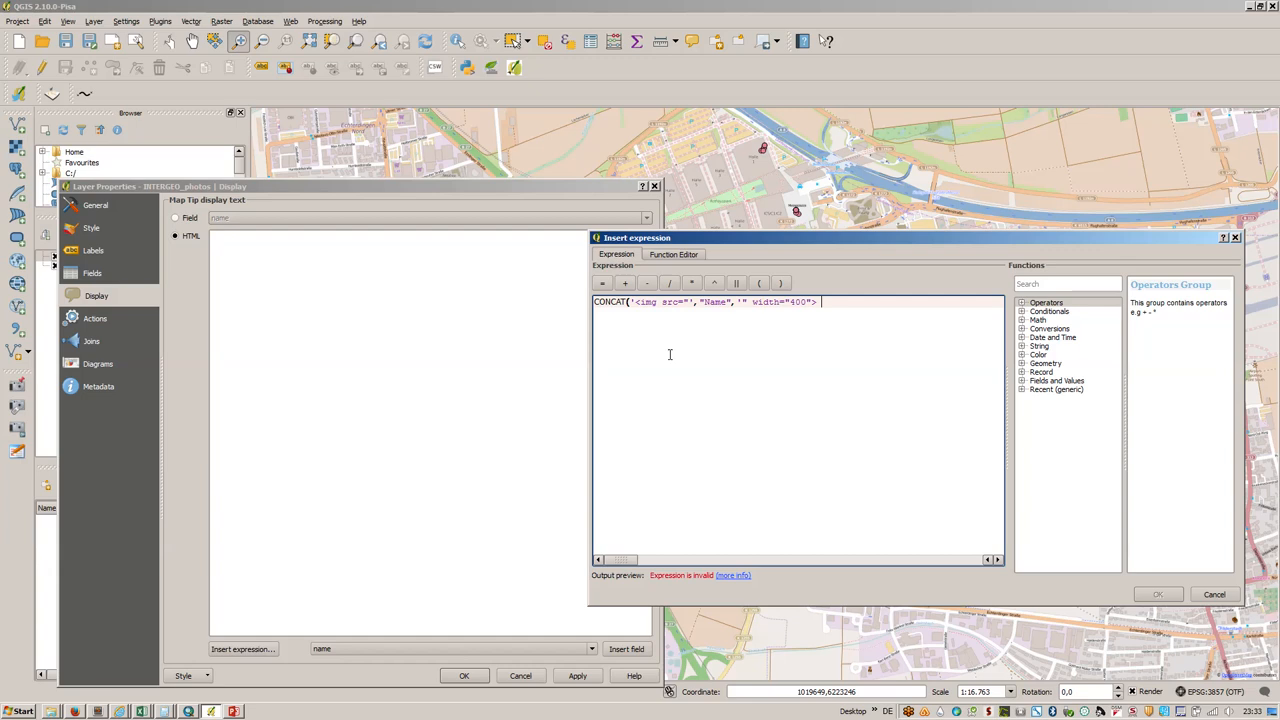
text(>)
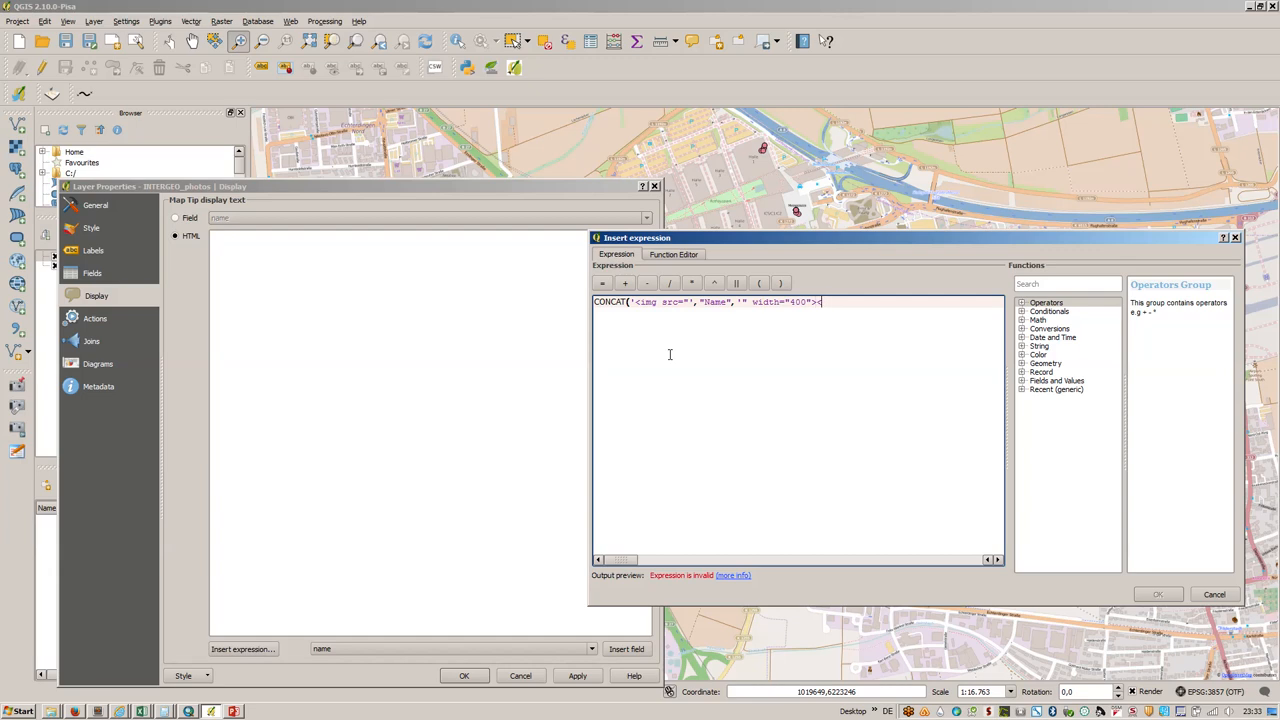
text(/img>'))
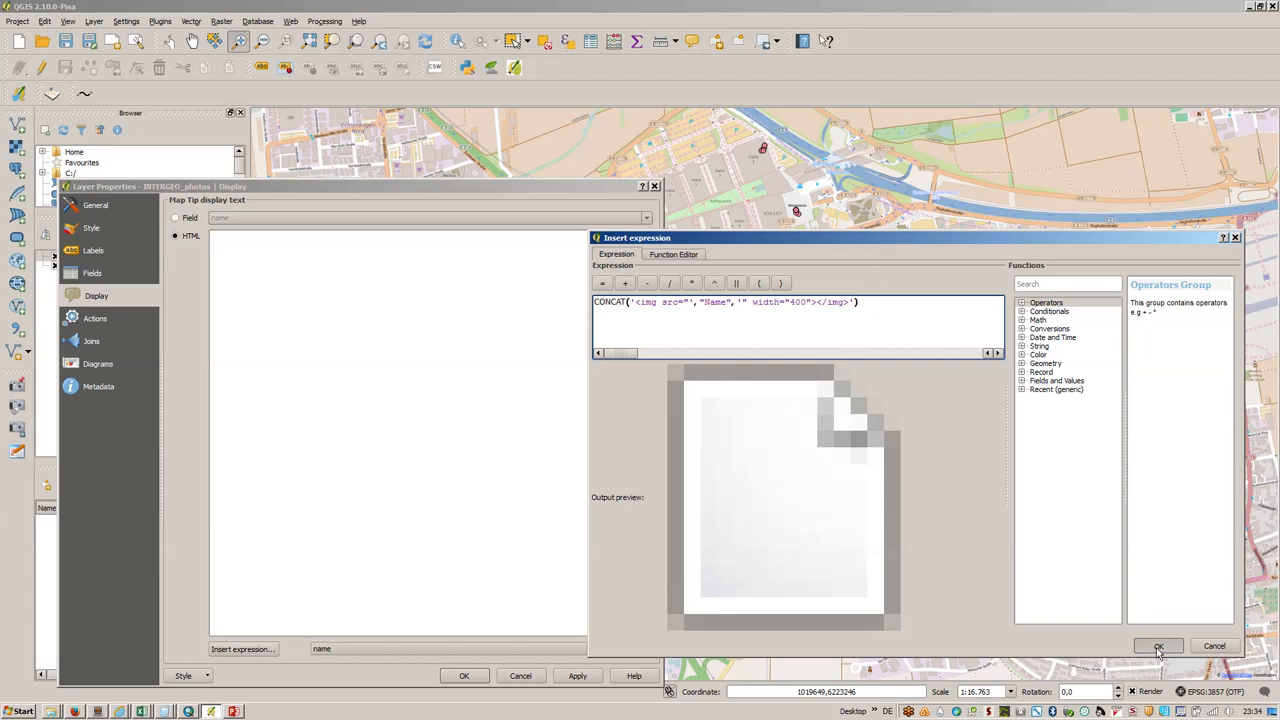
click(1160, 646)
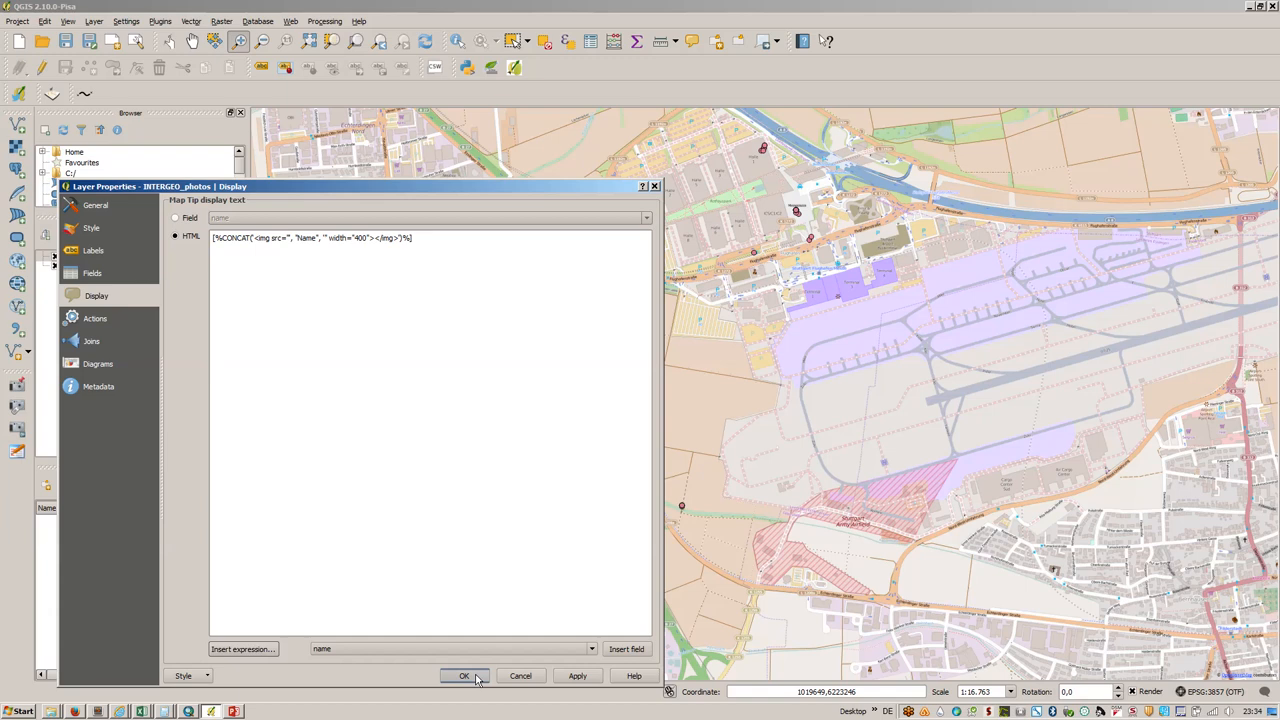
Step: Apply the image map tip, close Layer Properties and bring up INTERGEO_photos' layer options
click(464, 676)
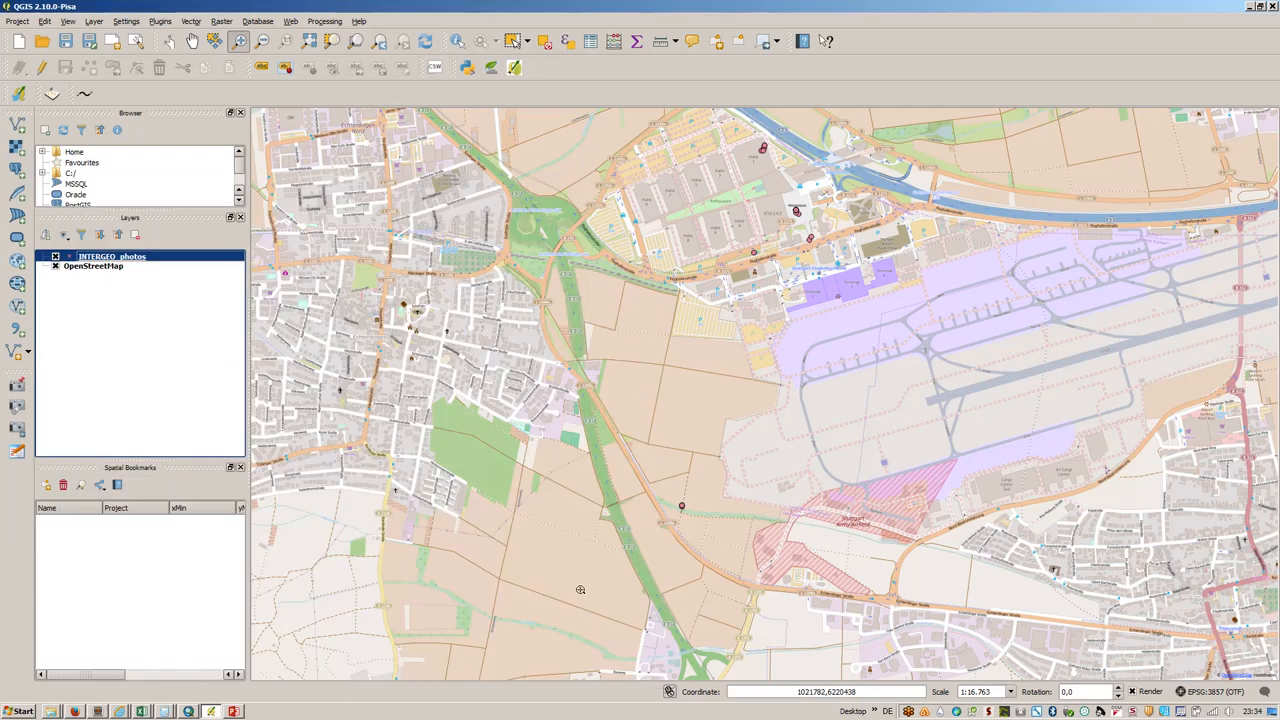
mouse_move(692, 40)
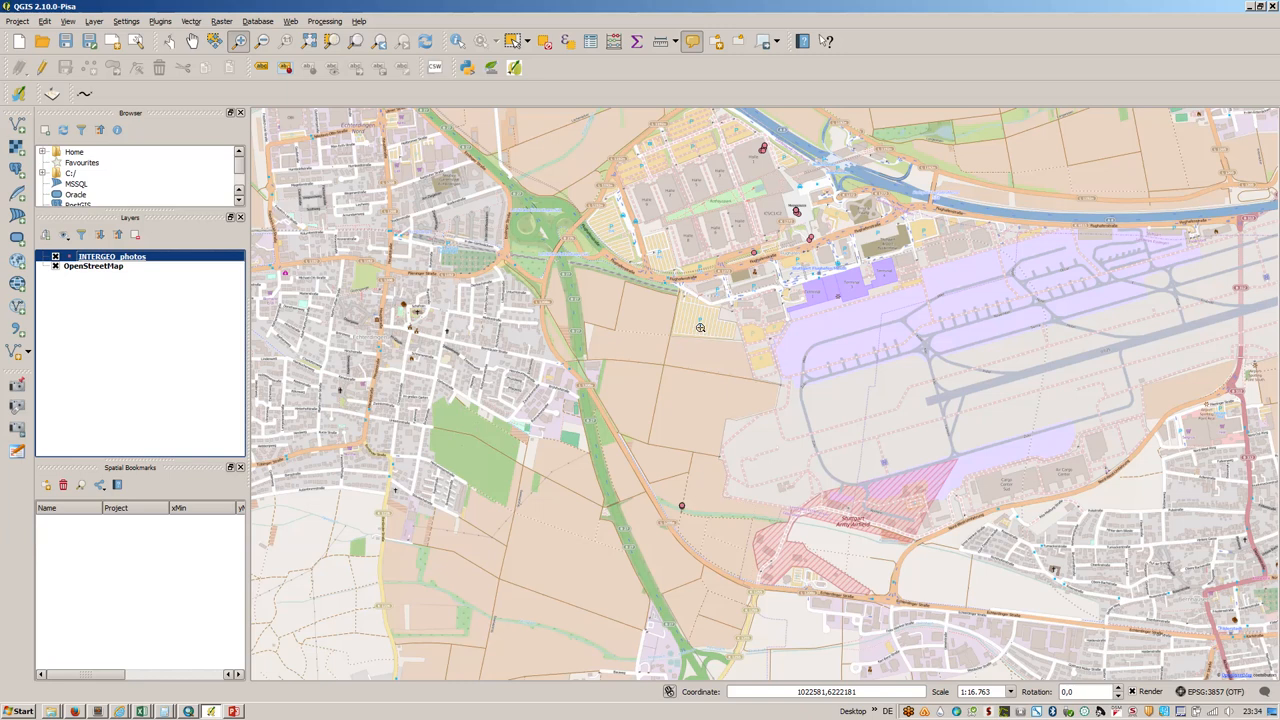
mouse_move(684, 504)
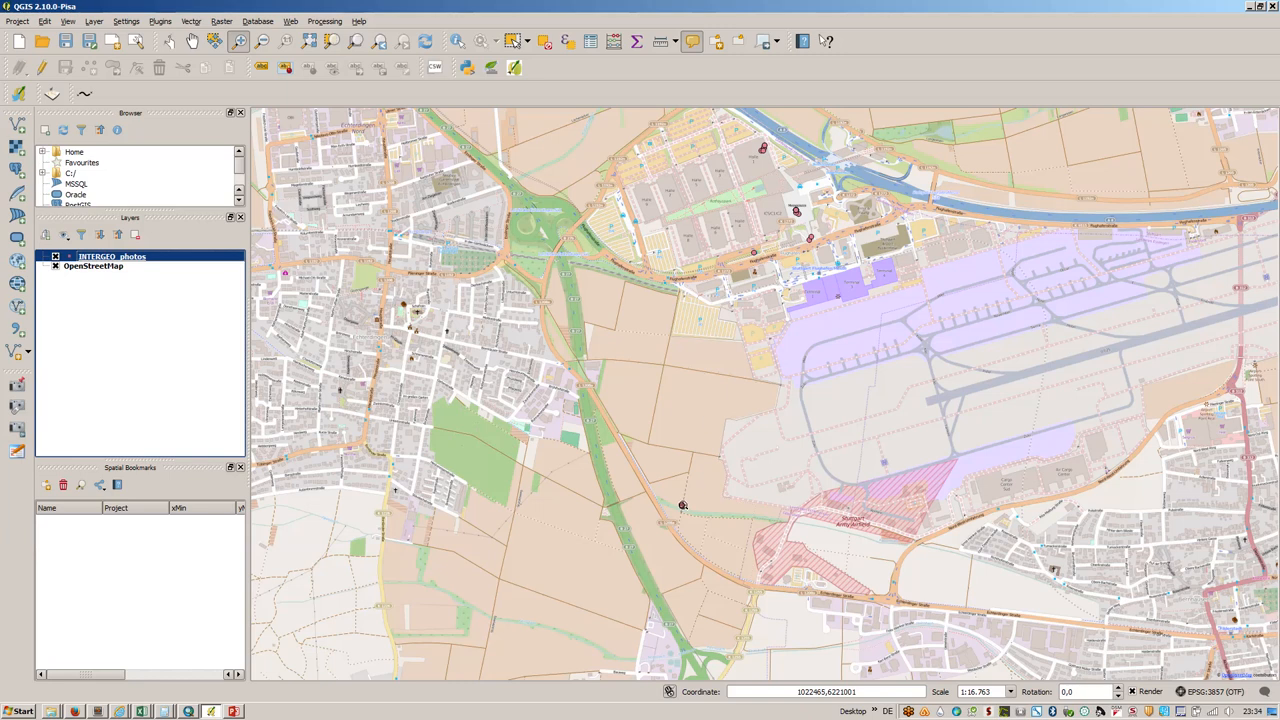
click(682, 504)
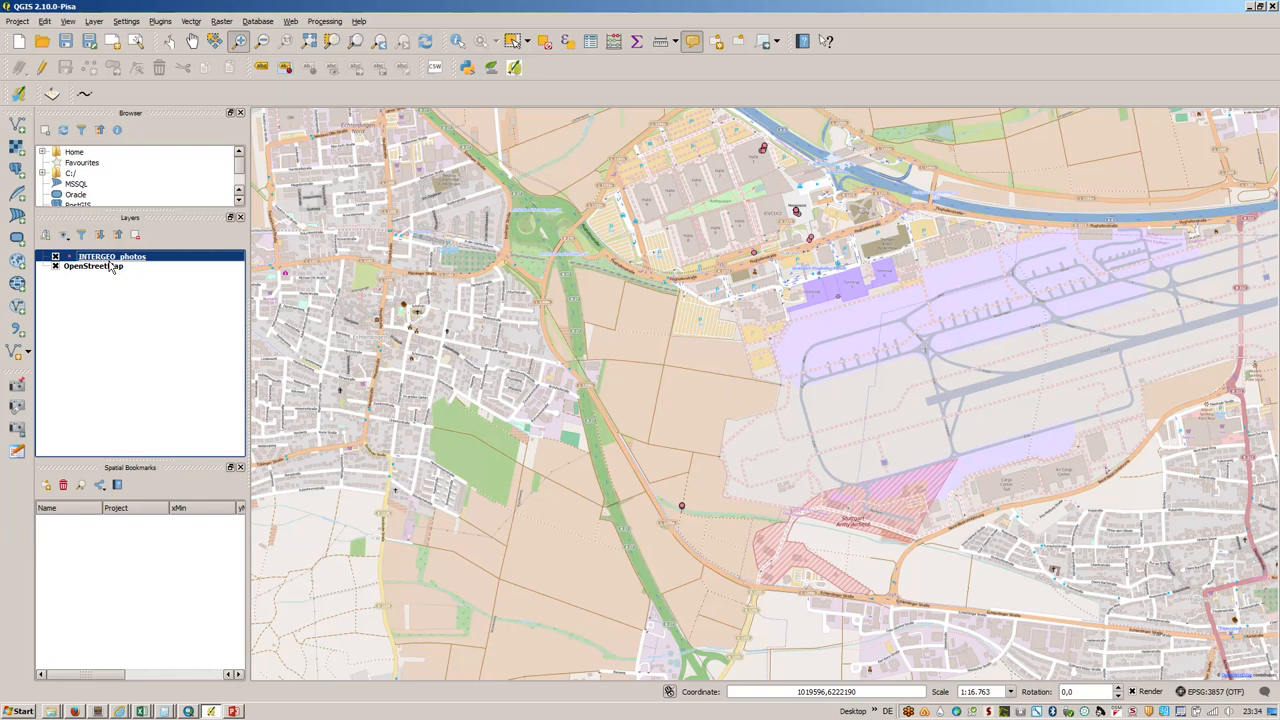
mouse_move(110, 268)
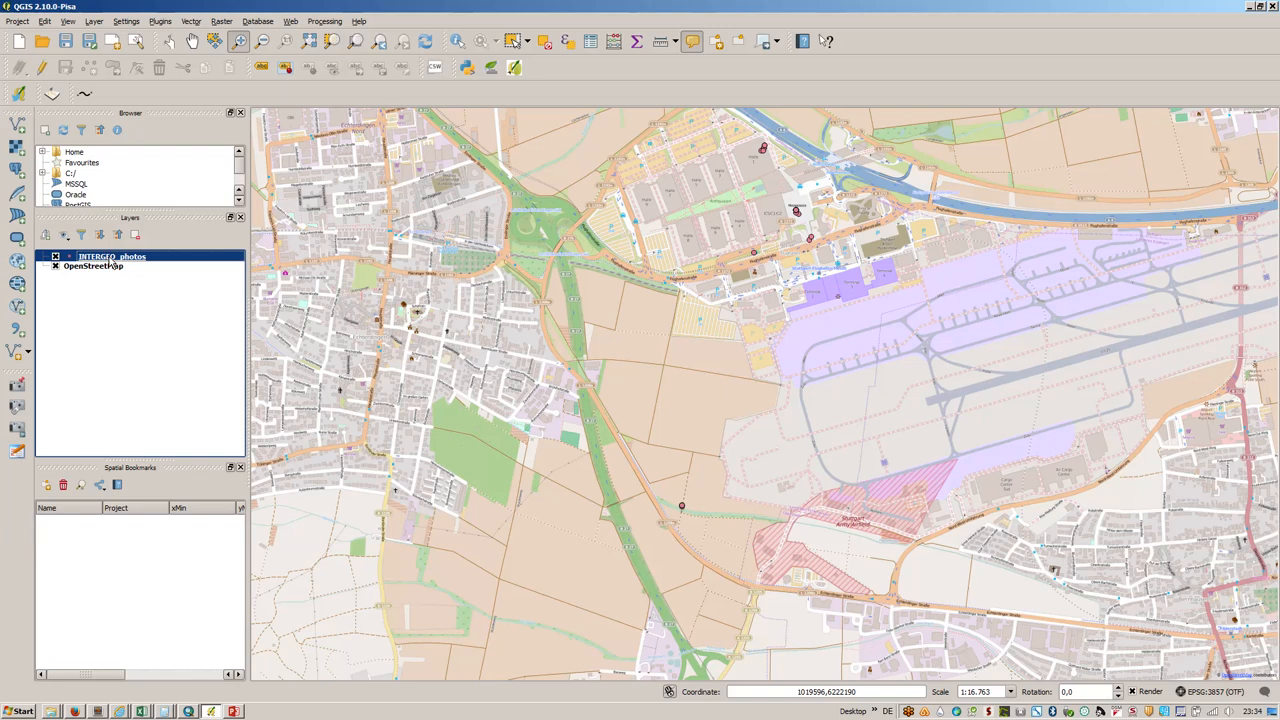
right_click(110, 256)
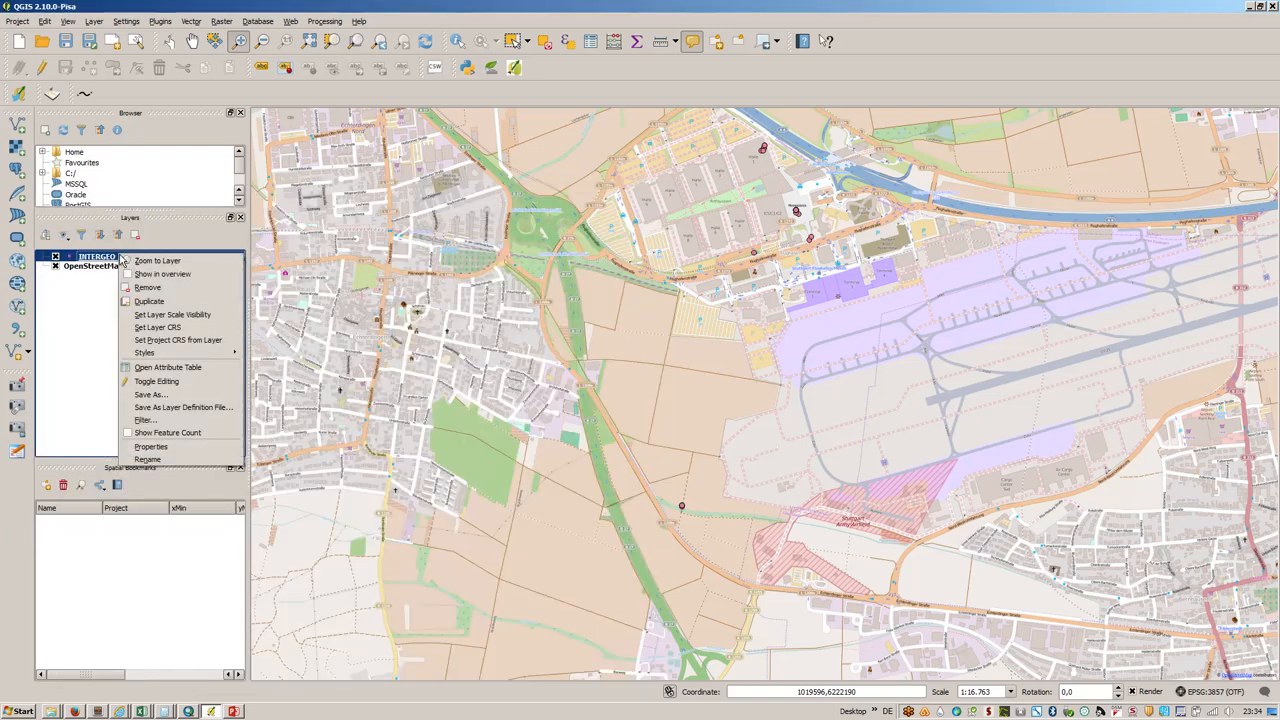
Step: Show the INTERGEO_photos attribute table and toggle editing on
click(168, 368)
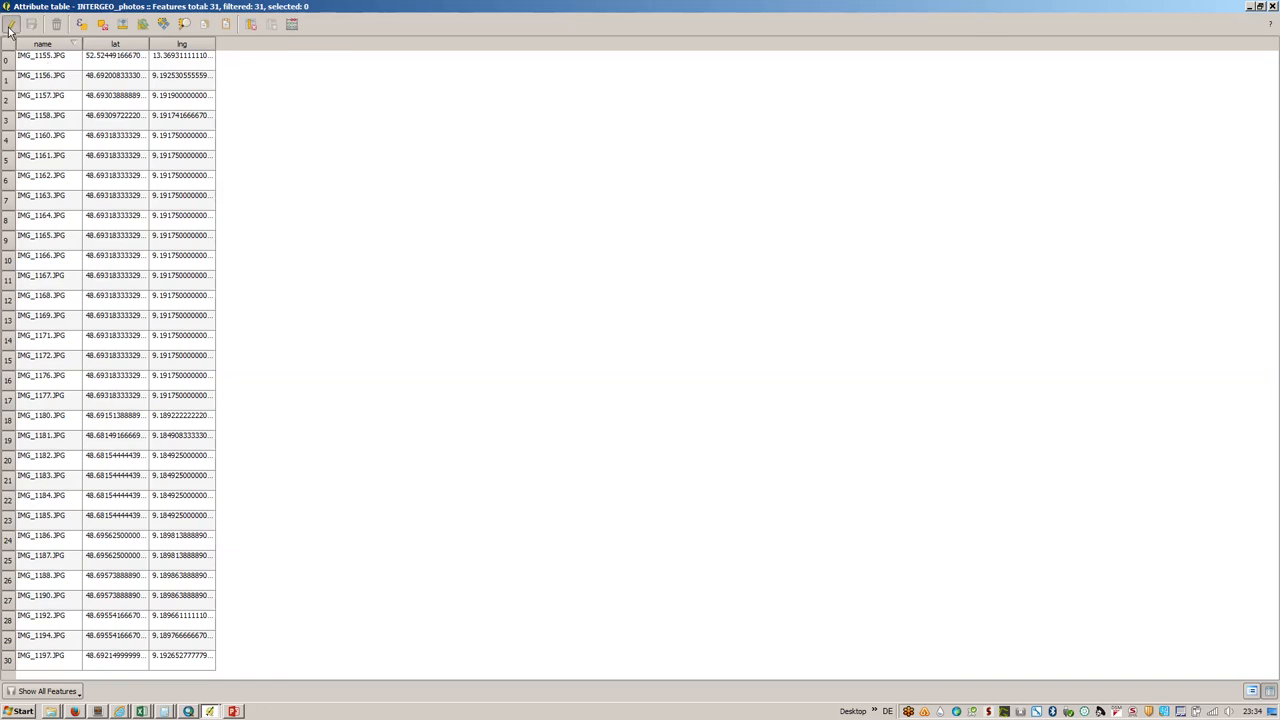
click(10, 24)
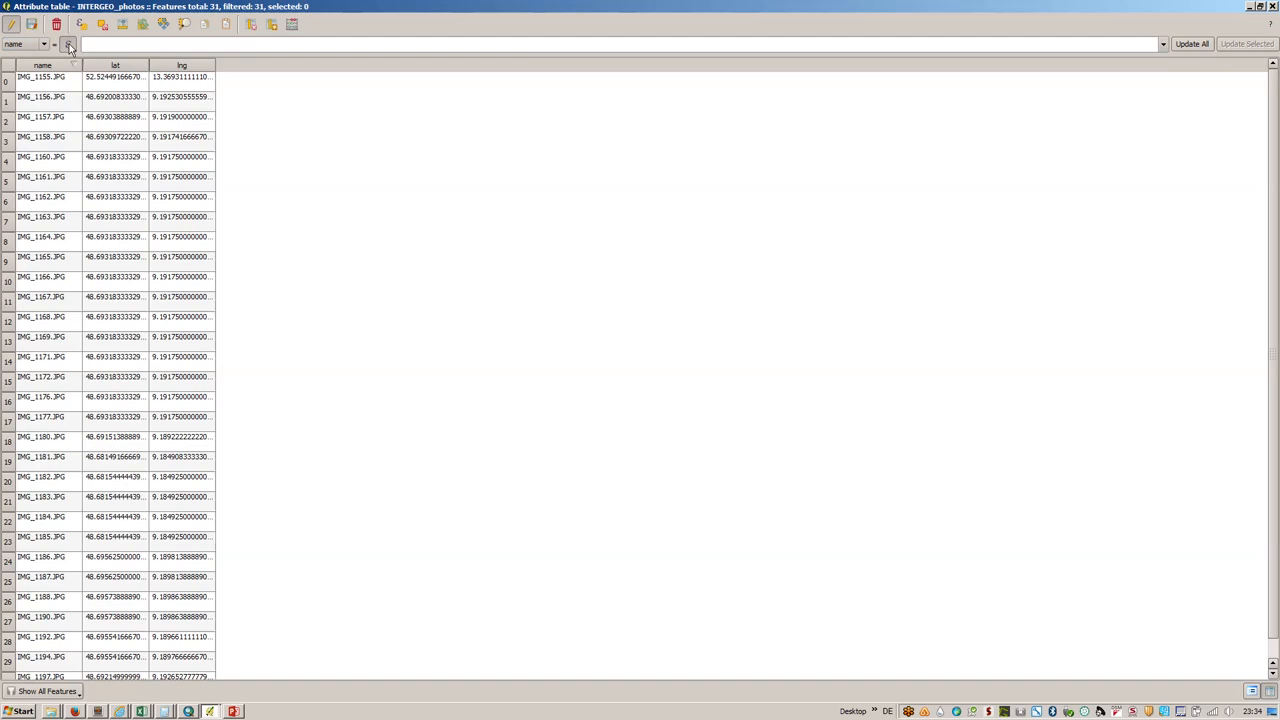
Step: Write Concat('…/My Pictures/ge/', "name") in the field calculator for the name field
click(68, 44)
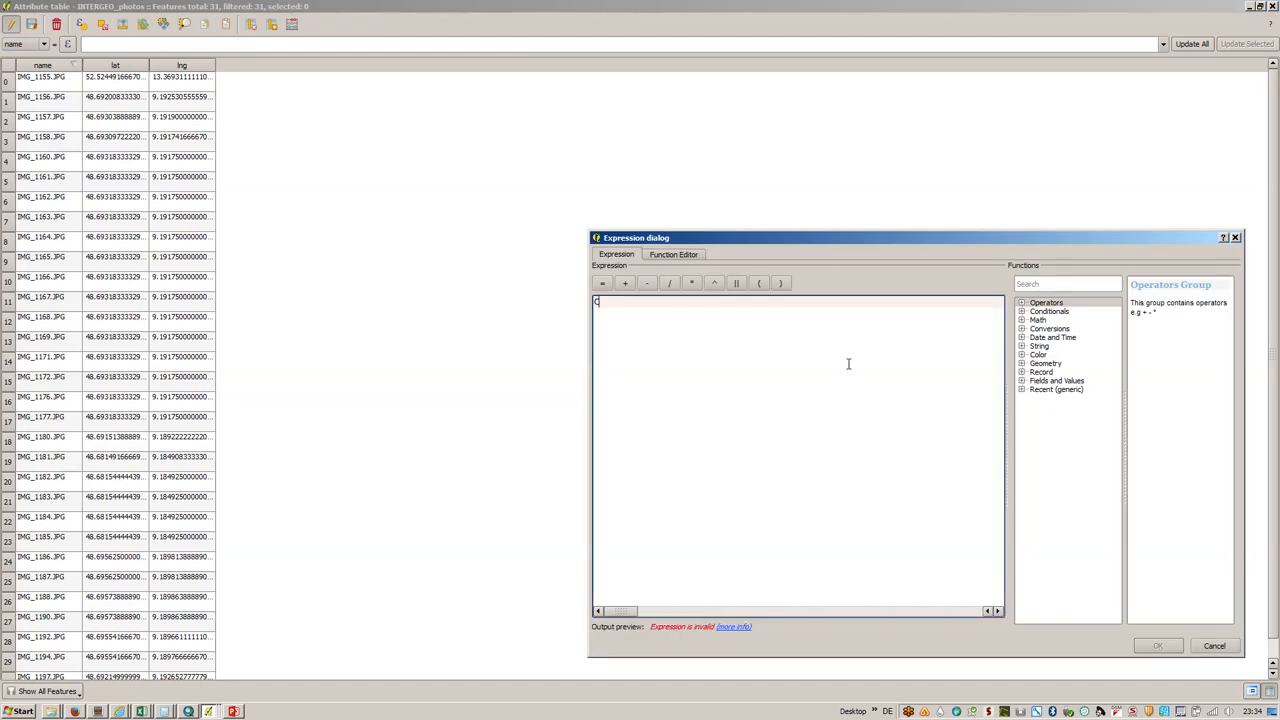
text(Concat)
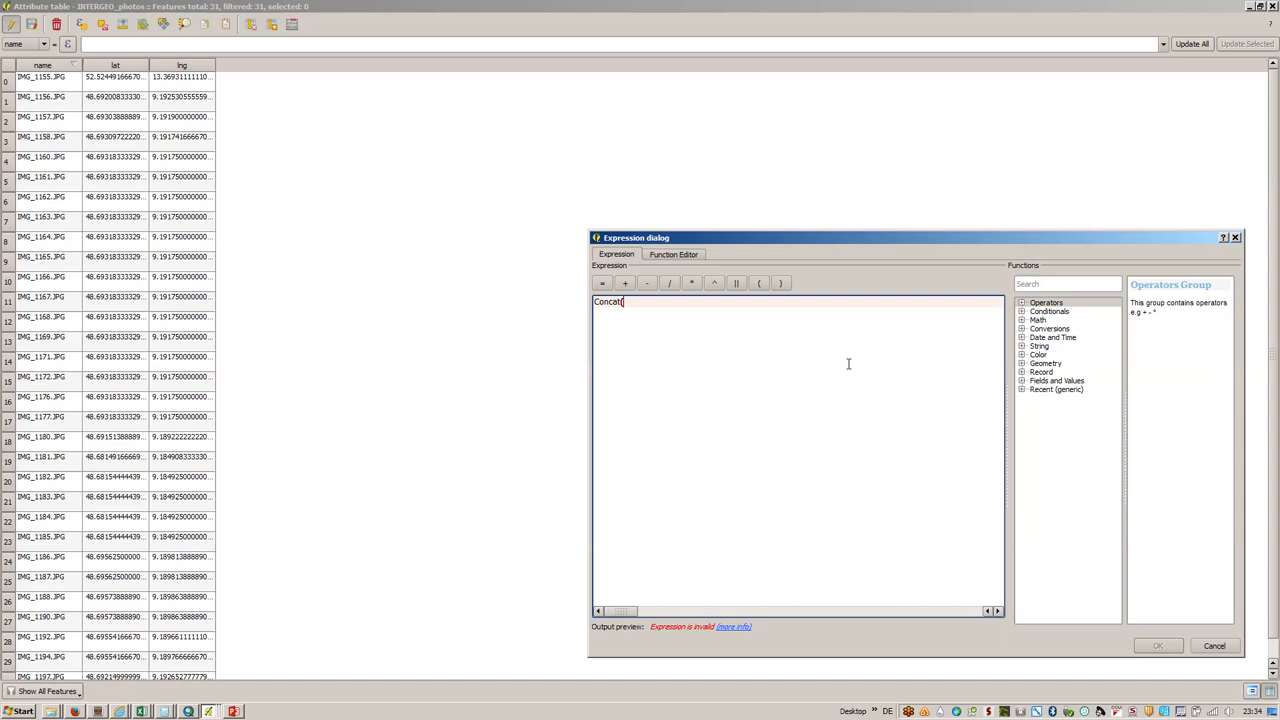
text(()
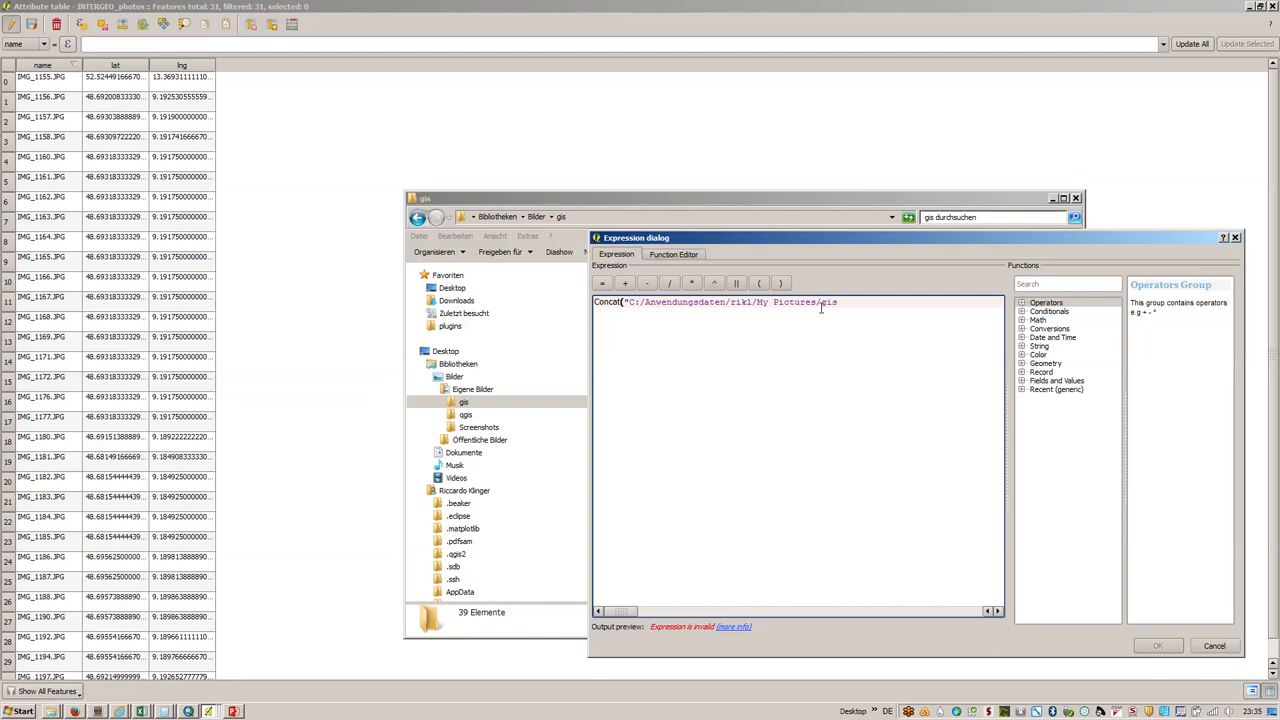
text(/)
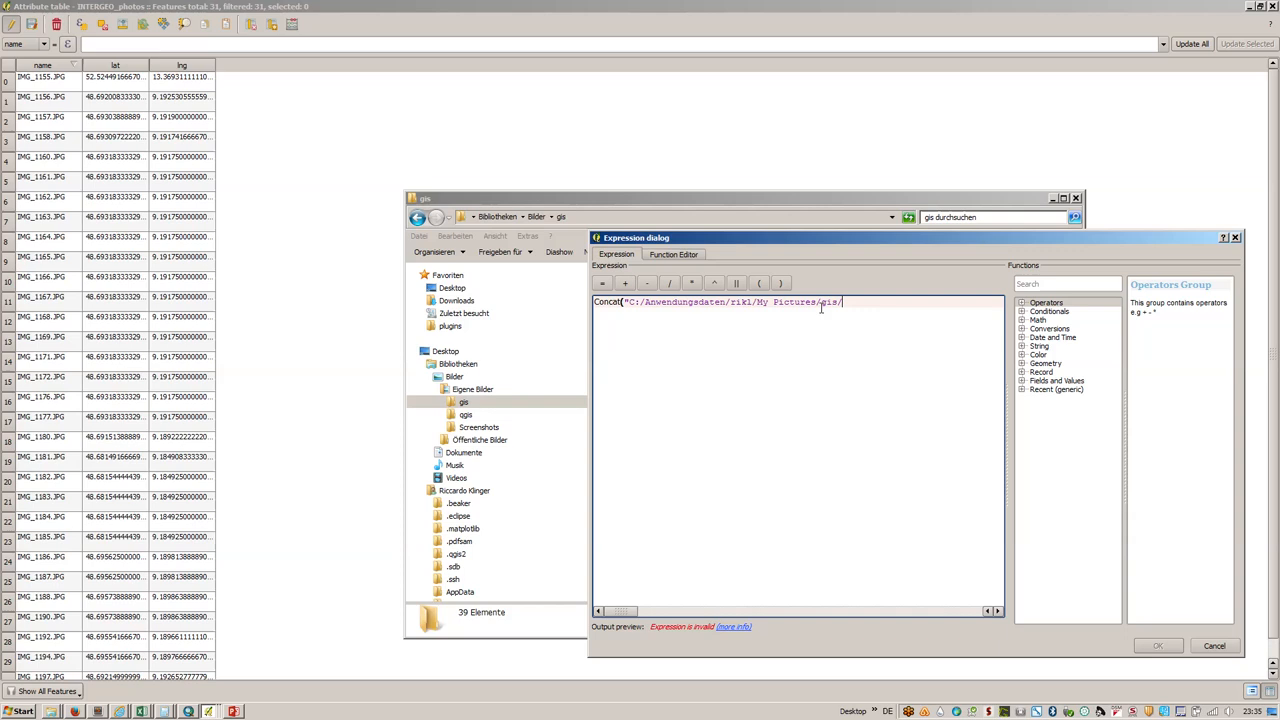
text("Name)
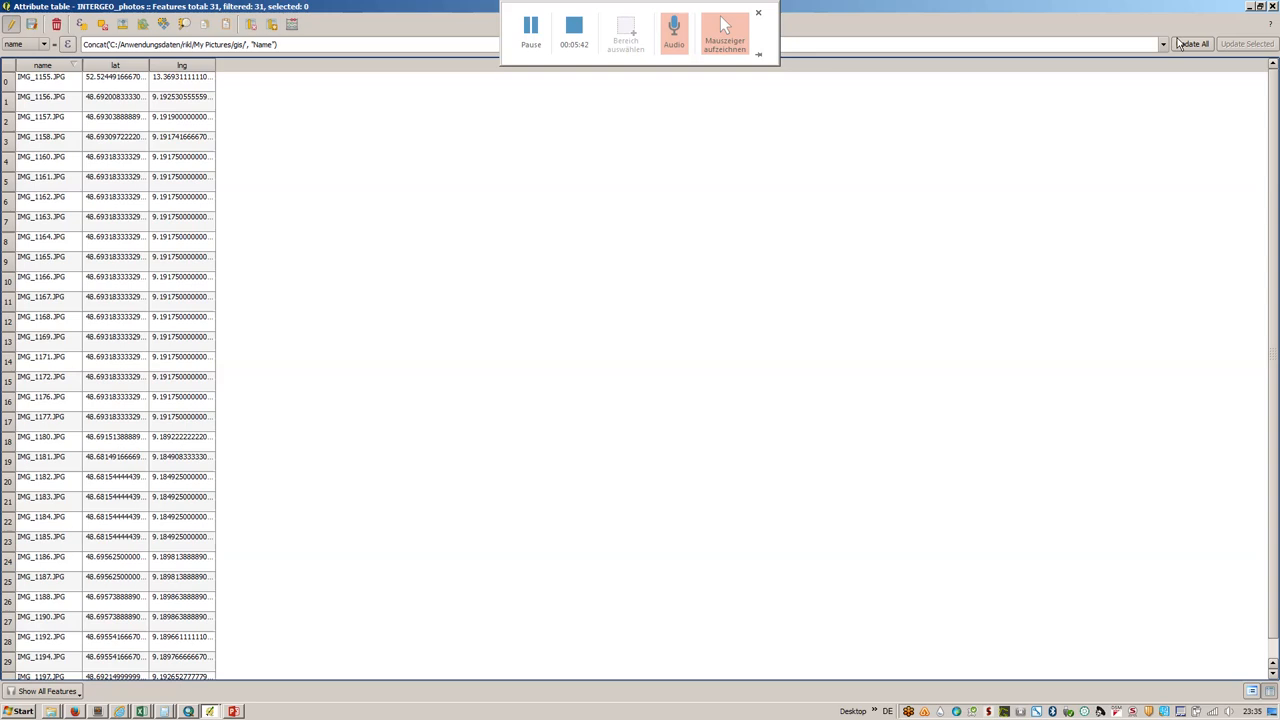
Step: Update all 31 photo names with the full folder path prefix
click(1192, 44)
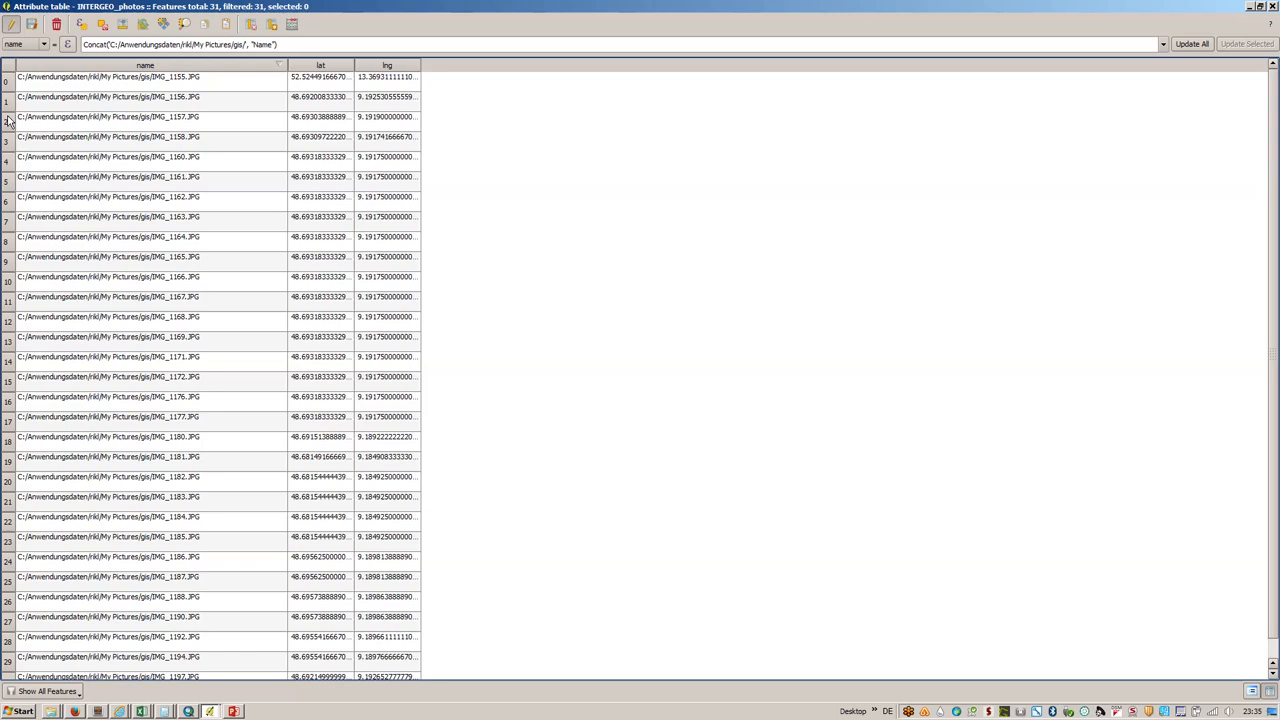
mouse_move(12, 24)
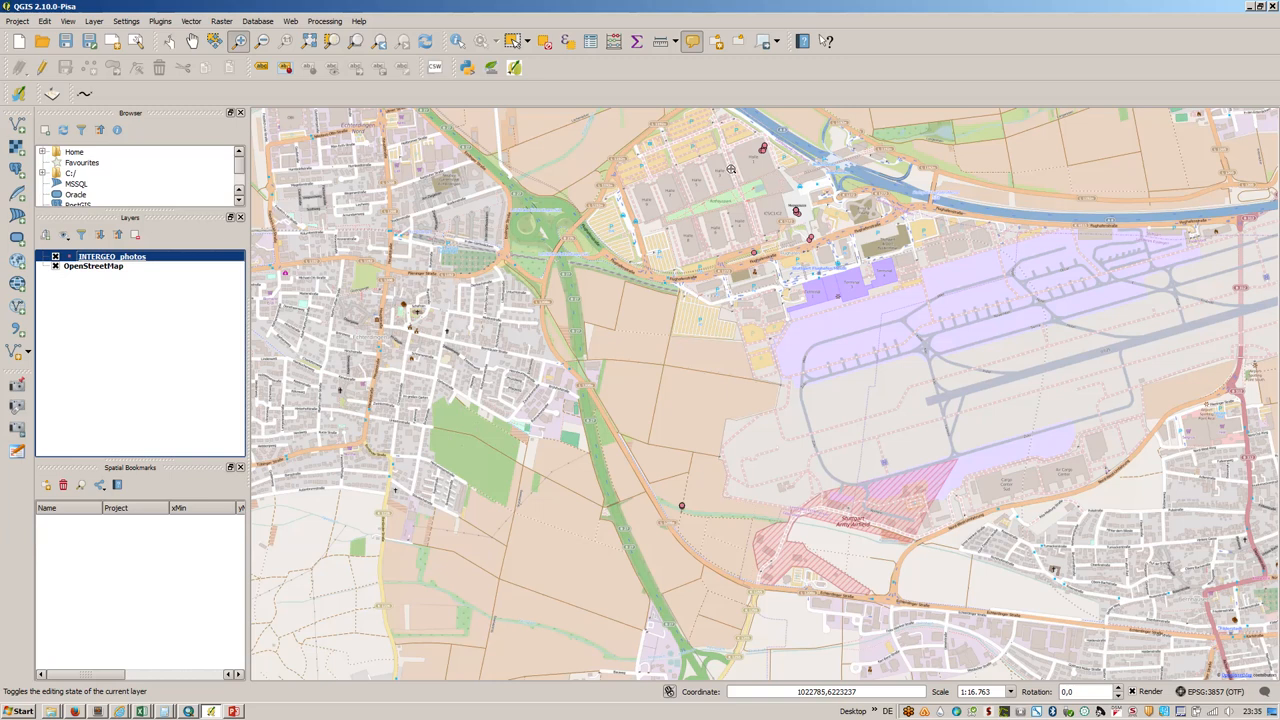
mouse_move(684, 504)
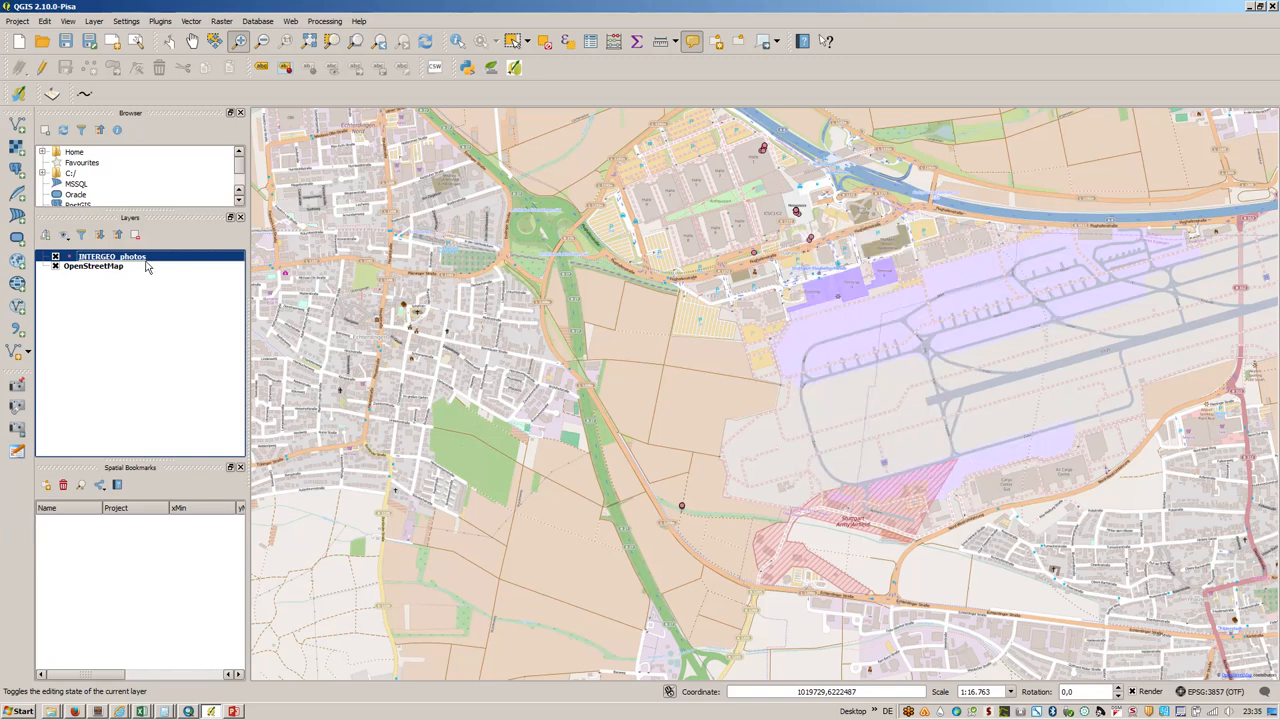
Step: Reopen the INTERGEO_photos layer properties on its HTML map tip settings
double_click(112, 256)
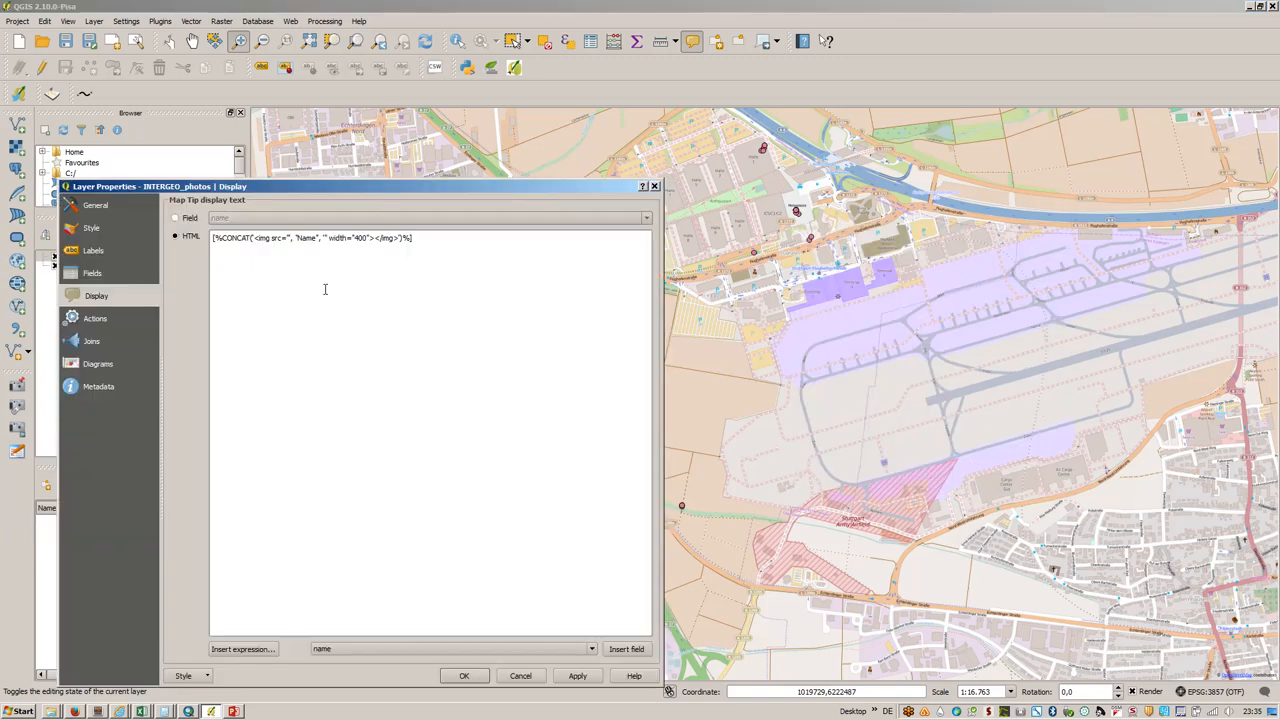
Step: Close the layer properties, returning to the photos attribute table of bare IMG names
click(576, 676)
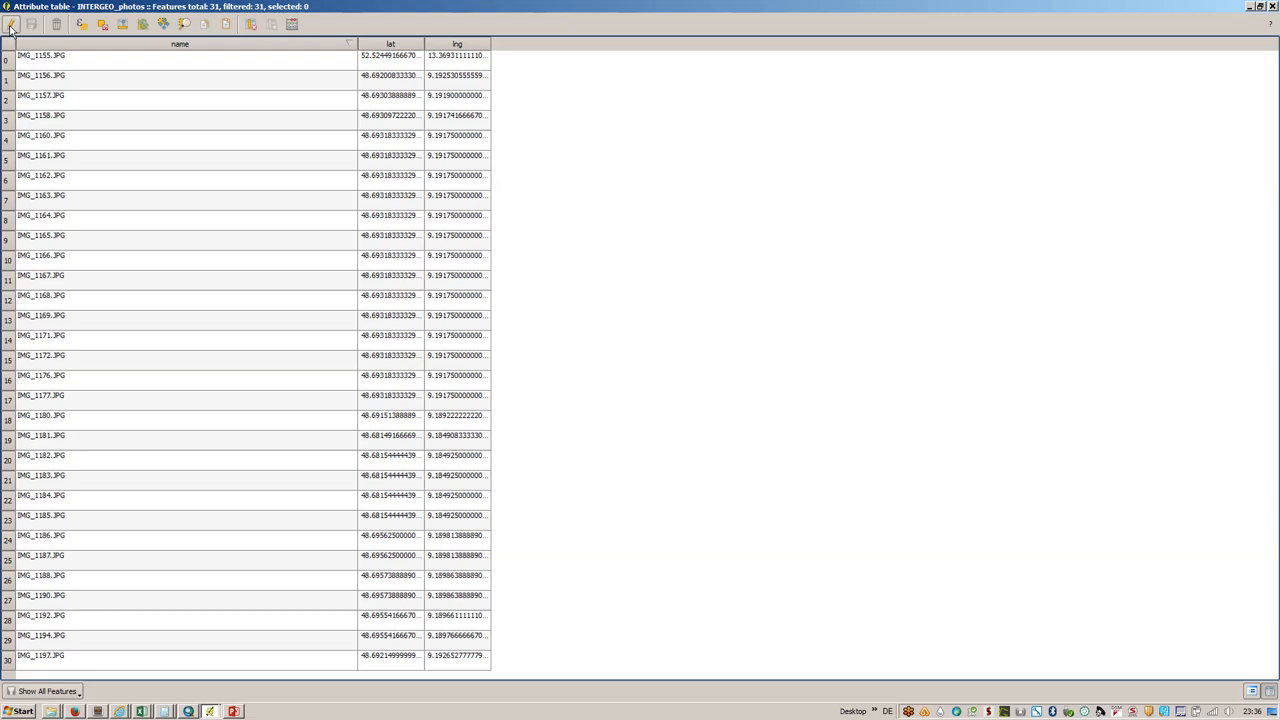
Step: Add a new text column named Link, width 250, to the INTERGEO_photos attributes
click(32, 24)
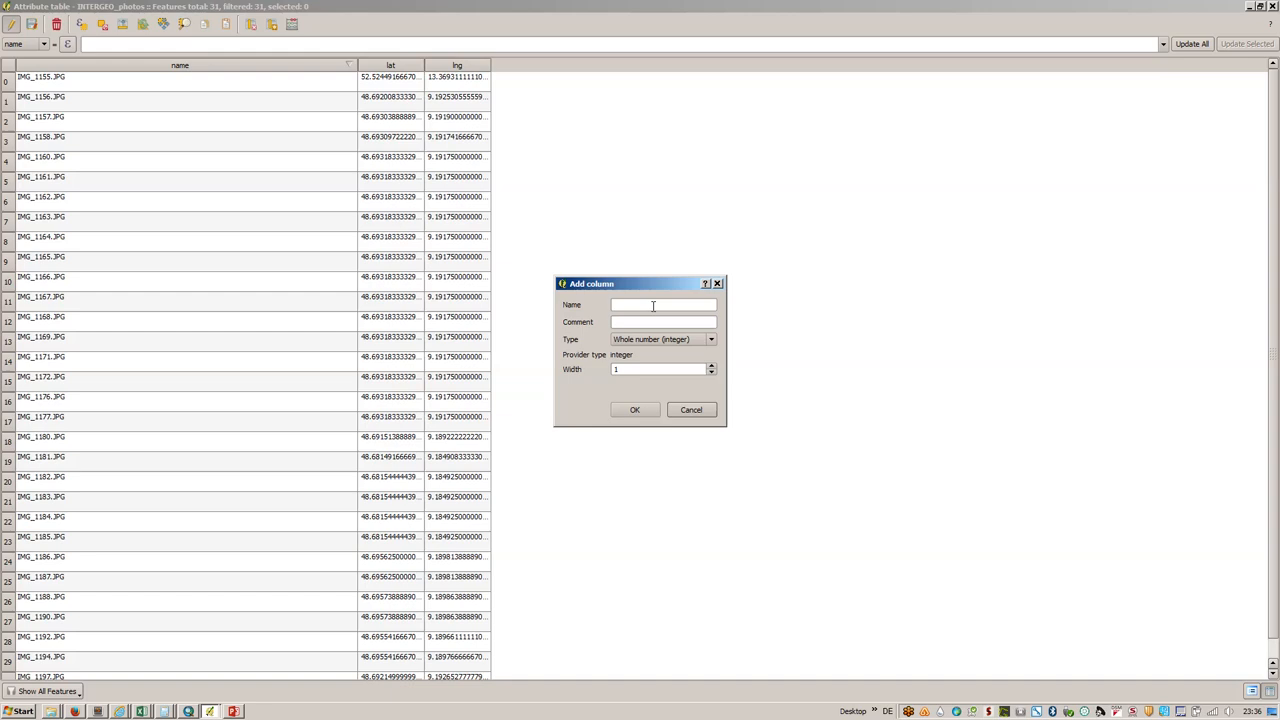
text(Link)
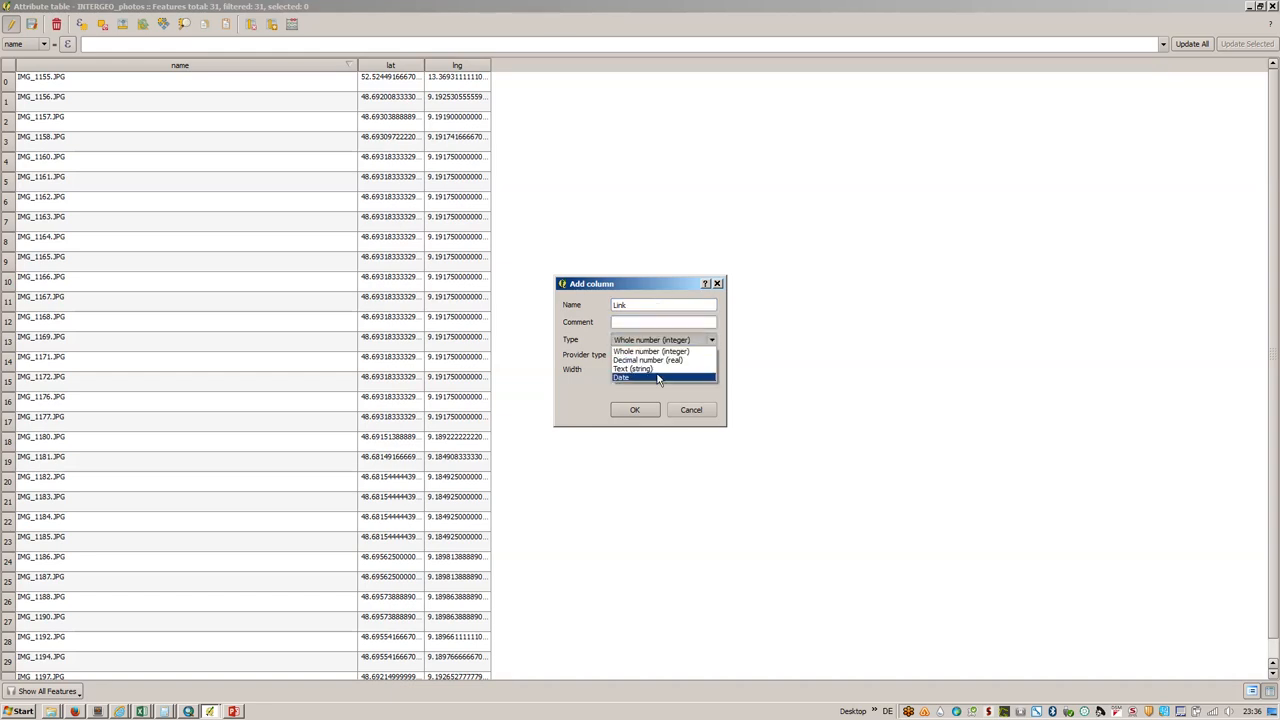
click(634, 368)
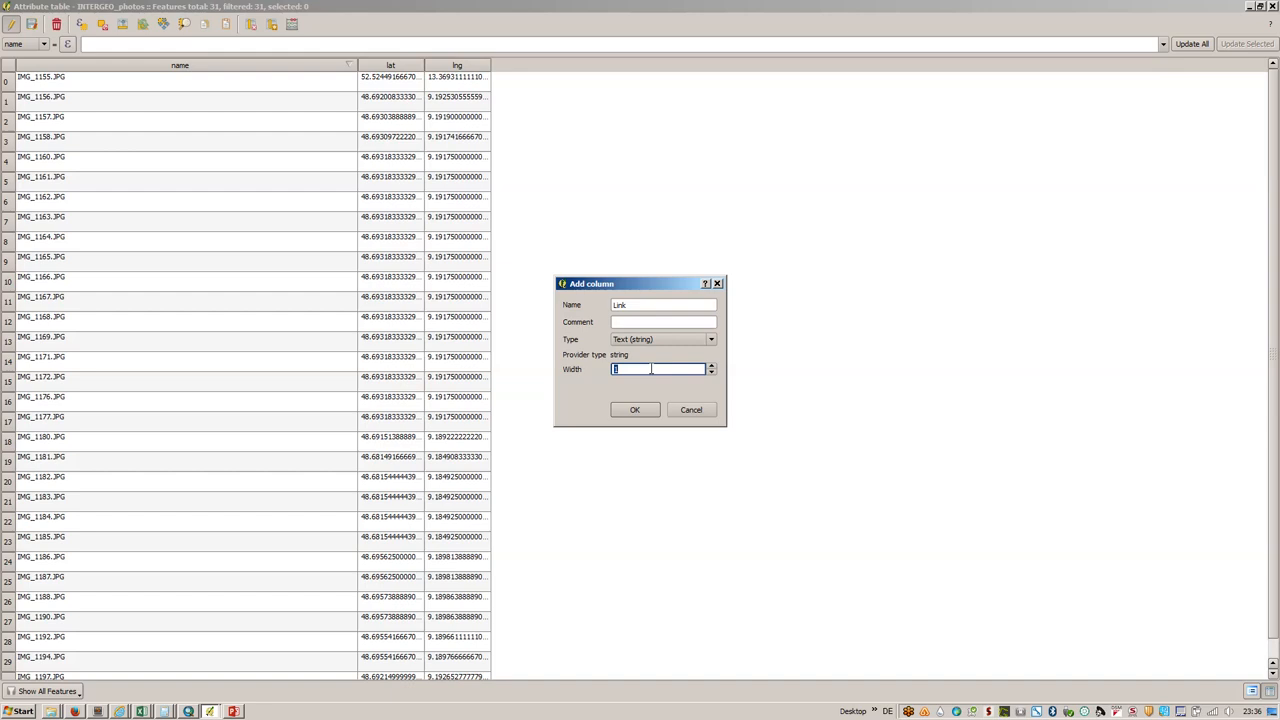
text(250)
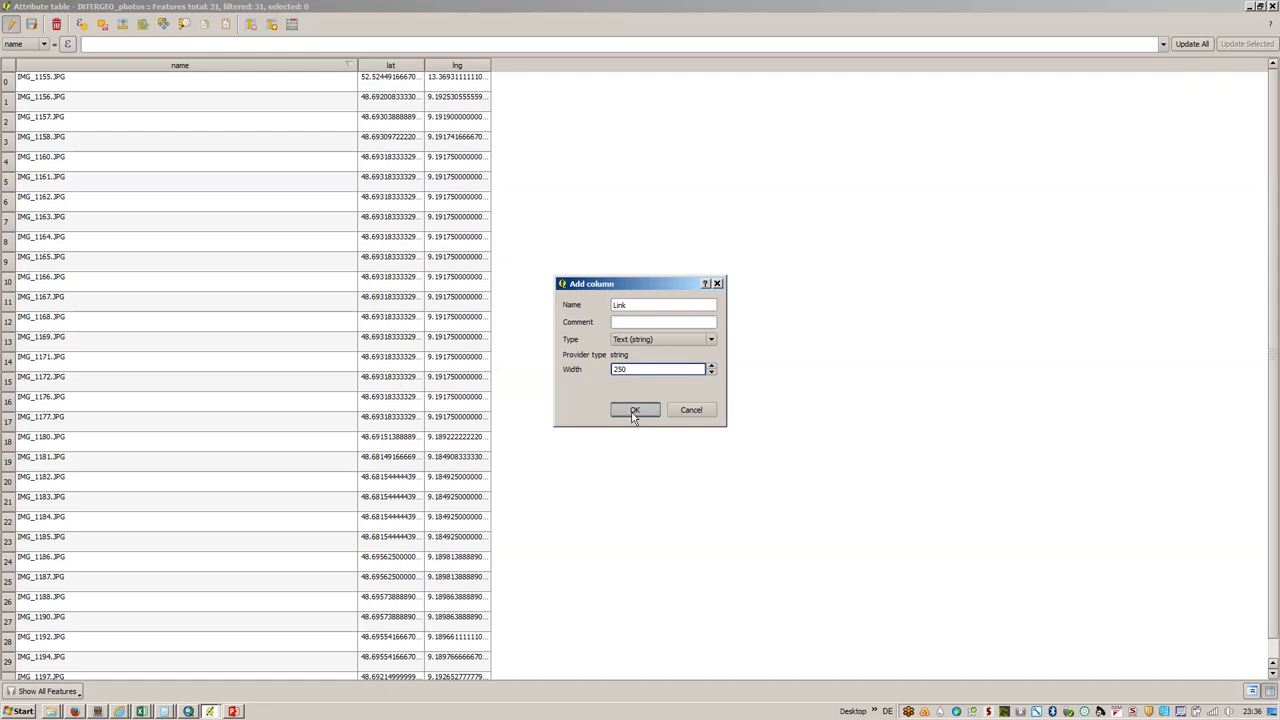
click(632, 410)
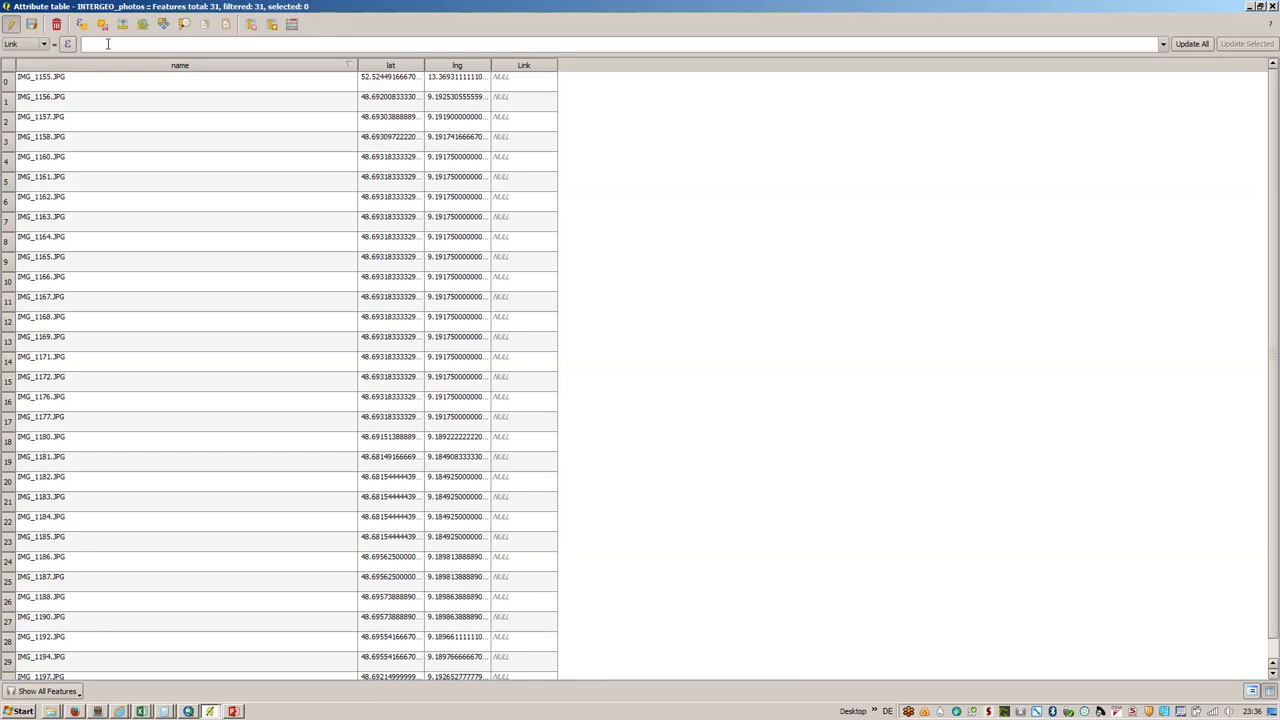
Step: Apply the recent concat path-plus-Name expression to all records and close the attribute table
click(68, 44)
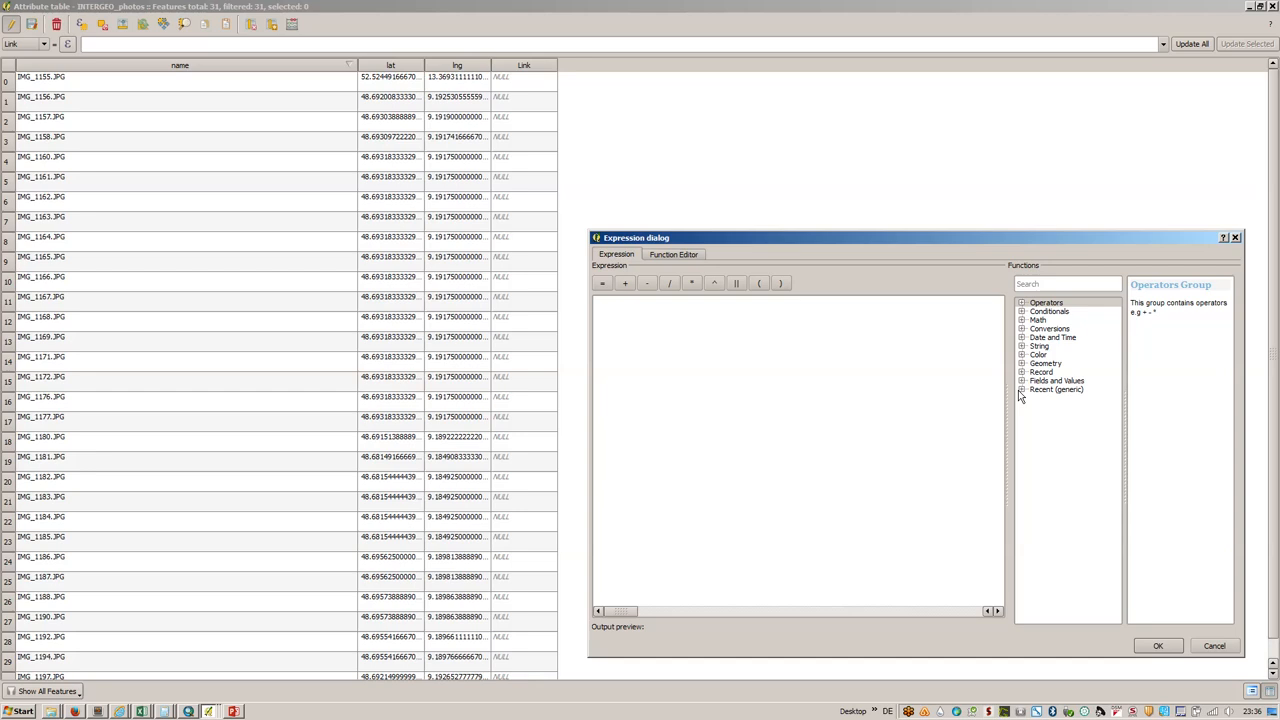
click(1056, 388)
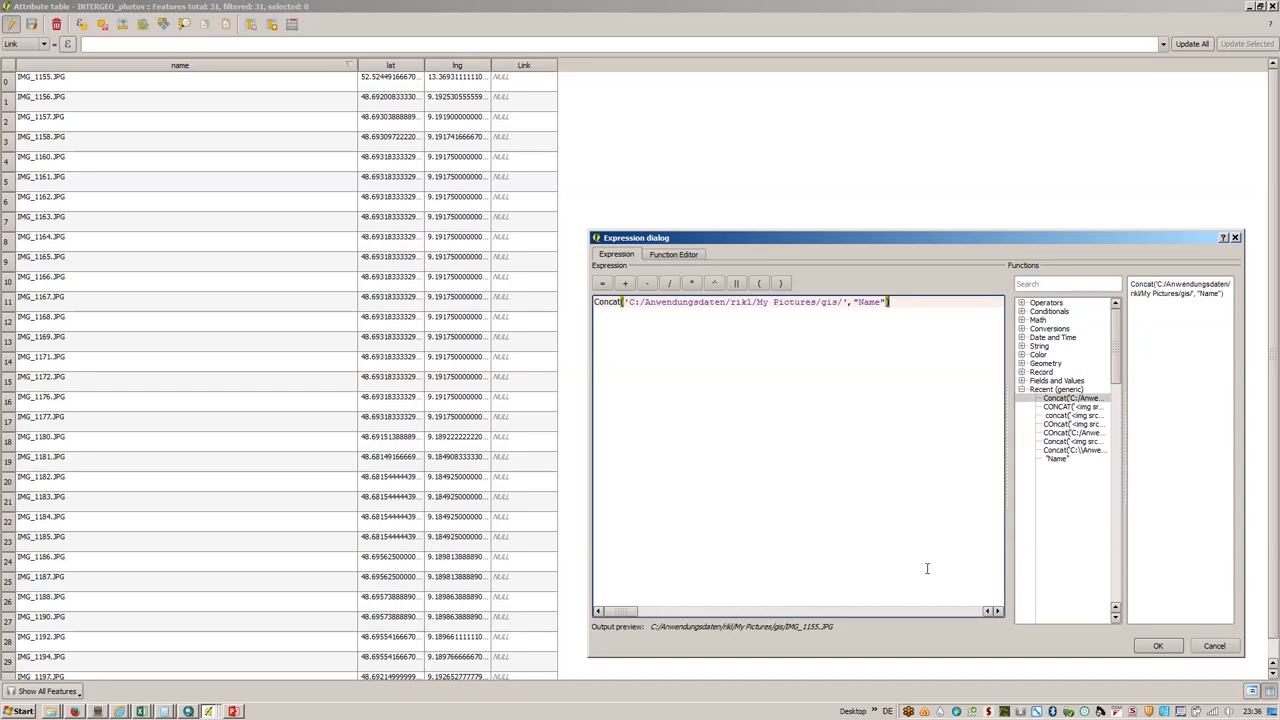
click(1156, 644)
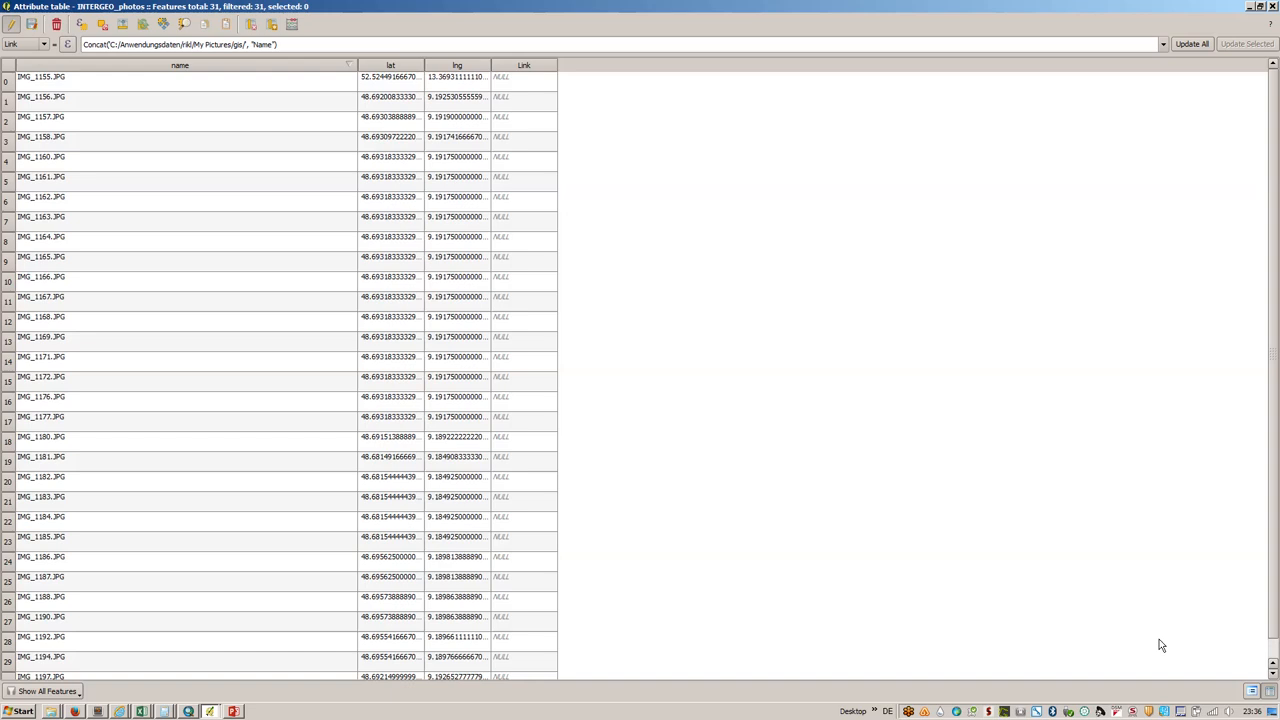
mouse_move(492, 40)
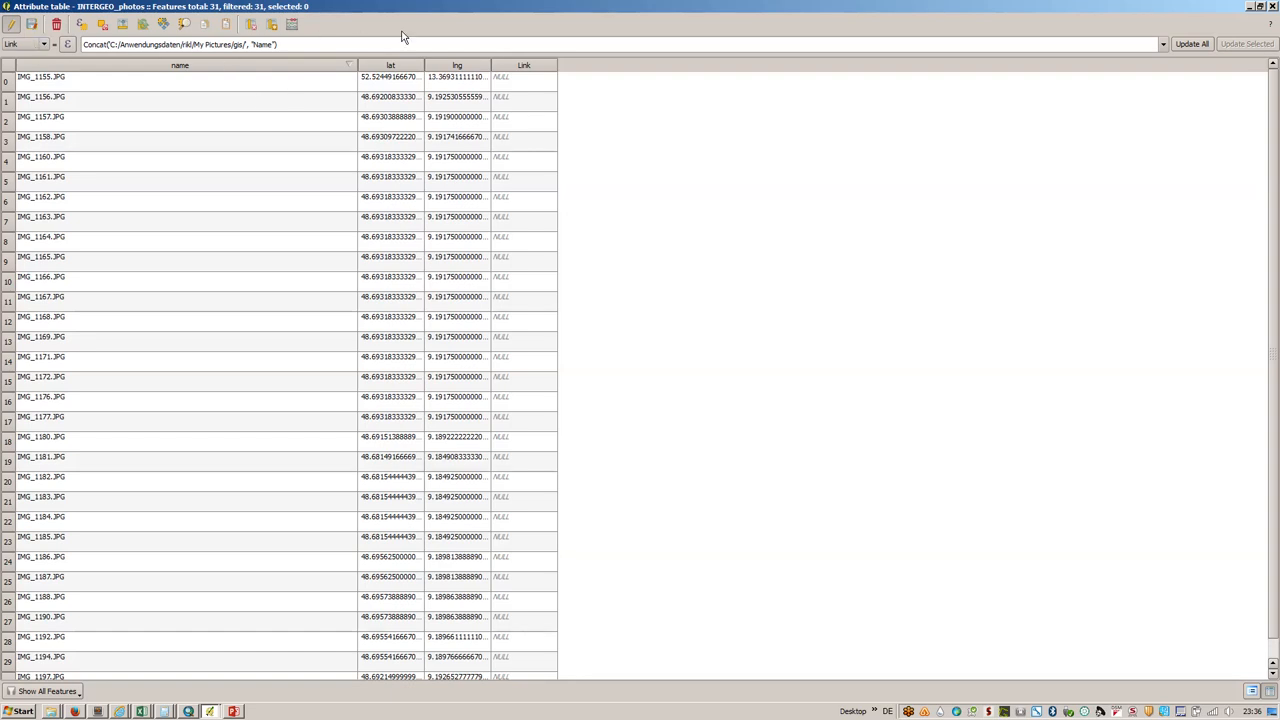
click(56, 24)
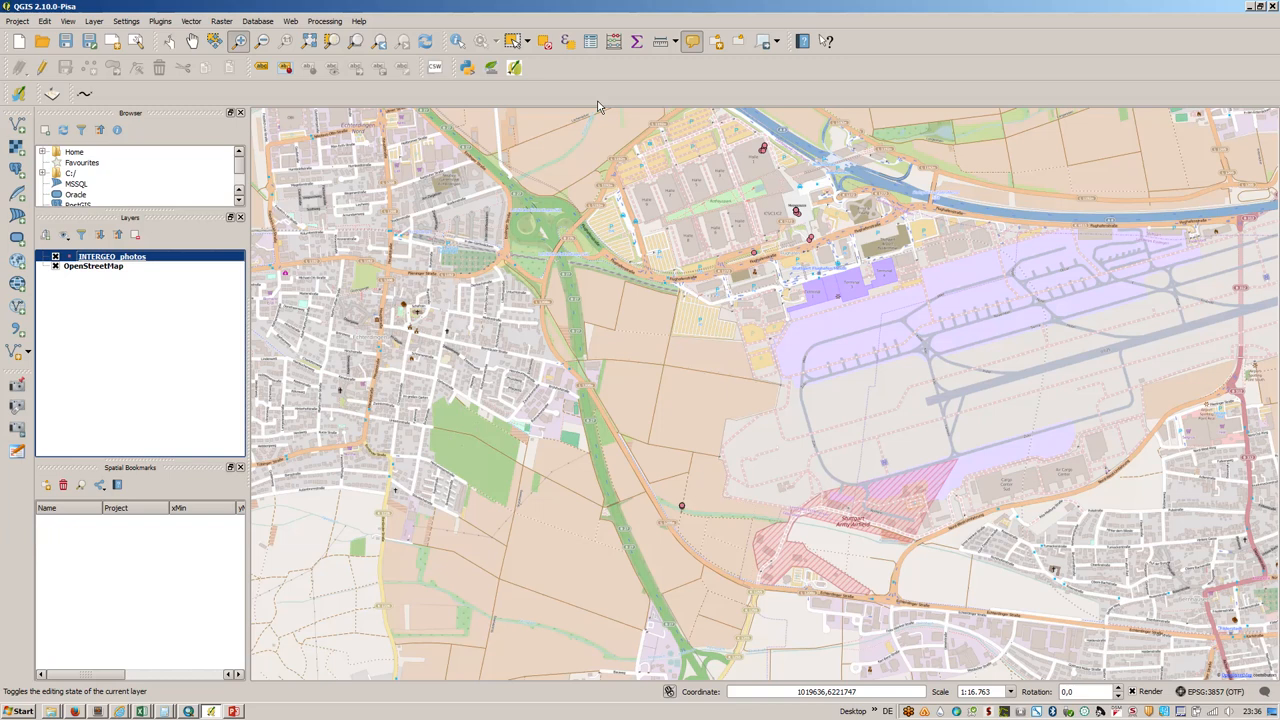
right_click(110, 256)
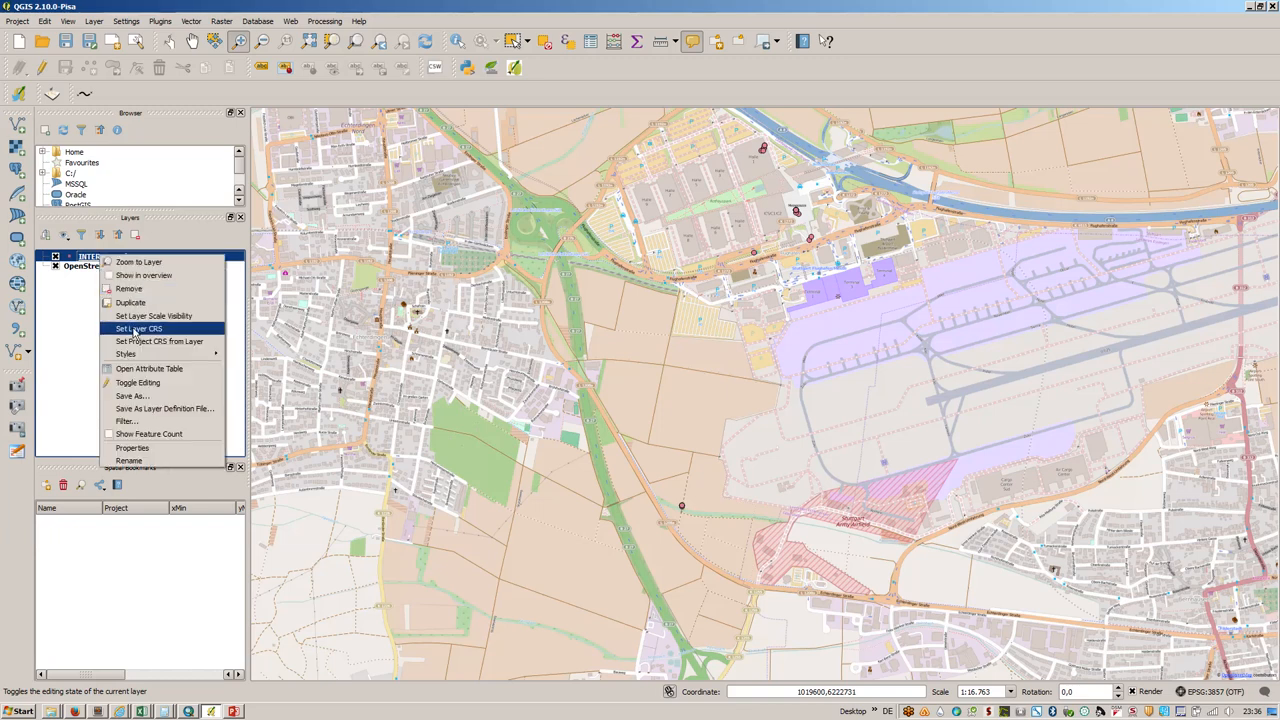
click(148, 368)
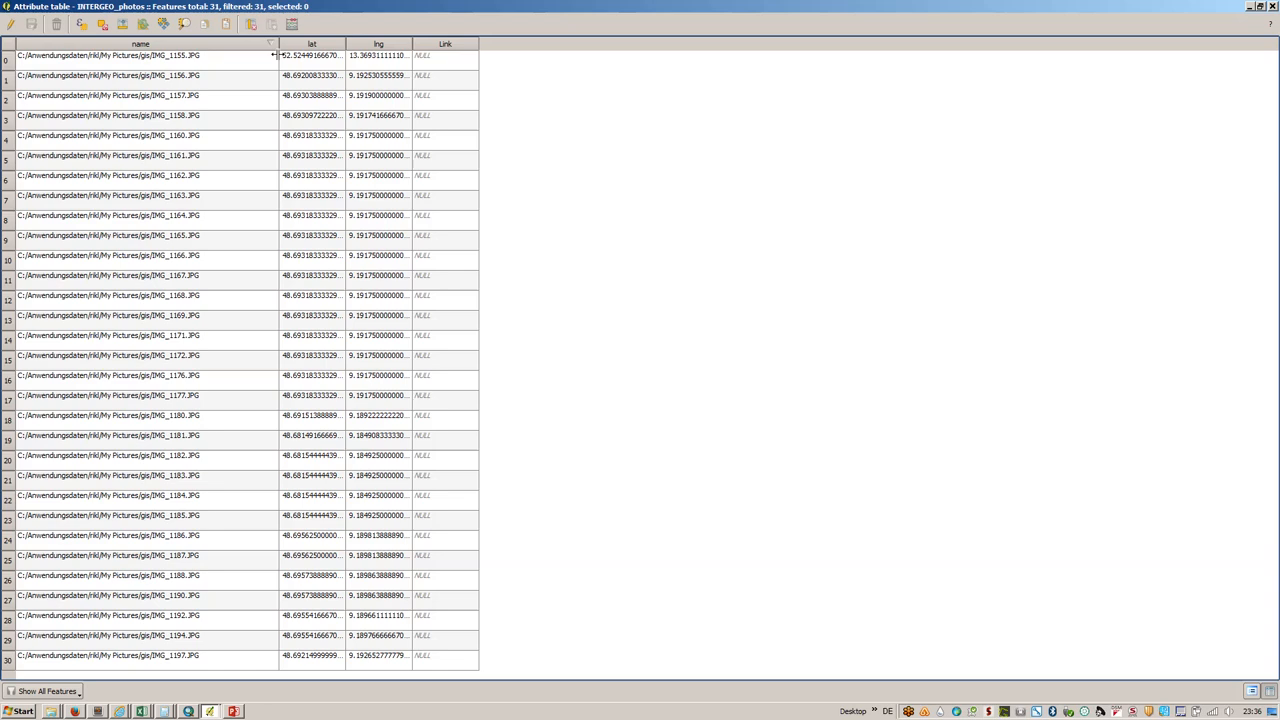
mouse_move(204, 64)
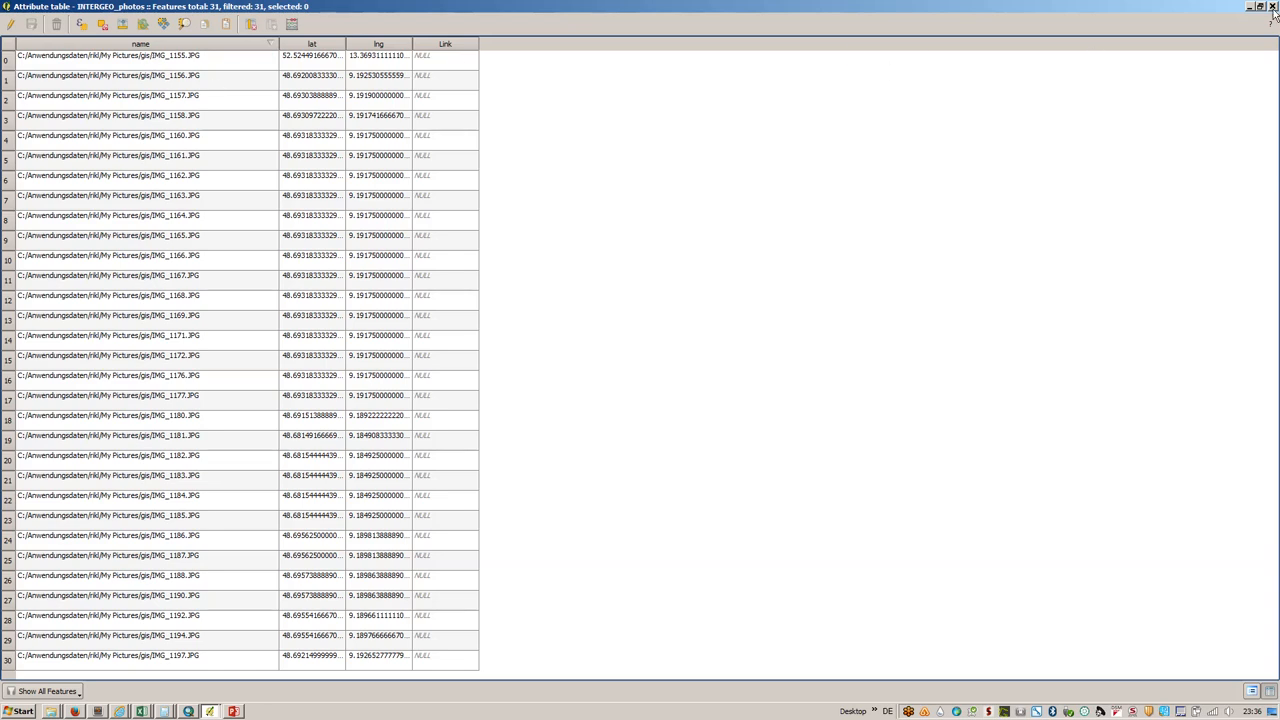
click(1272, 6)
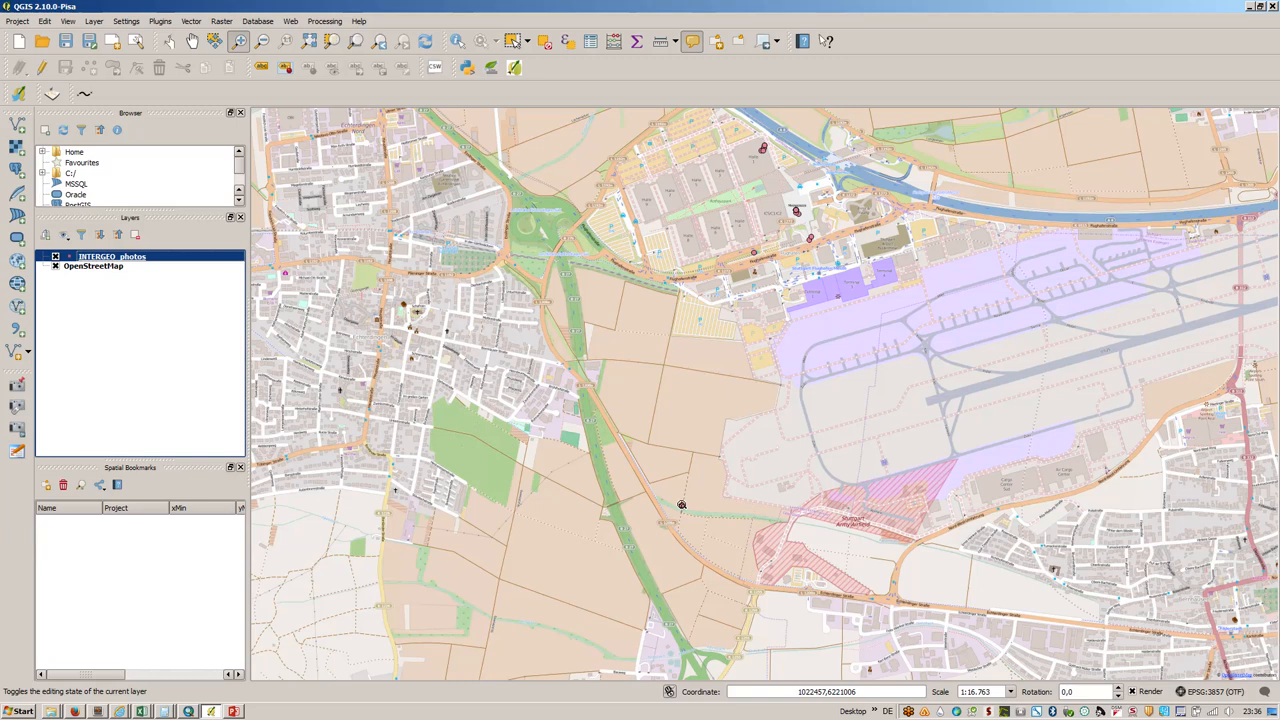
Step: Zoom in on a few photo points, hide OpenStreetMap, and bring up the photo layer's menu
click(680, 504)
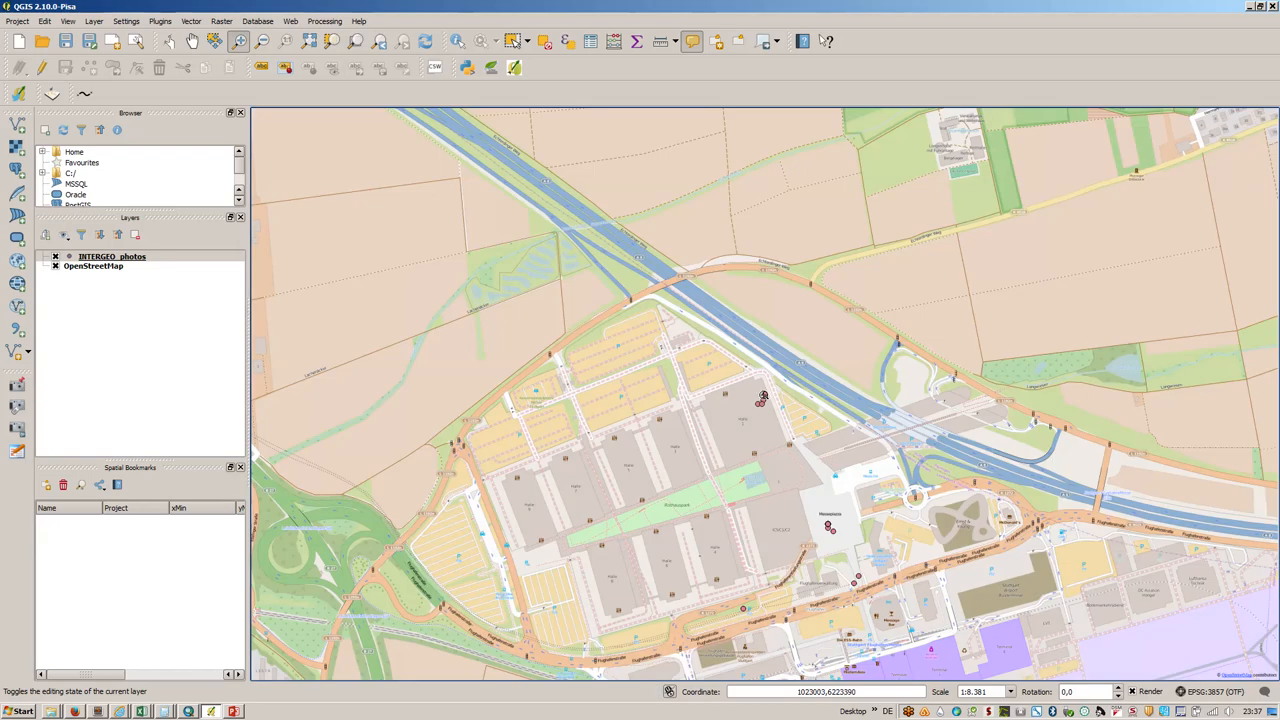
mouse_move(764, 396)
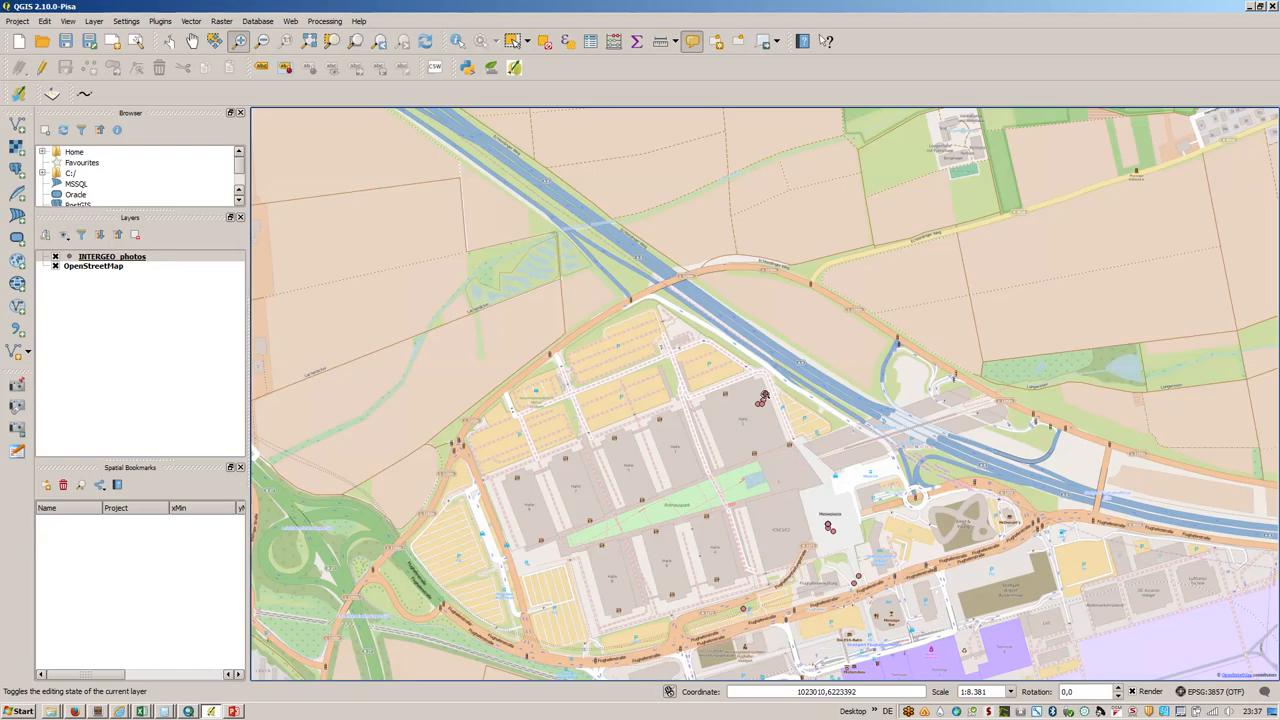
click(762, 400)
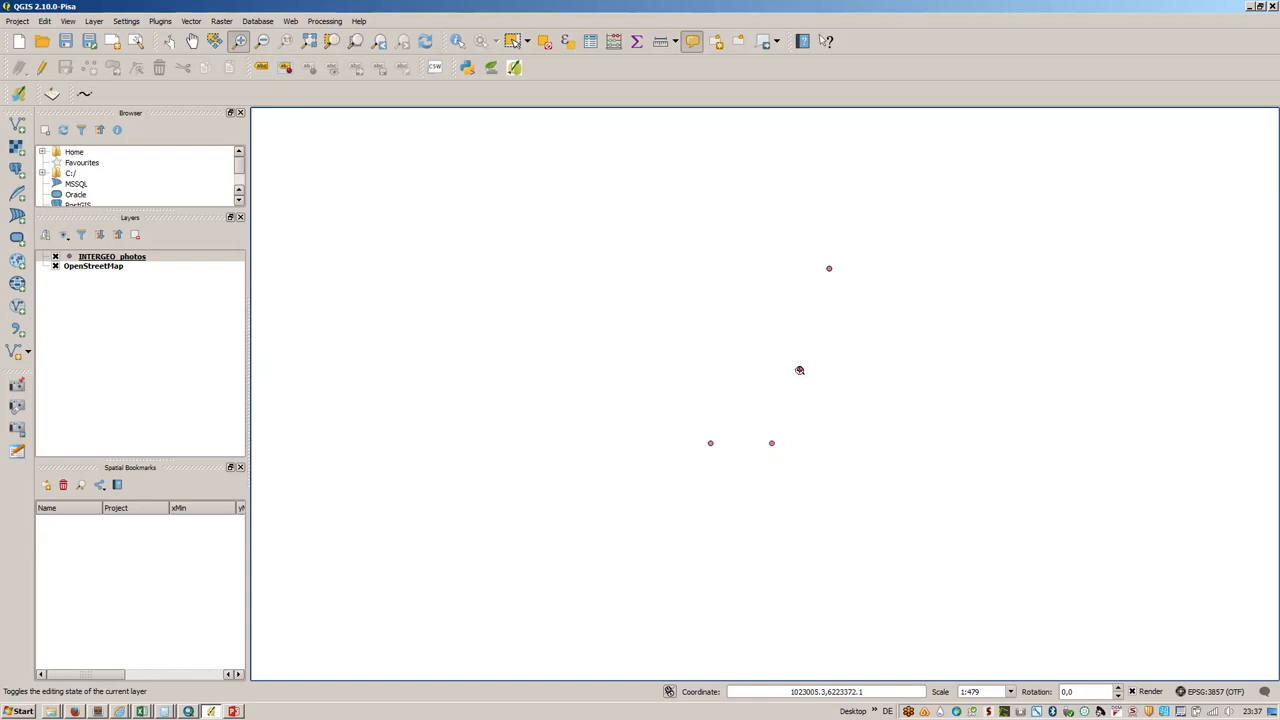
click(800, 368)
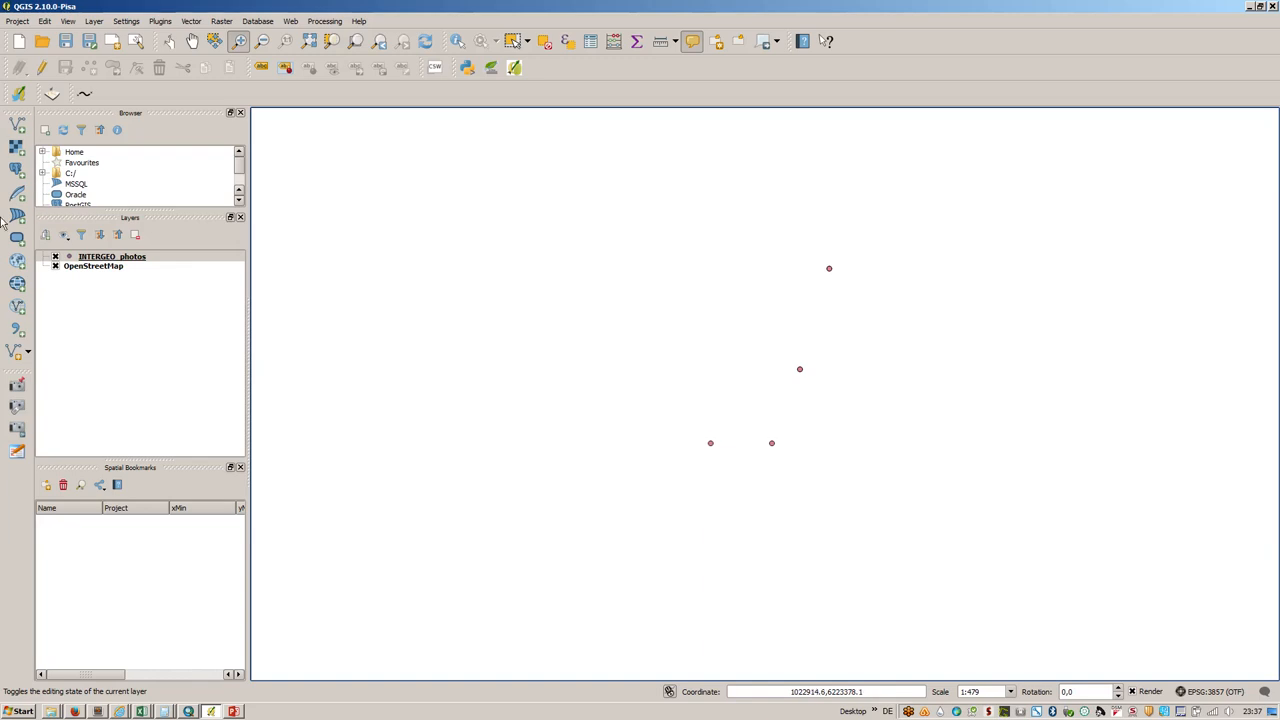
right_click(112, 256)
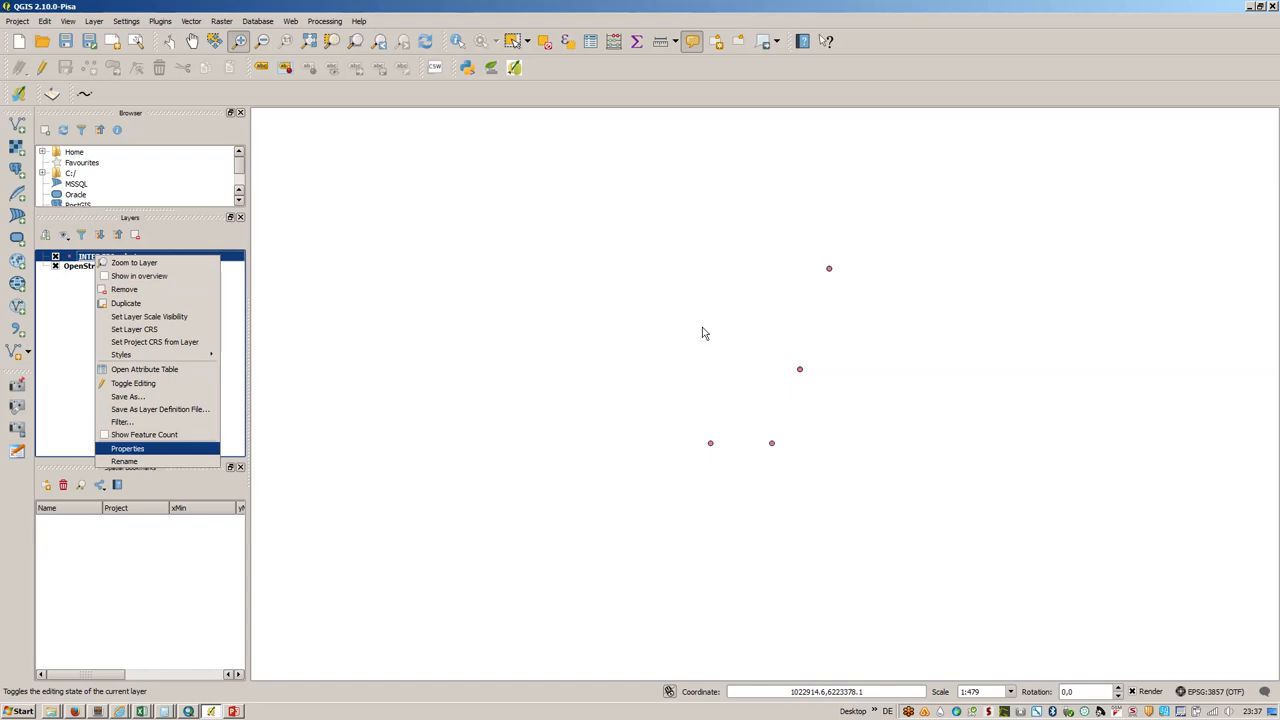
Step: Add the default set of actions to INTERGEO_photos in its Actions properties
click(128, 448)
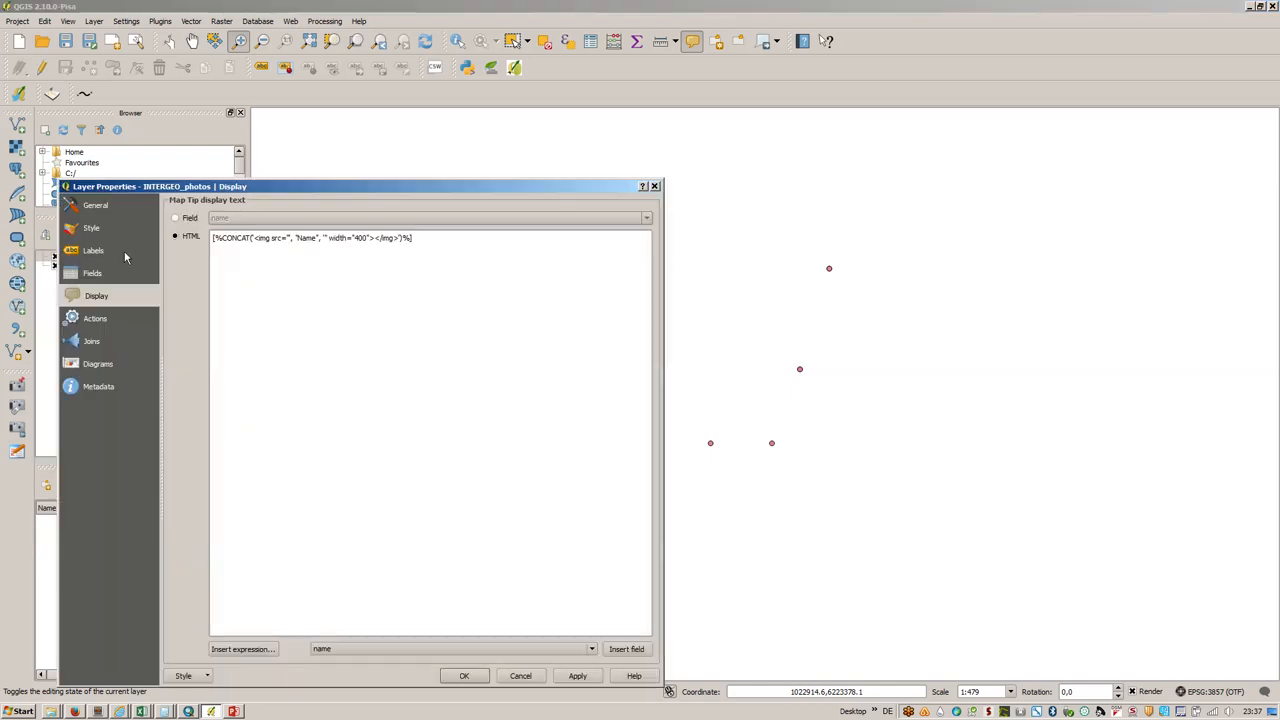
click(96, 318)
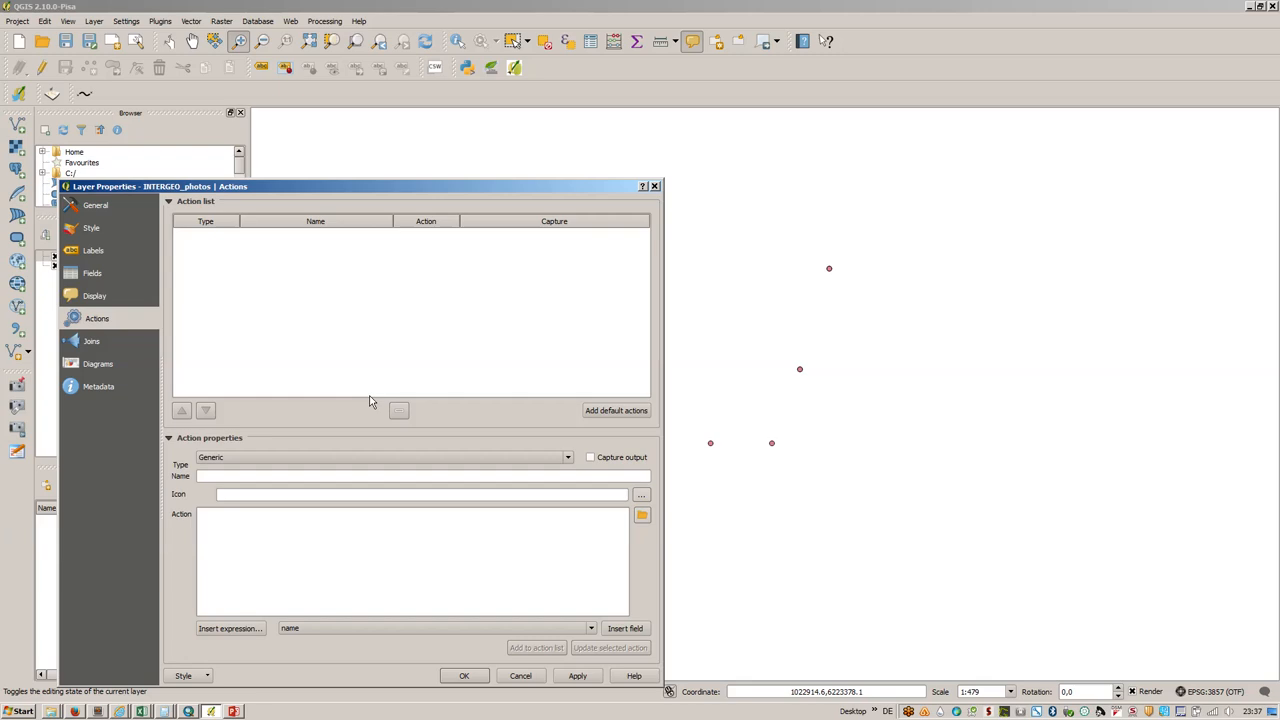
click(616, 410)
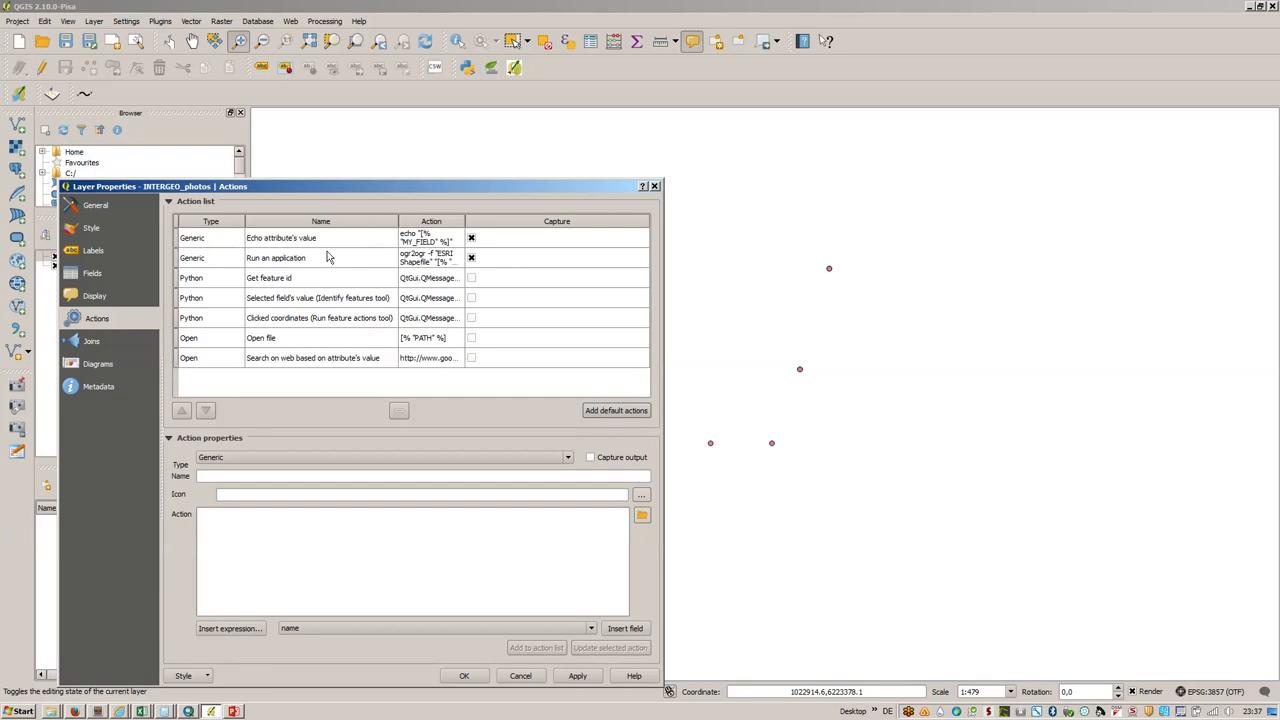
Step: Remove every default action except Open file on the Name field and apply
click(318, 318)
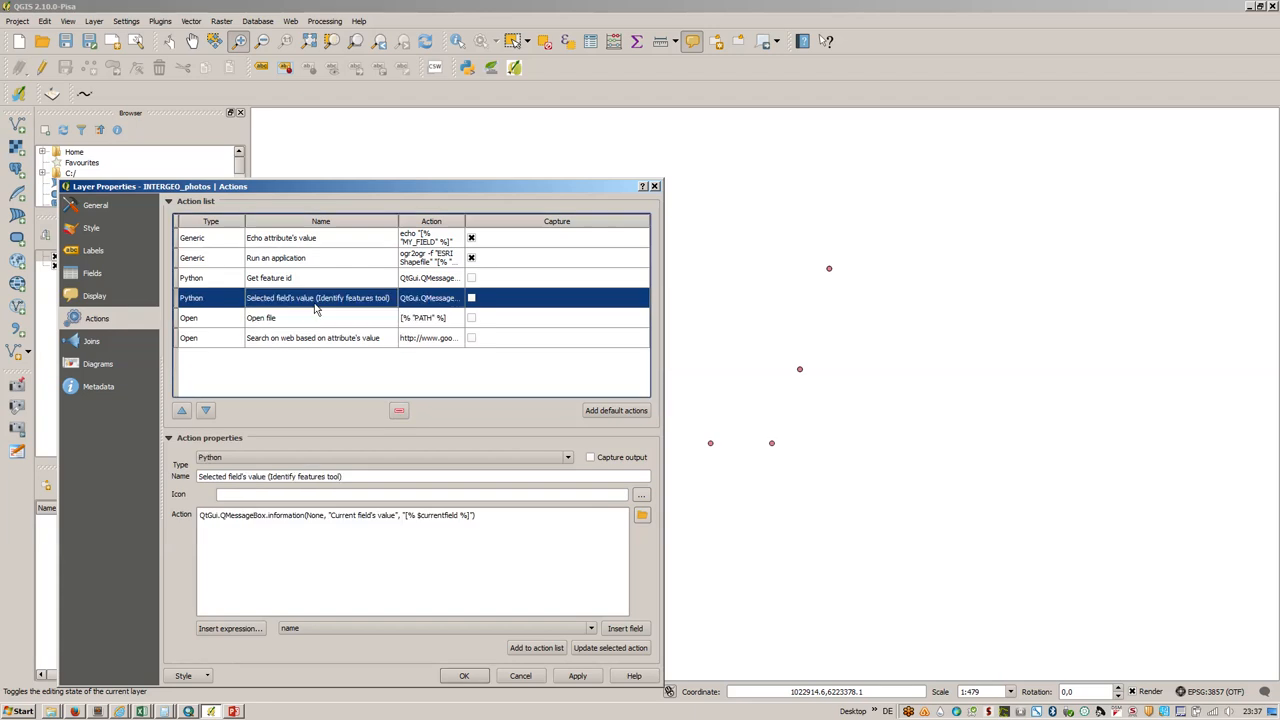
click(400, 410)
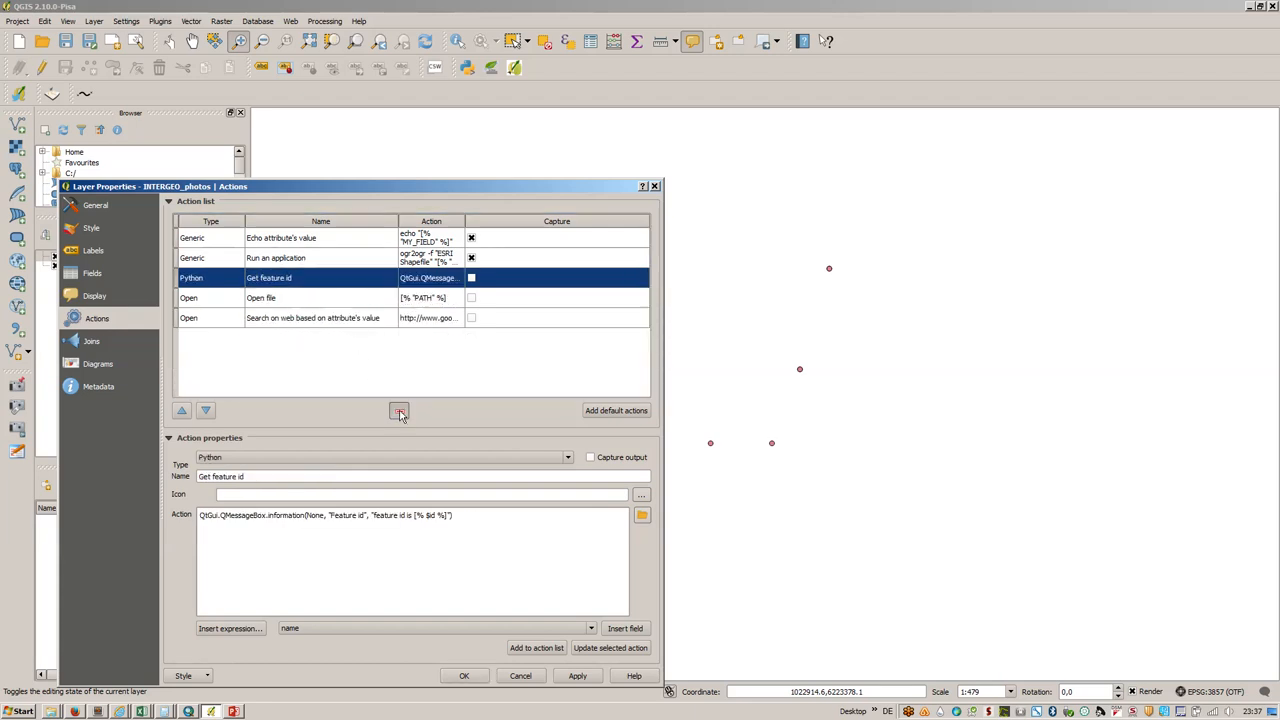
click(398, 410)
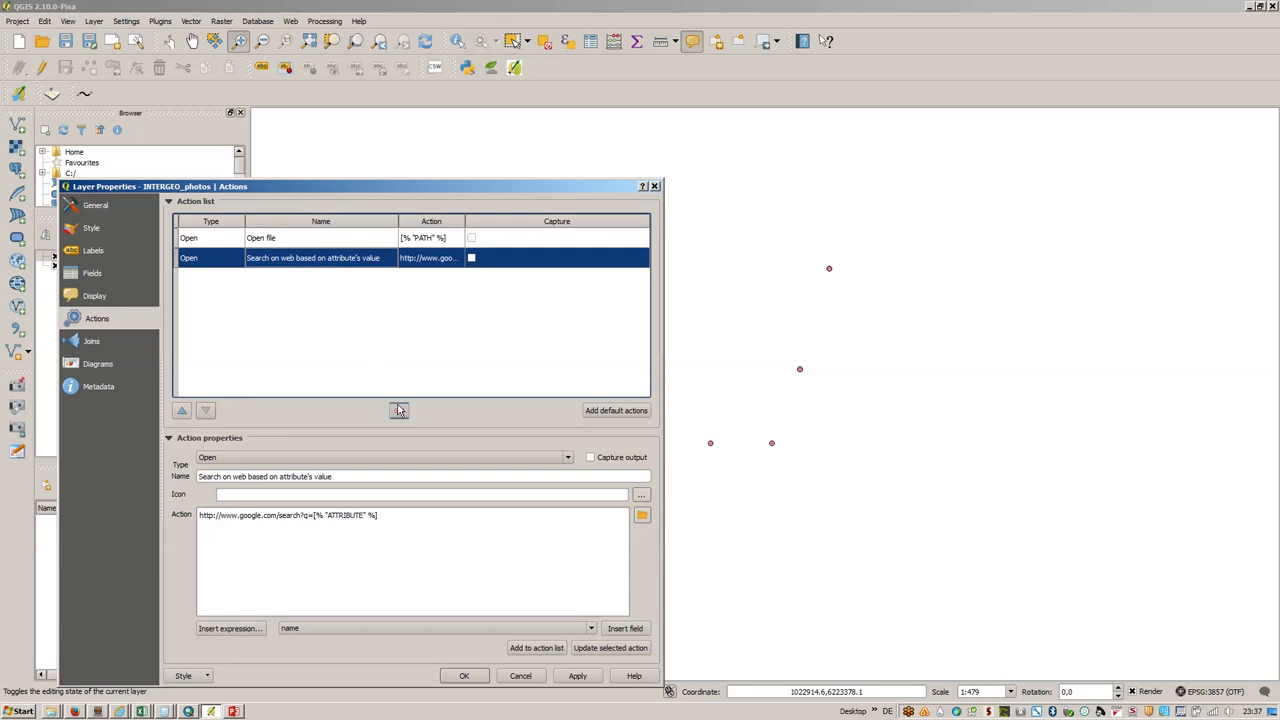
click(398, 410)
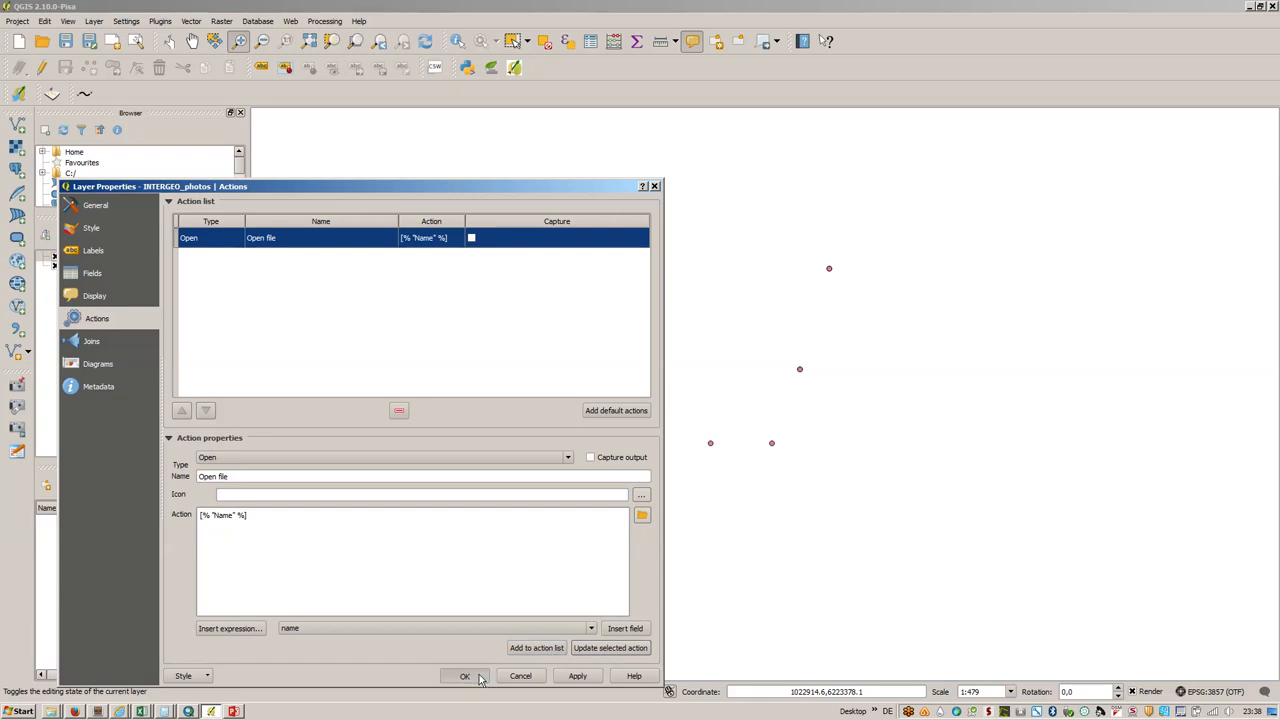
click(464, 676)
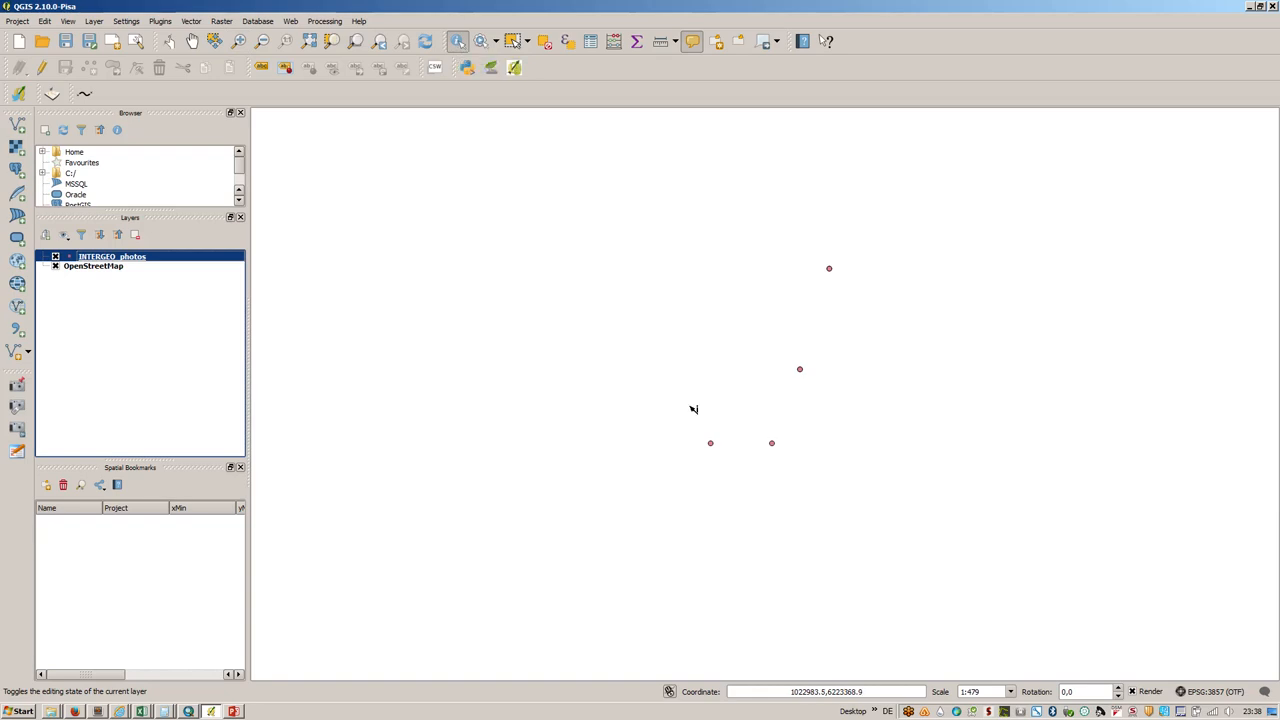
Step: Run the Open file action on a point, view feature 25's IMG photo, and close the viewer
right_click(710, 444)
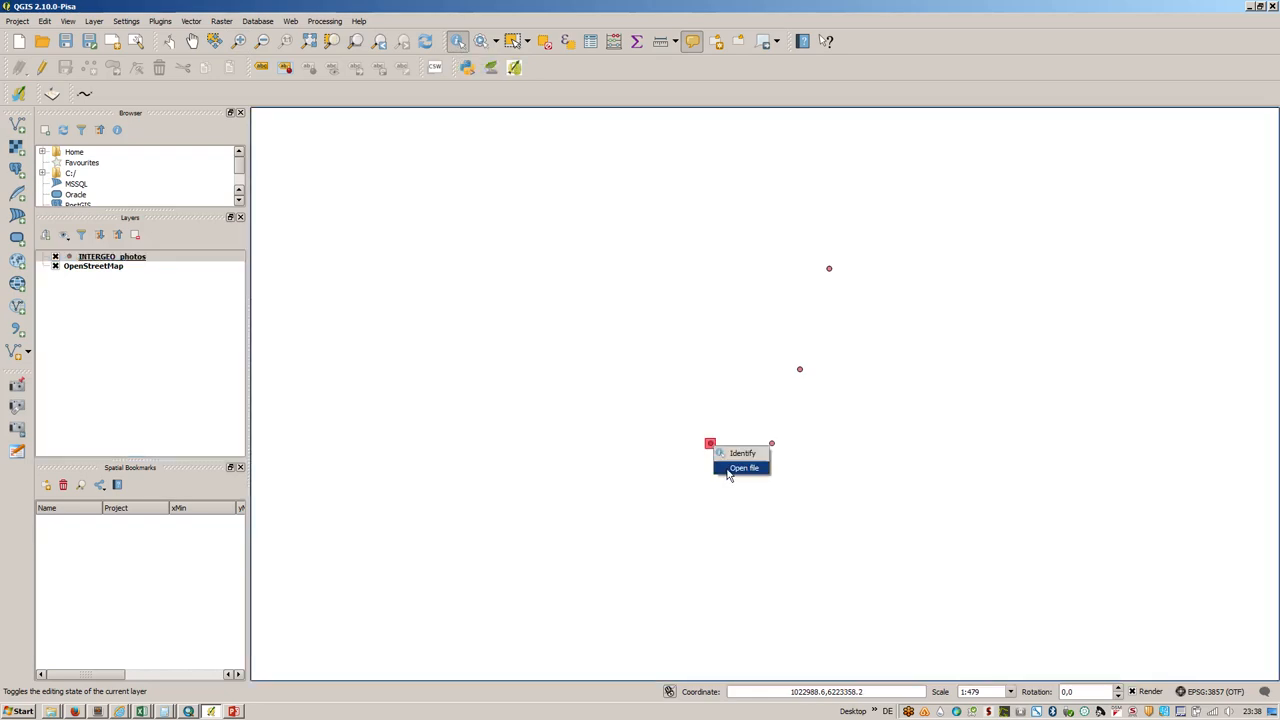
click(744, 468)
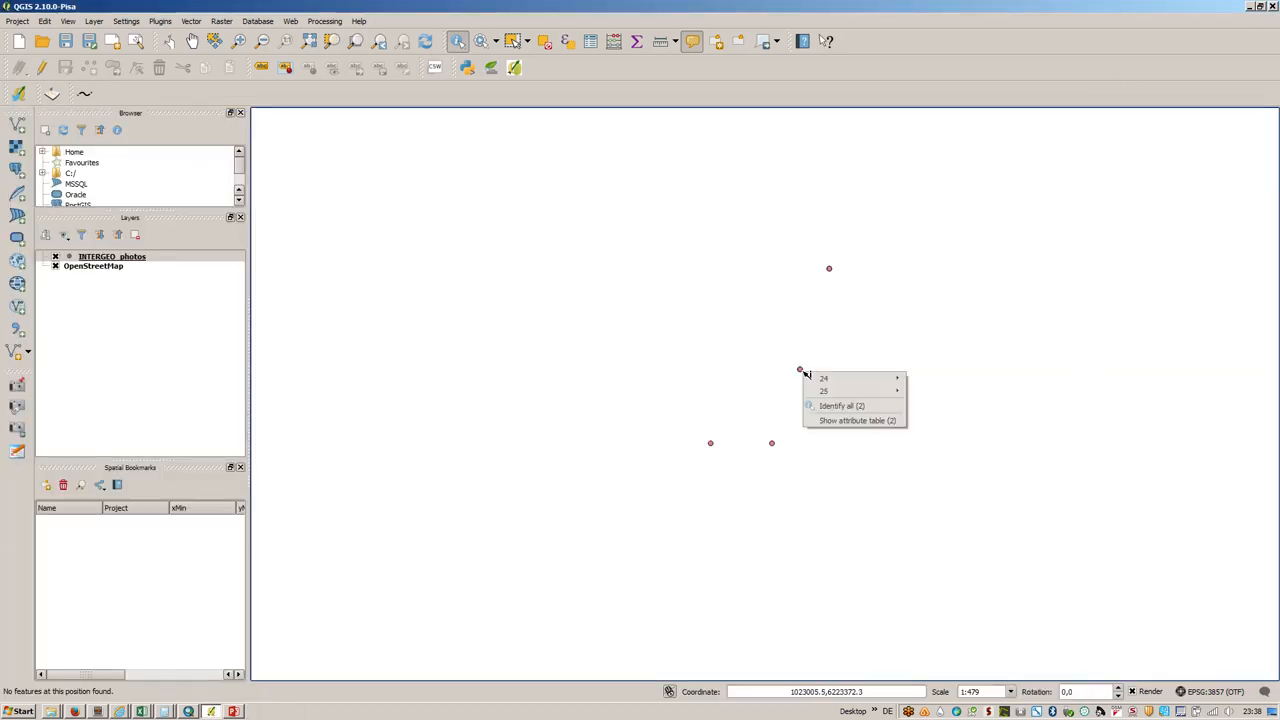
mouse_move(850, 390)
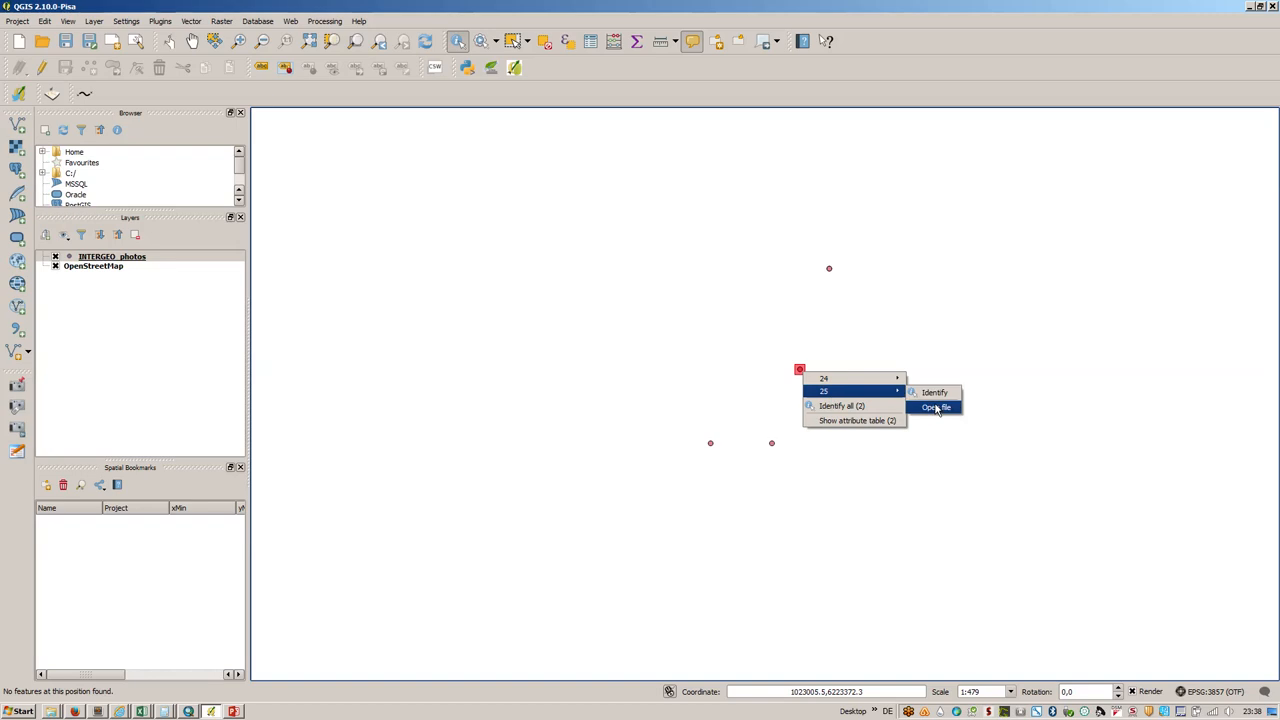
click(936, 408)
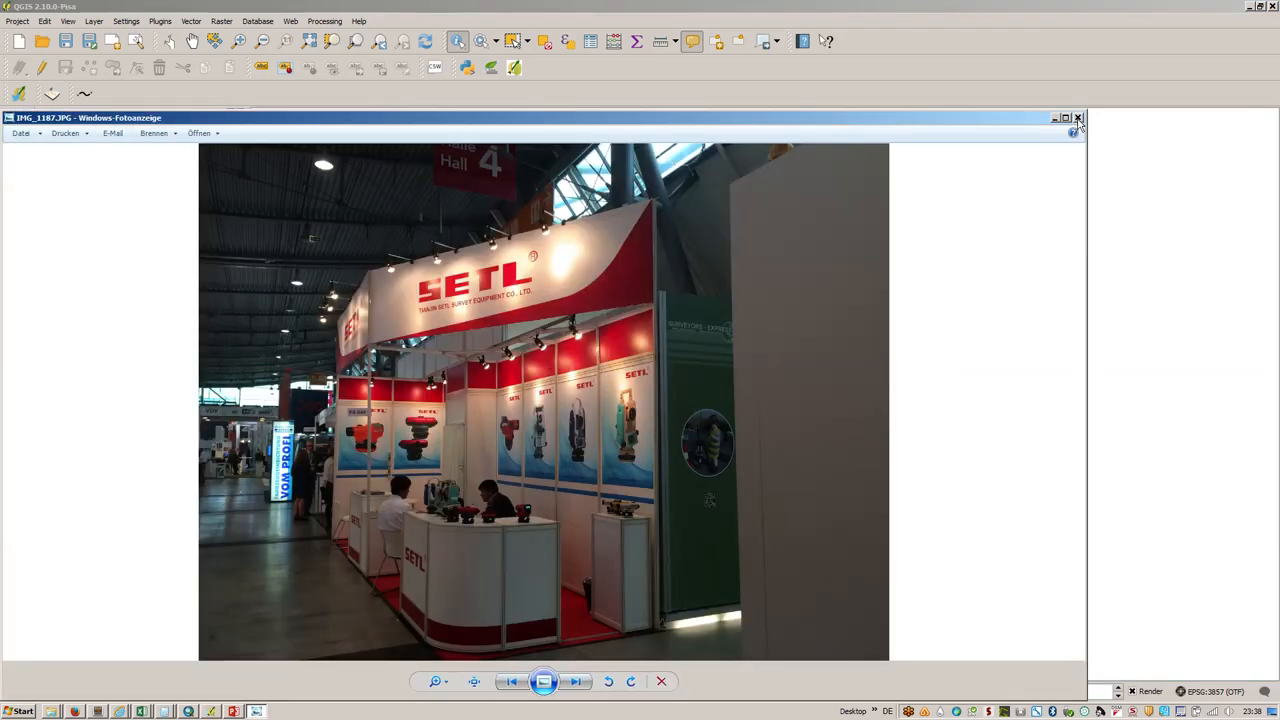
click(1078, 116)
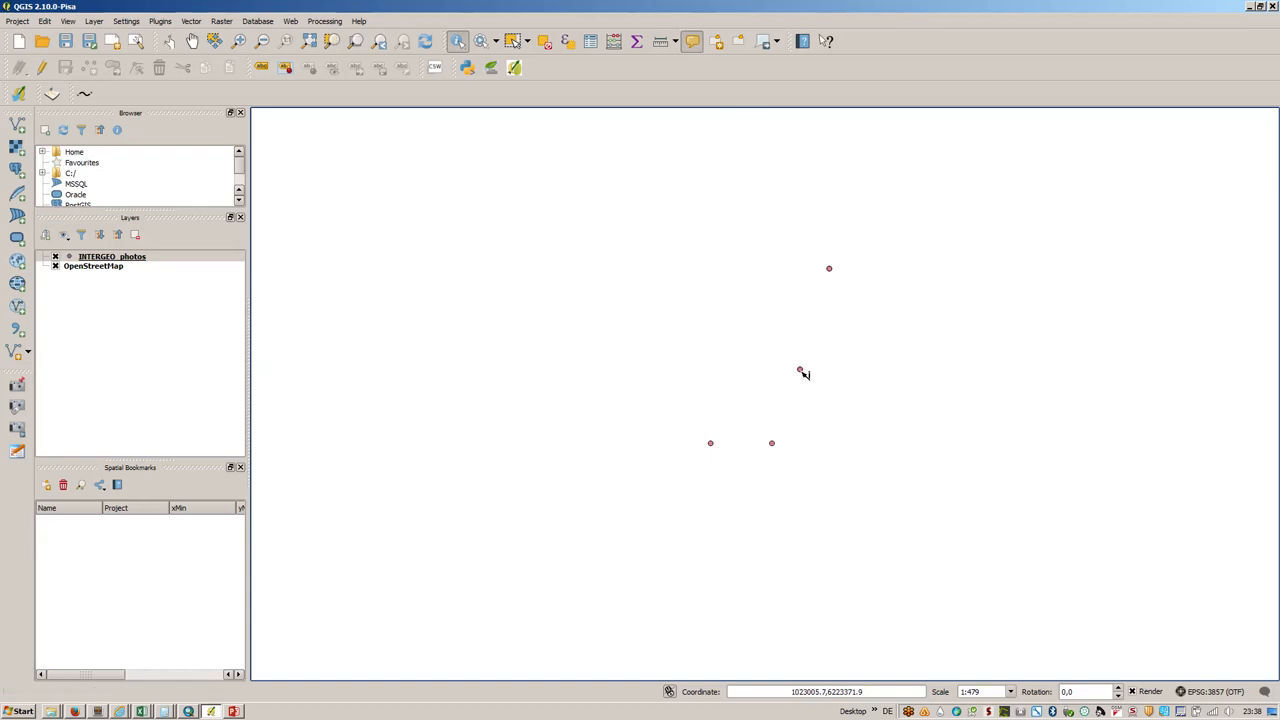
Step: Enable Show Map Tips so hovering a photo point previews its image
click(800, 370)
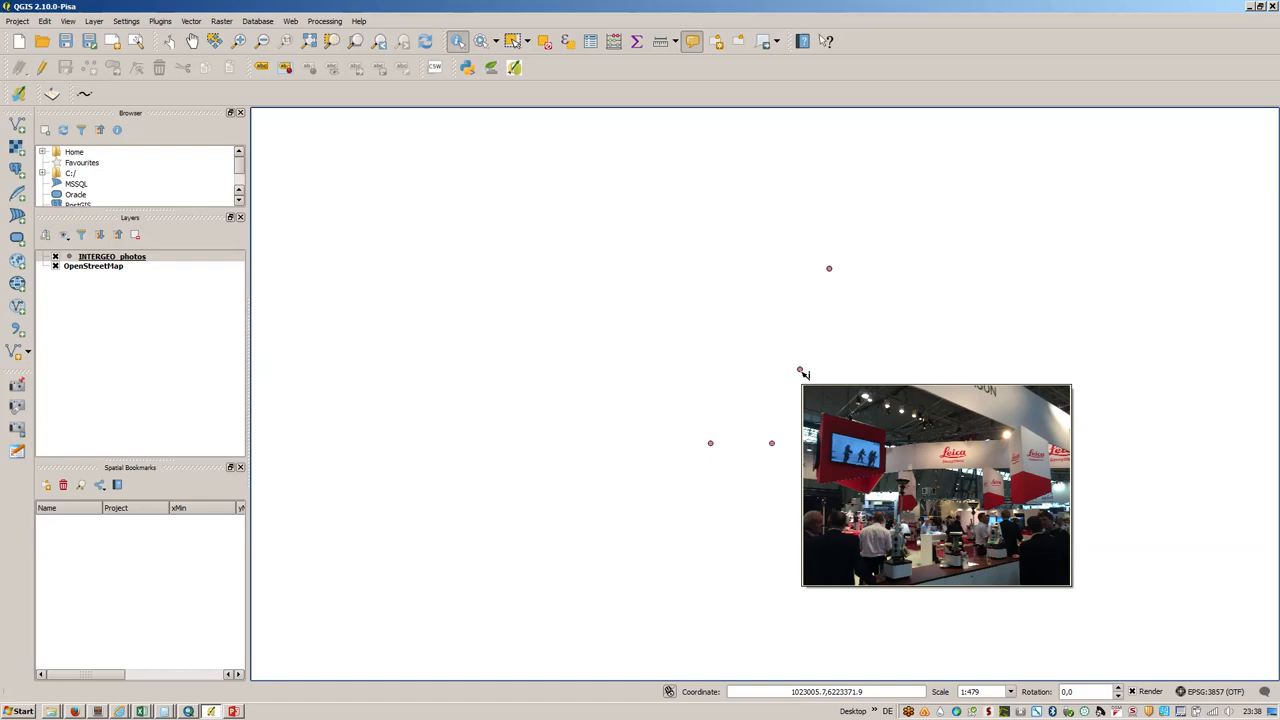